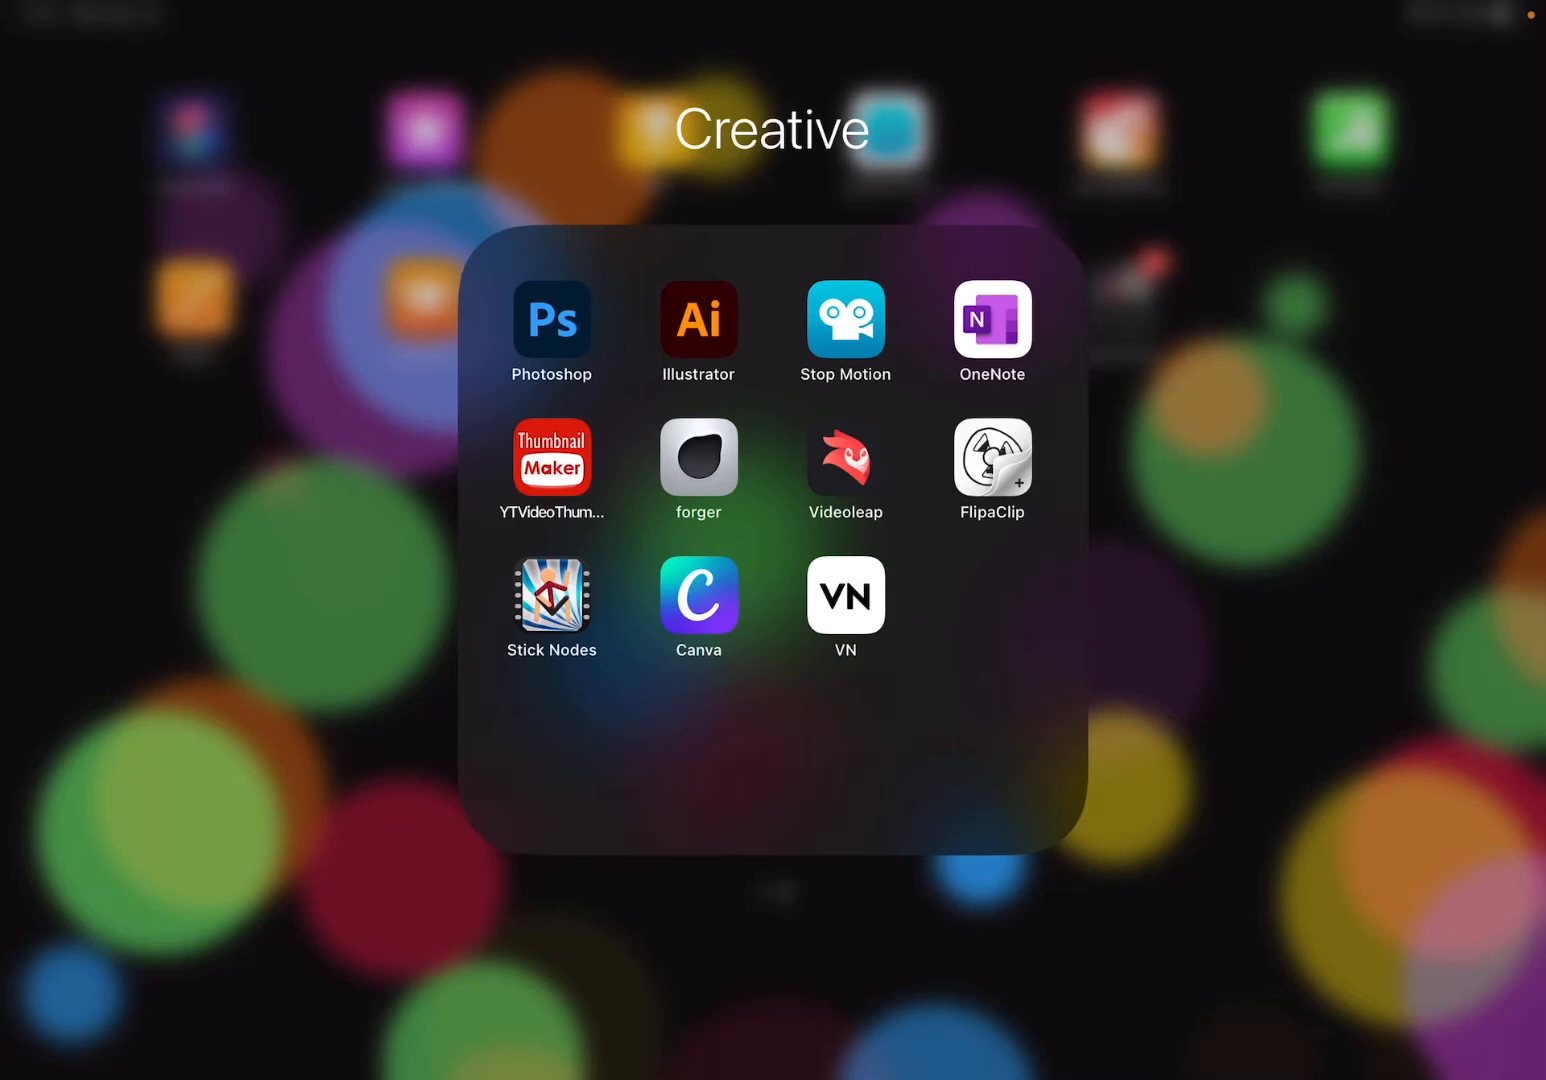
Launch Forger and start a new empty scene
click(698, 458)
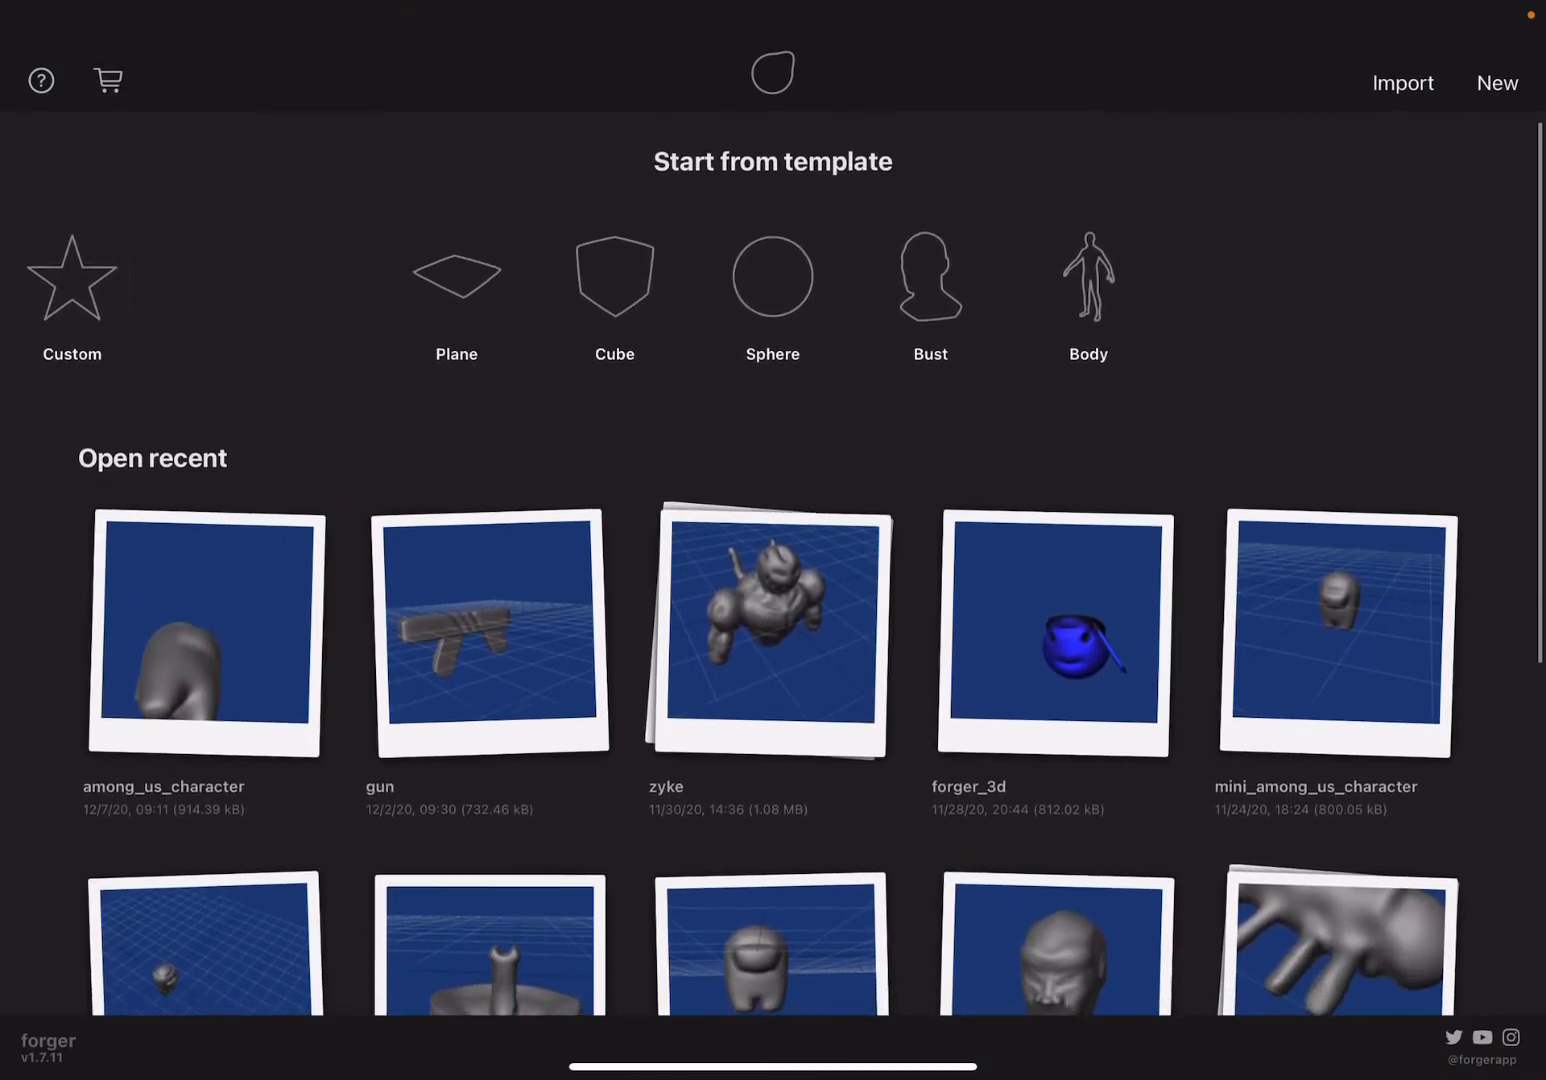
click(456, 274)
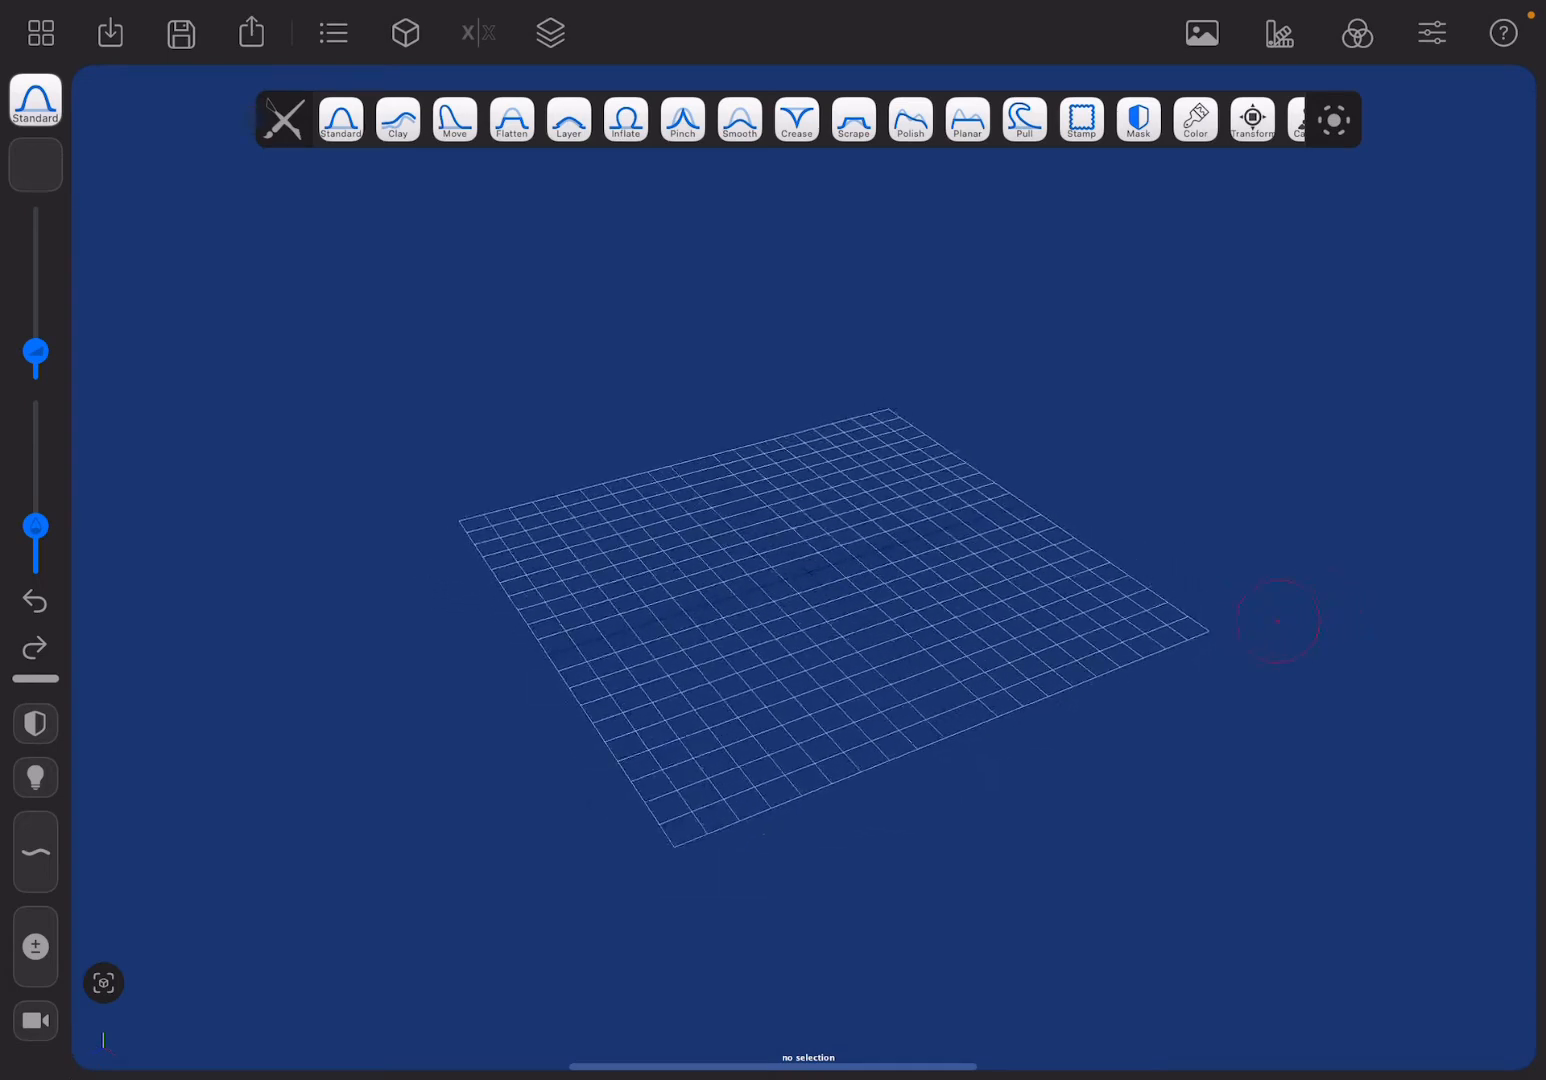
Add a Sphere object to the scene from the Objects panel
click(332, 32)
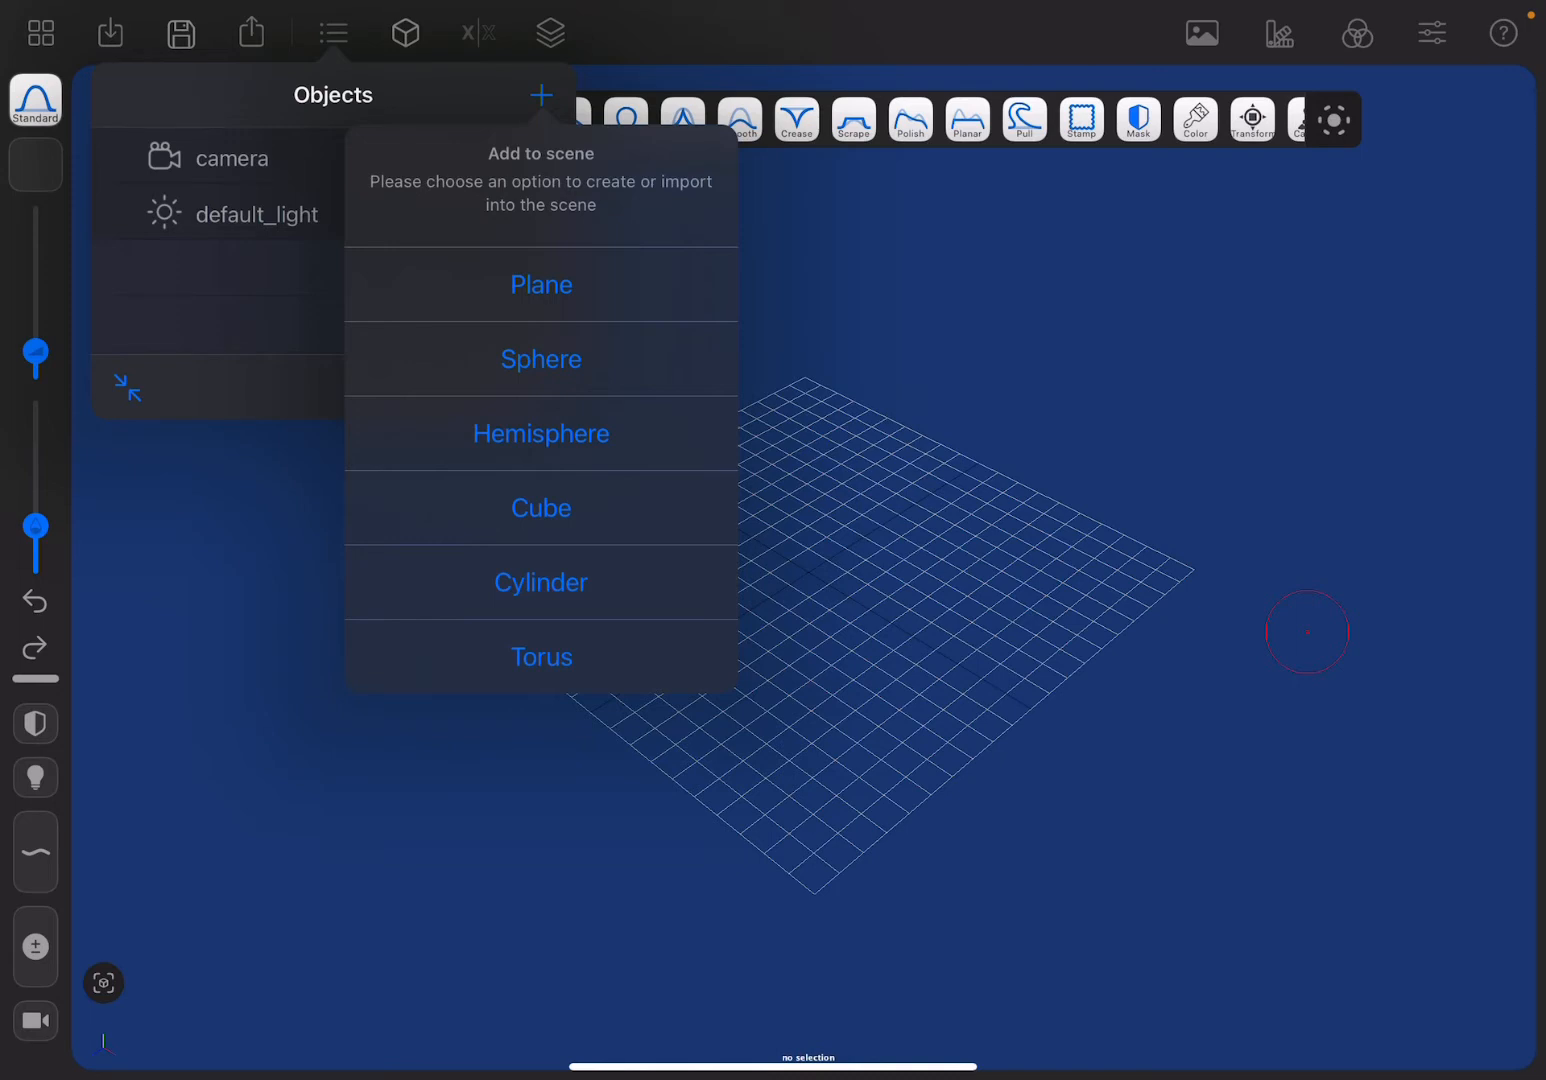
click(540, 360)
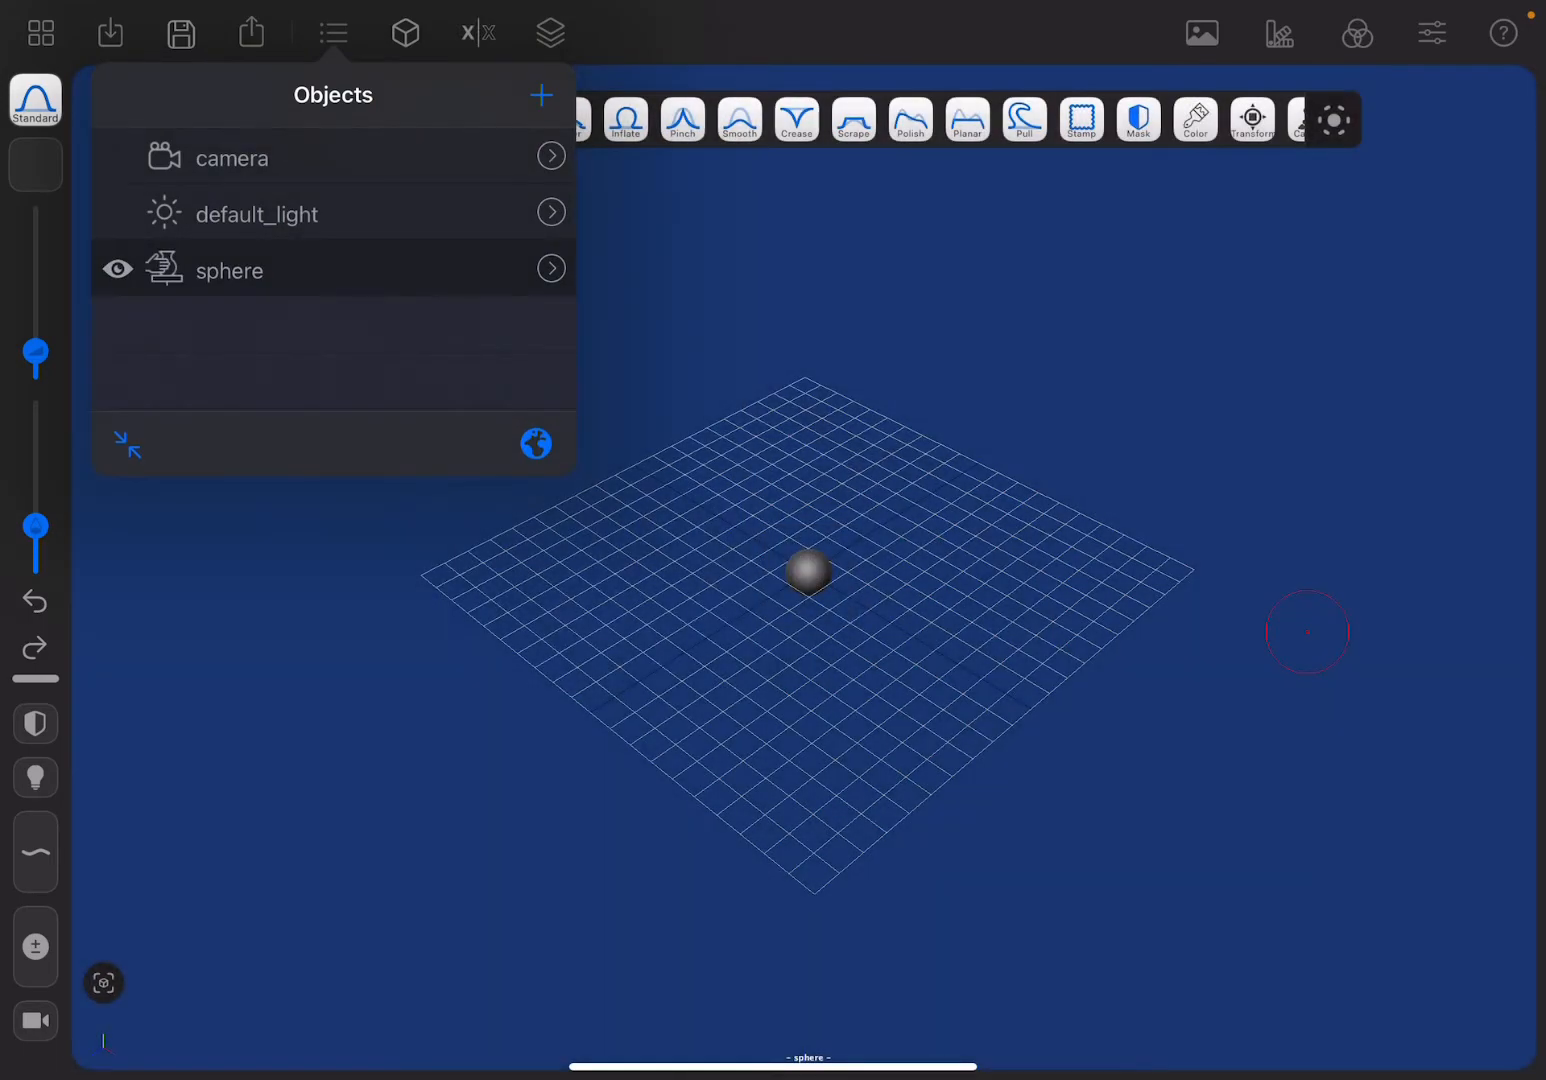
click(332, 32)
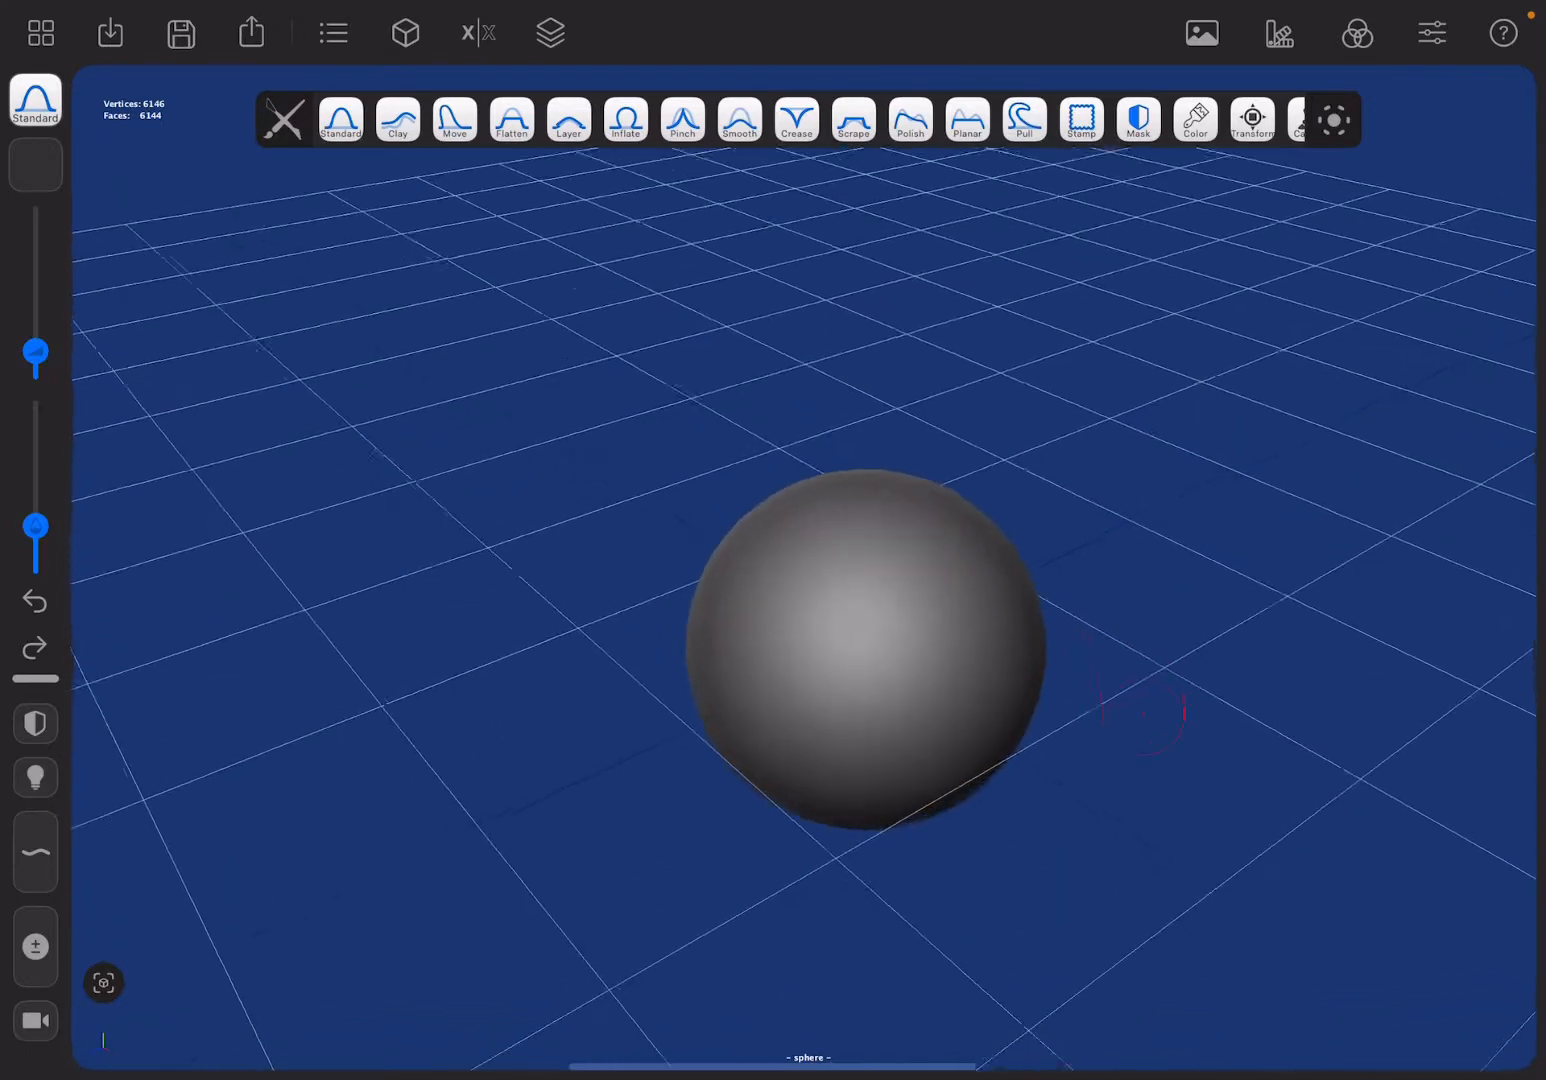
Bulge the sphere out into a lumpy shape with the Inflate brush
click(624, 120)
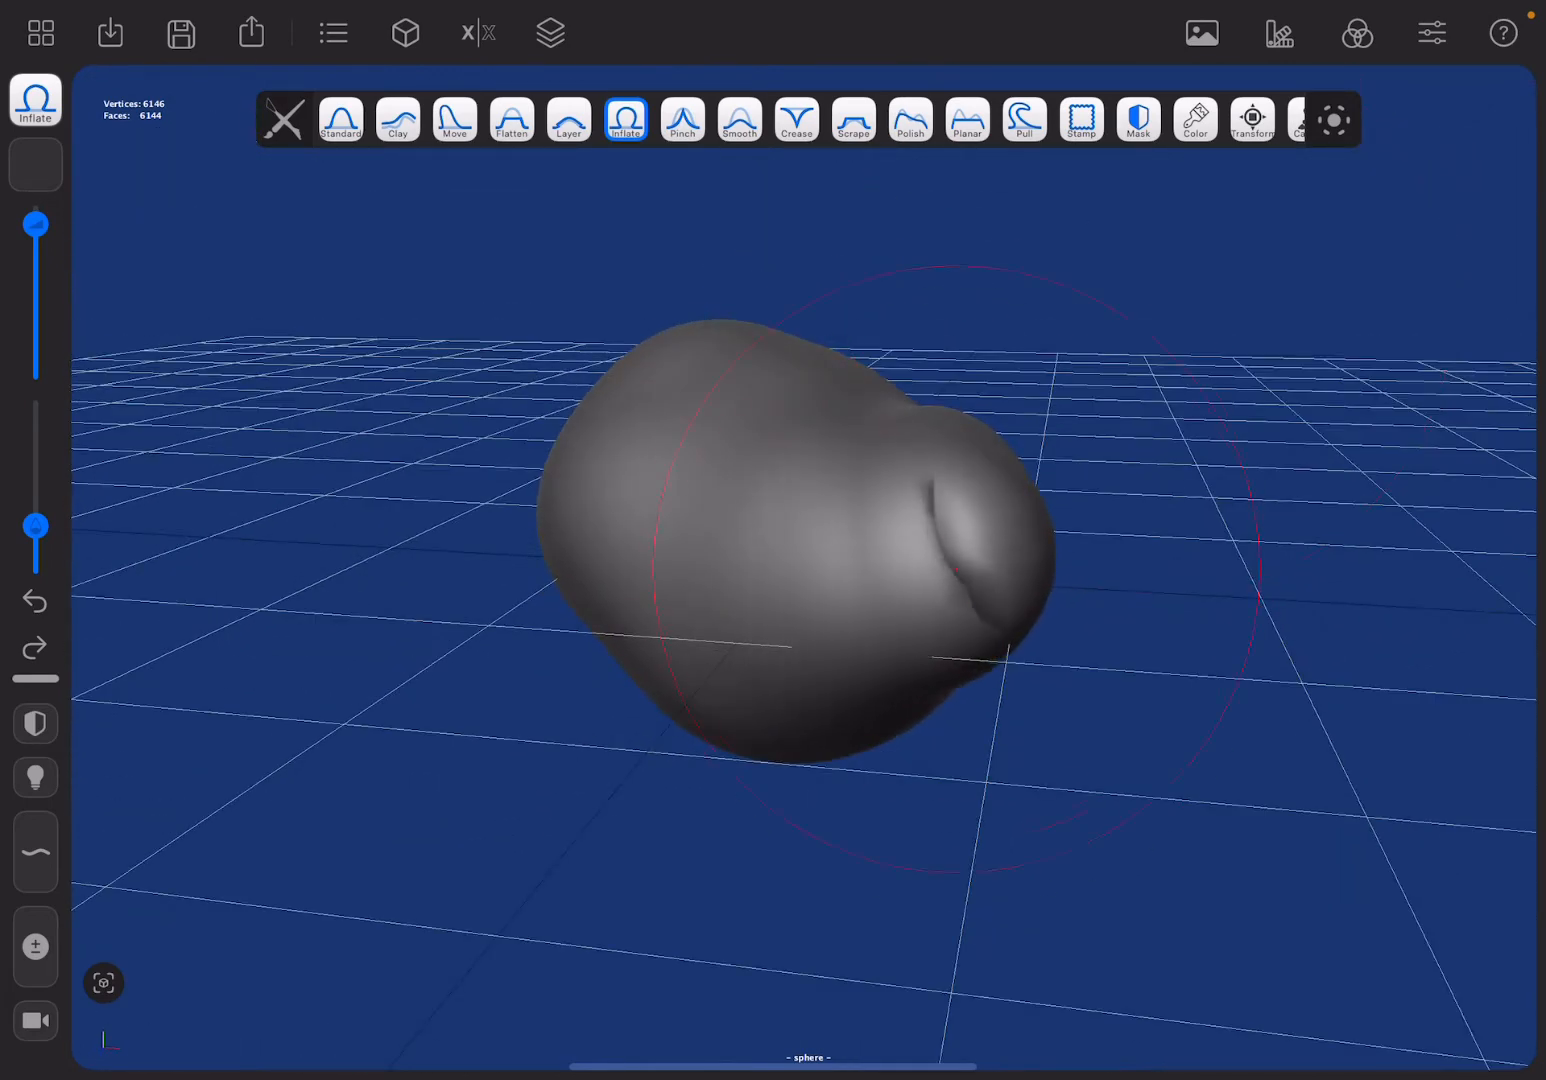
click(32, 600)
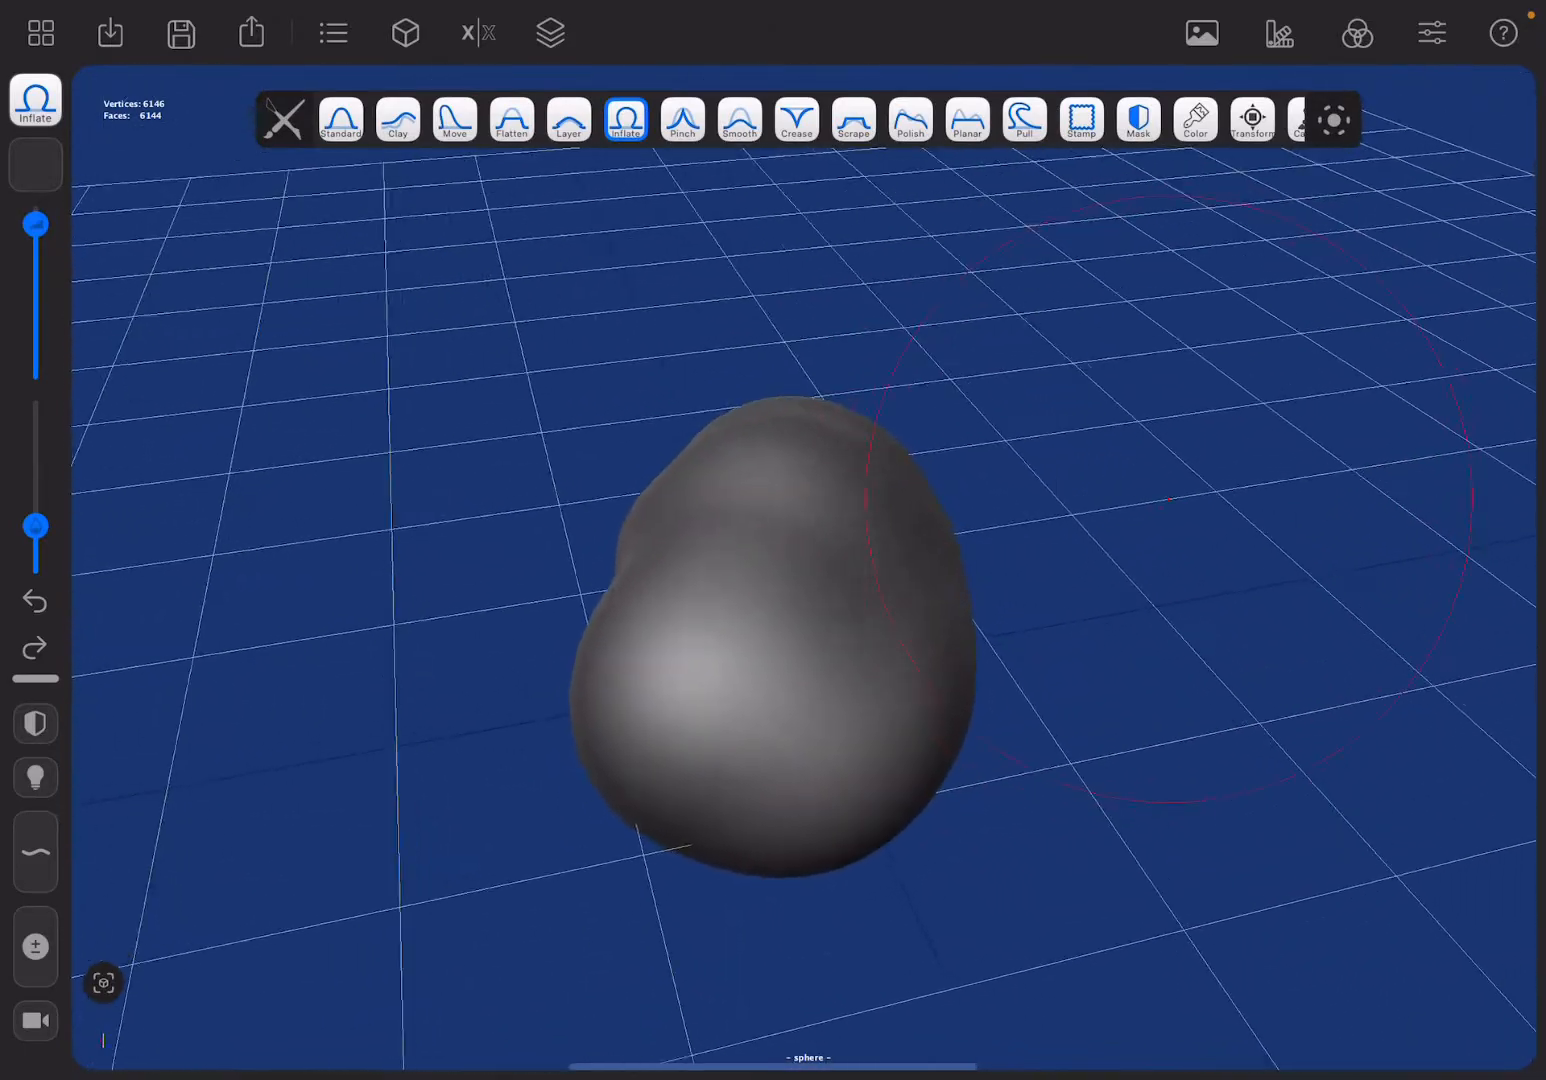
Rough the sphere down with Clay, Pinch, Scrape, Standard and Flatten strokes
click(396, 120)
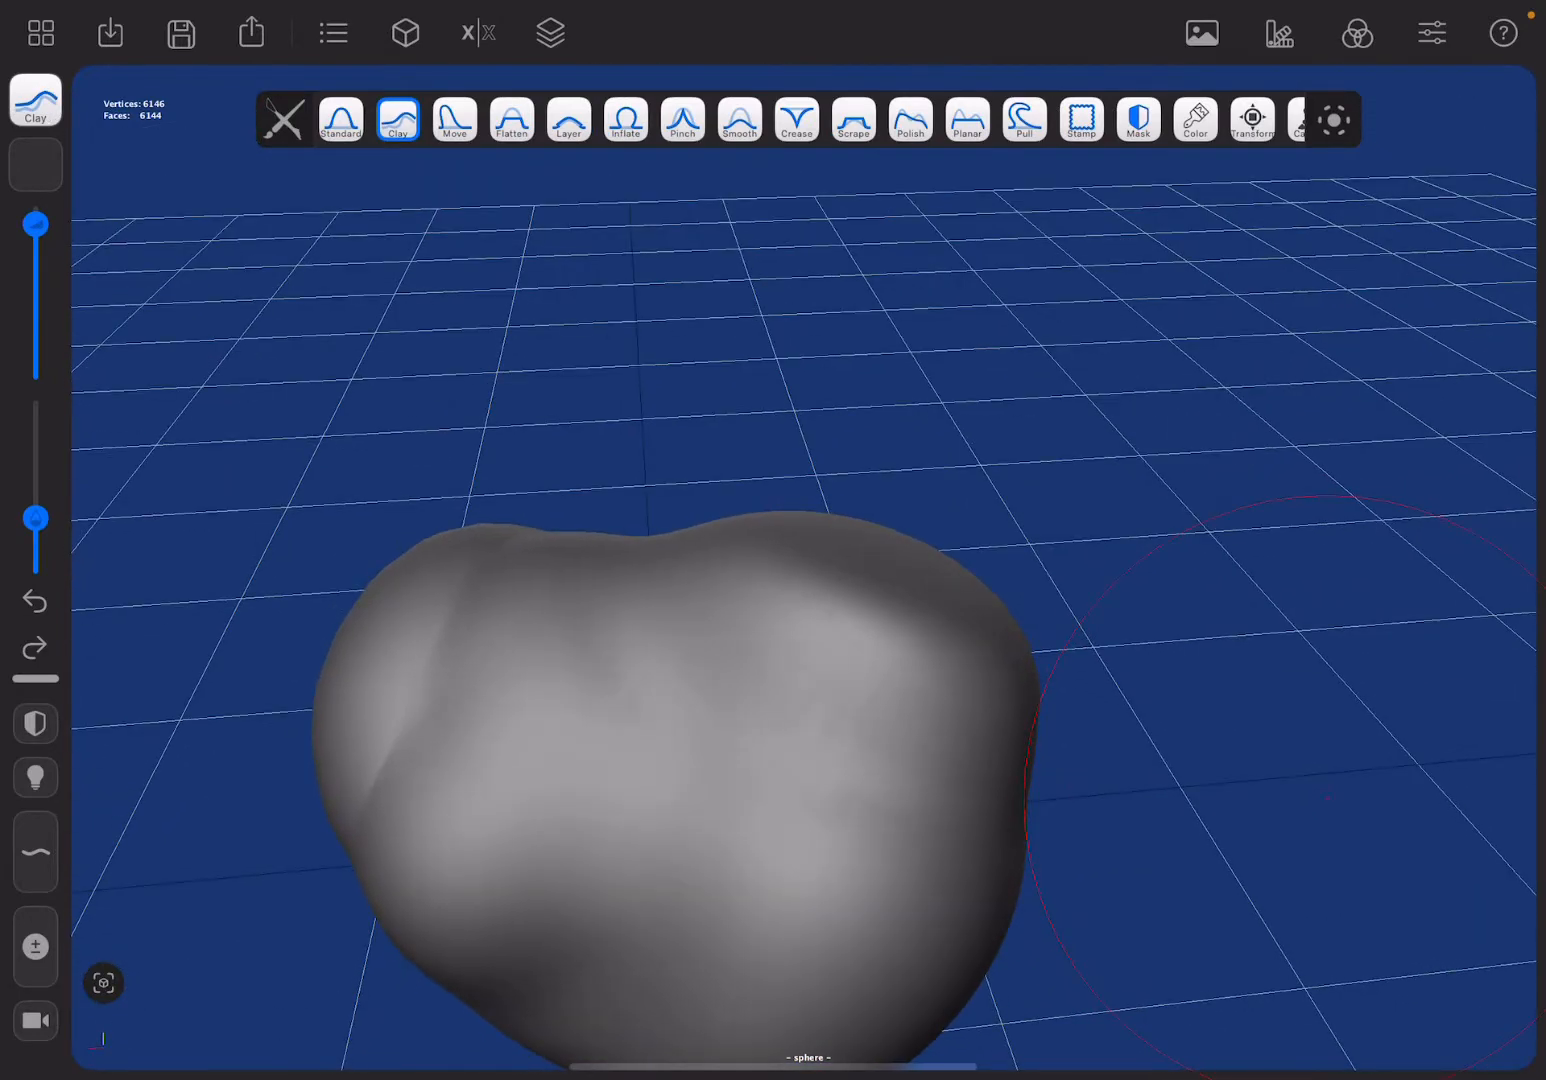
click(682, 120)
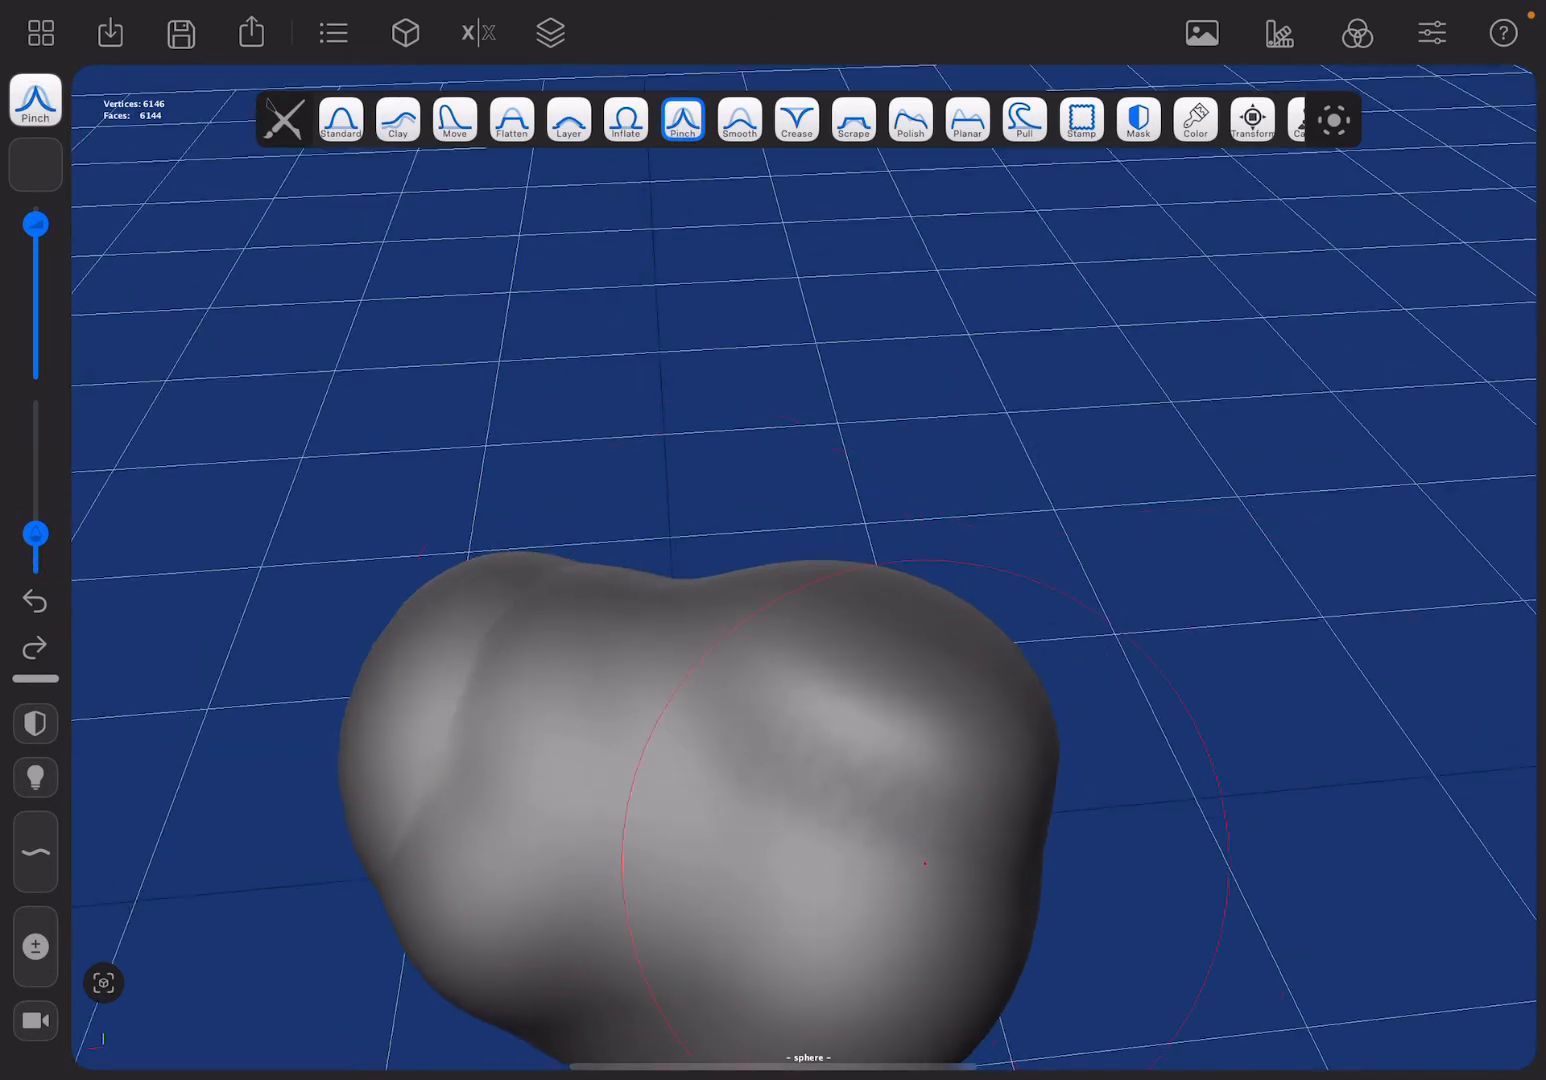
click(852, 120)
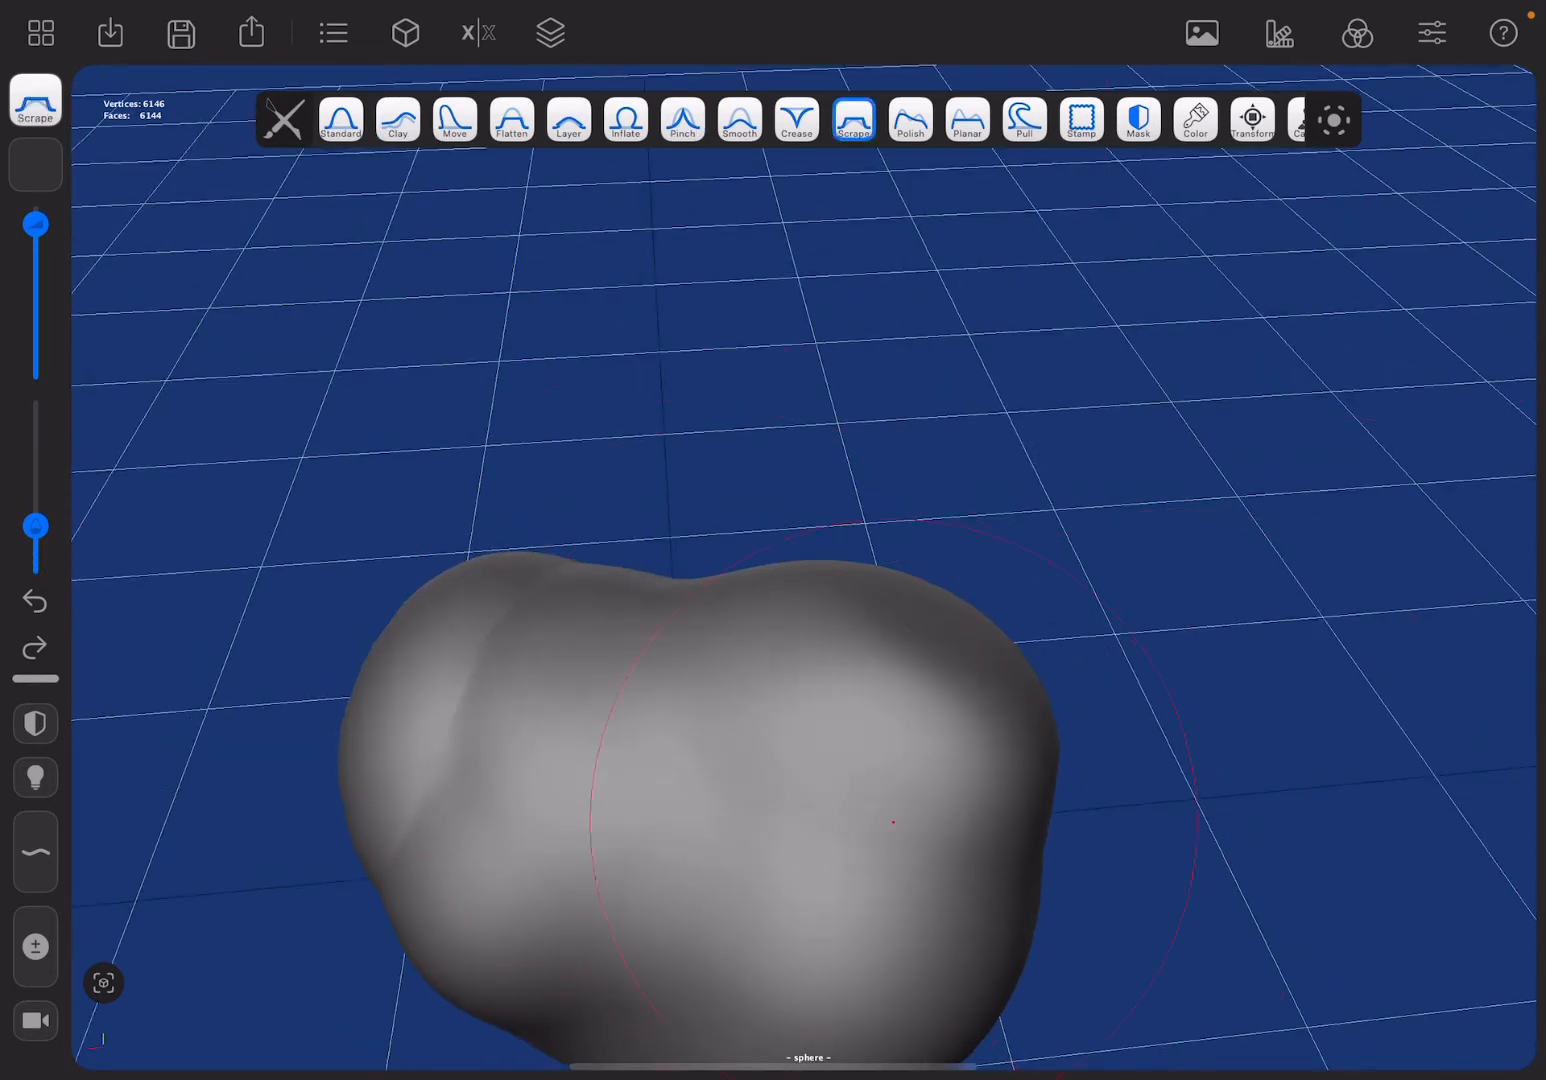
click(340, 120)
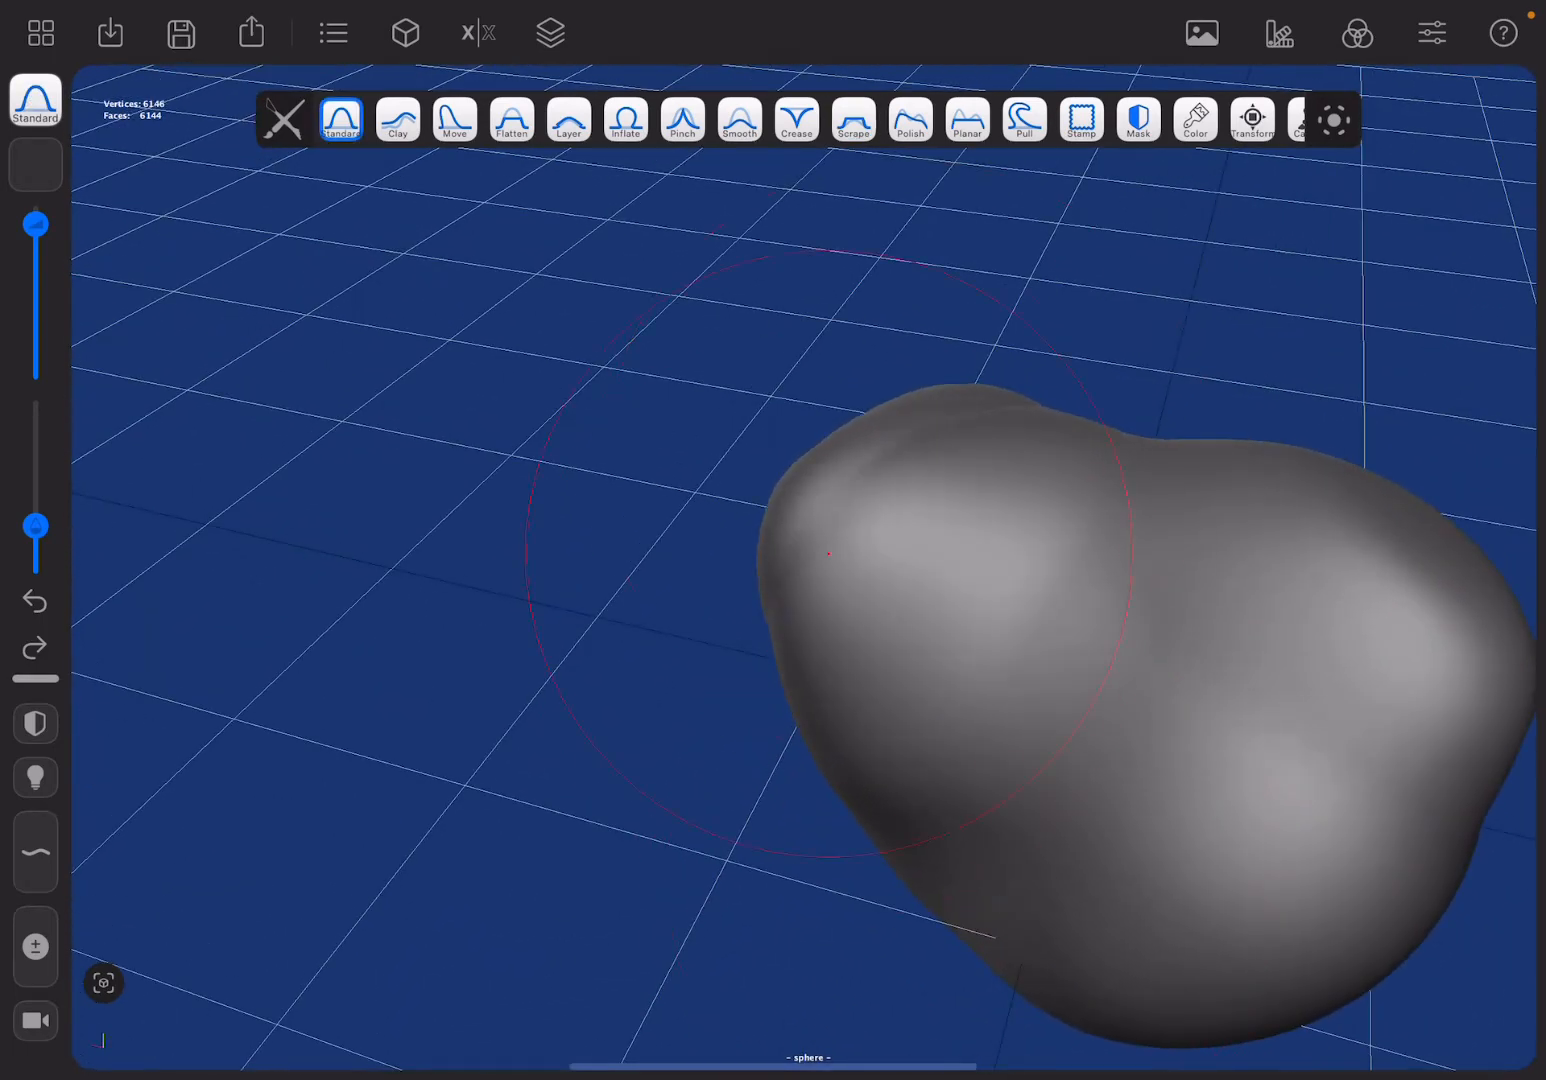
click(852, 120)
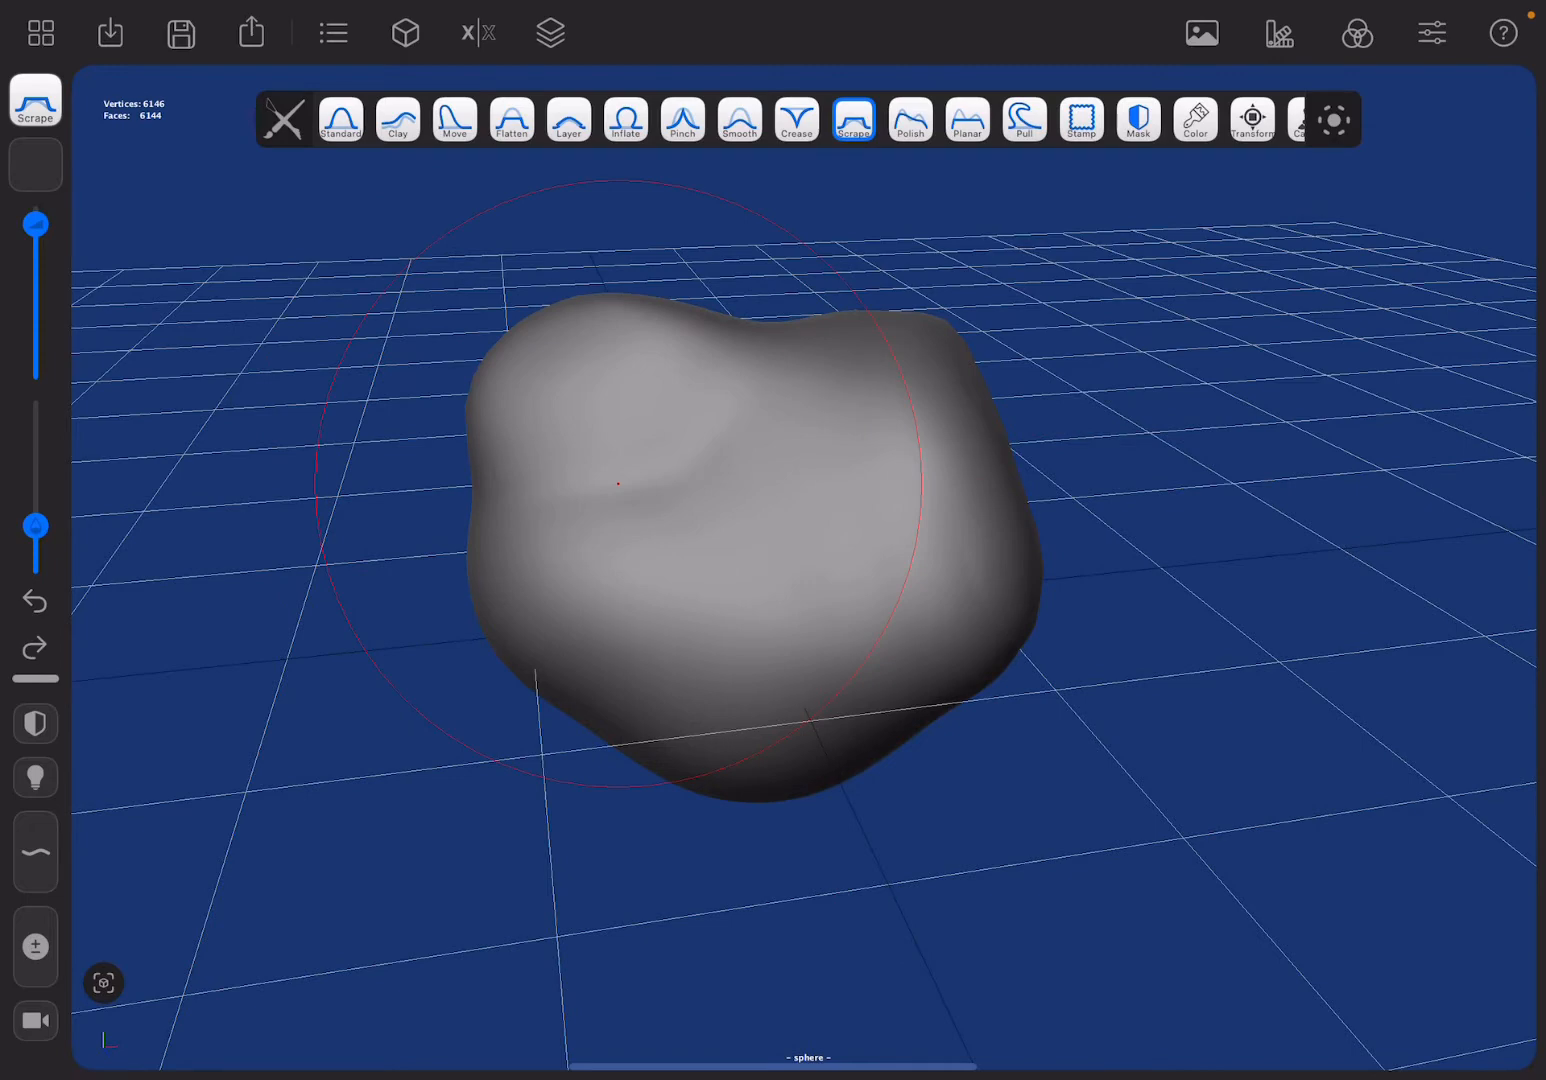
click(510, 120)
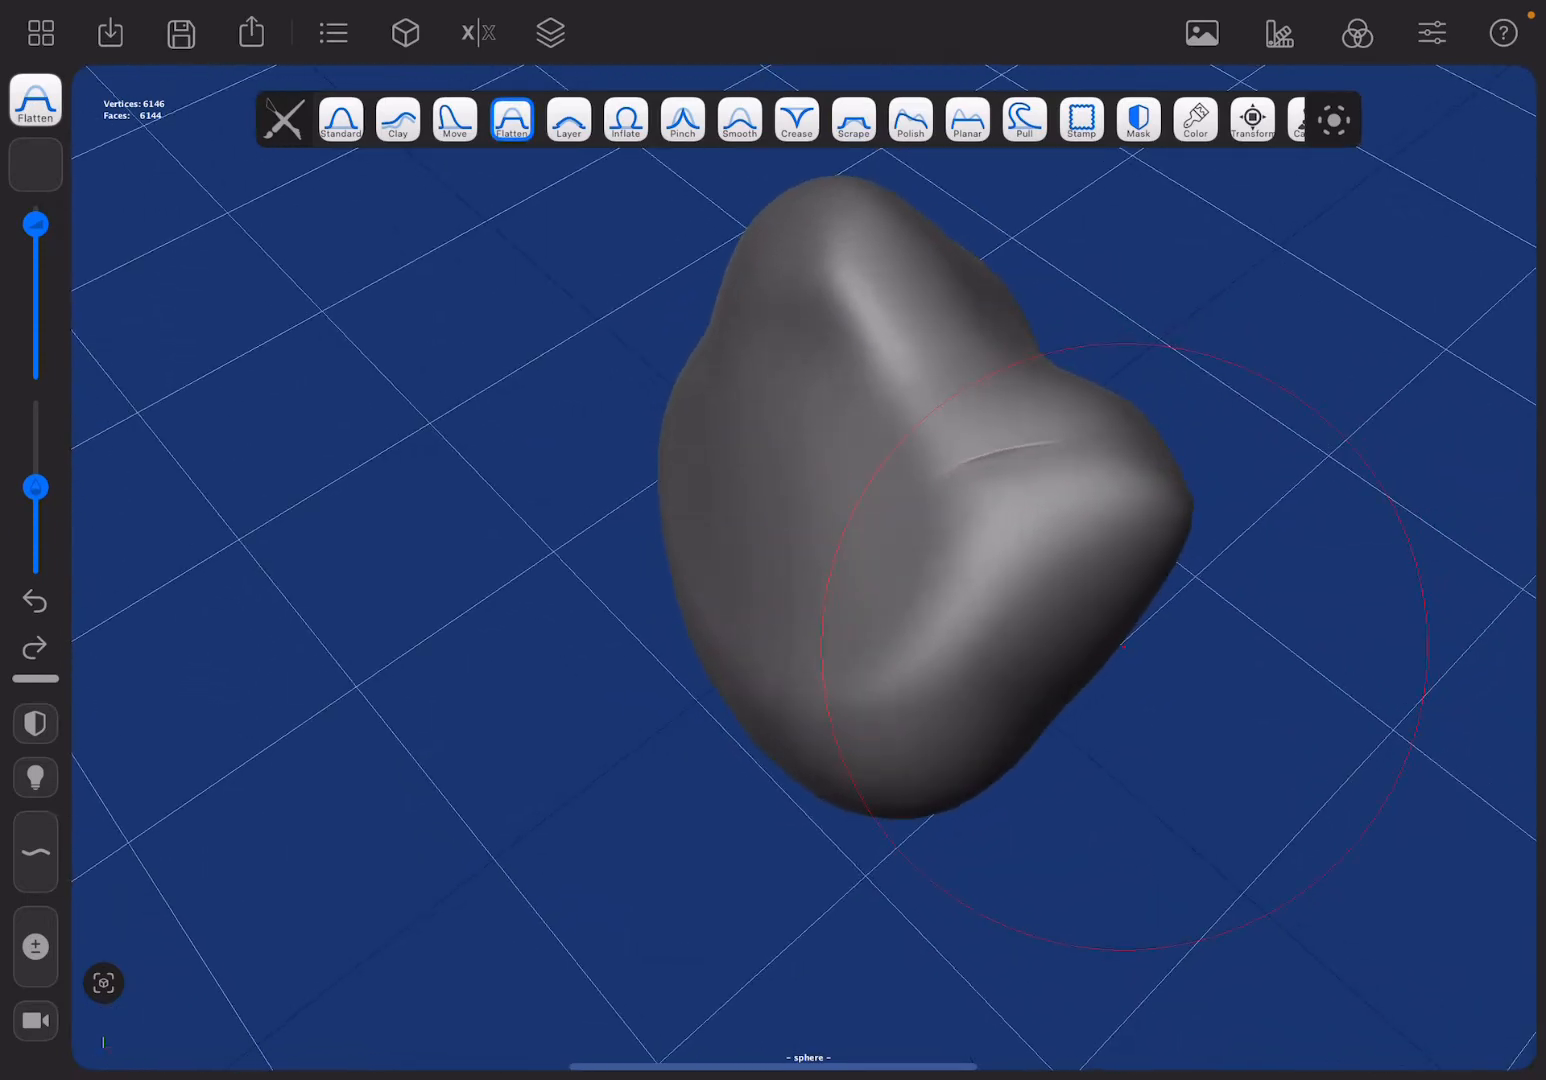
Refine the rock-like lump with Pull, Clay, Standard and Scrape, then Smooth it
click(1024, 120)
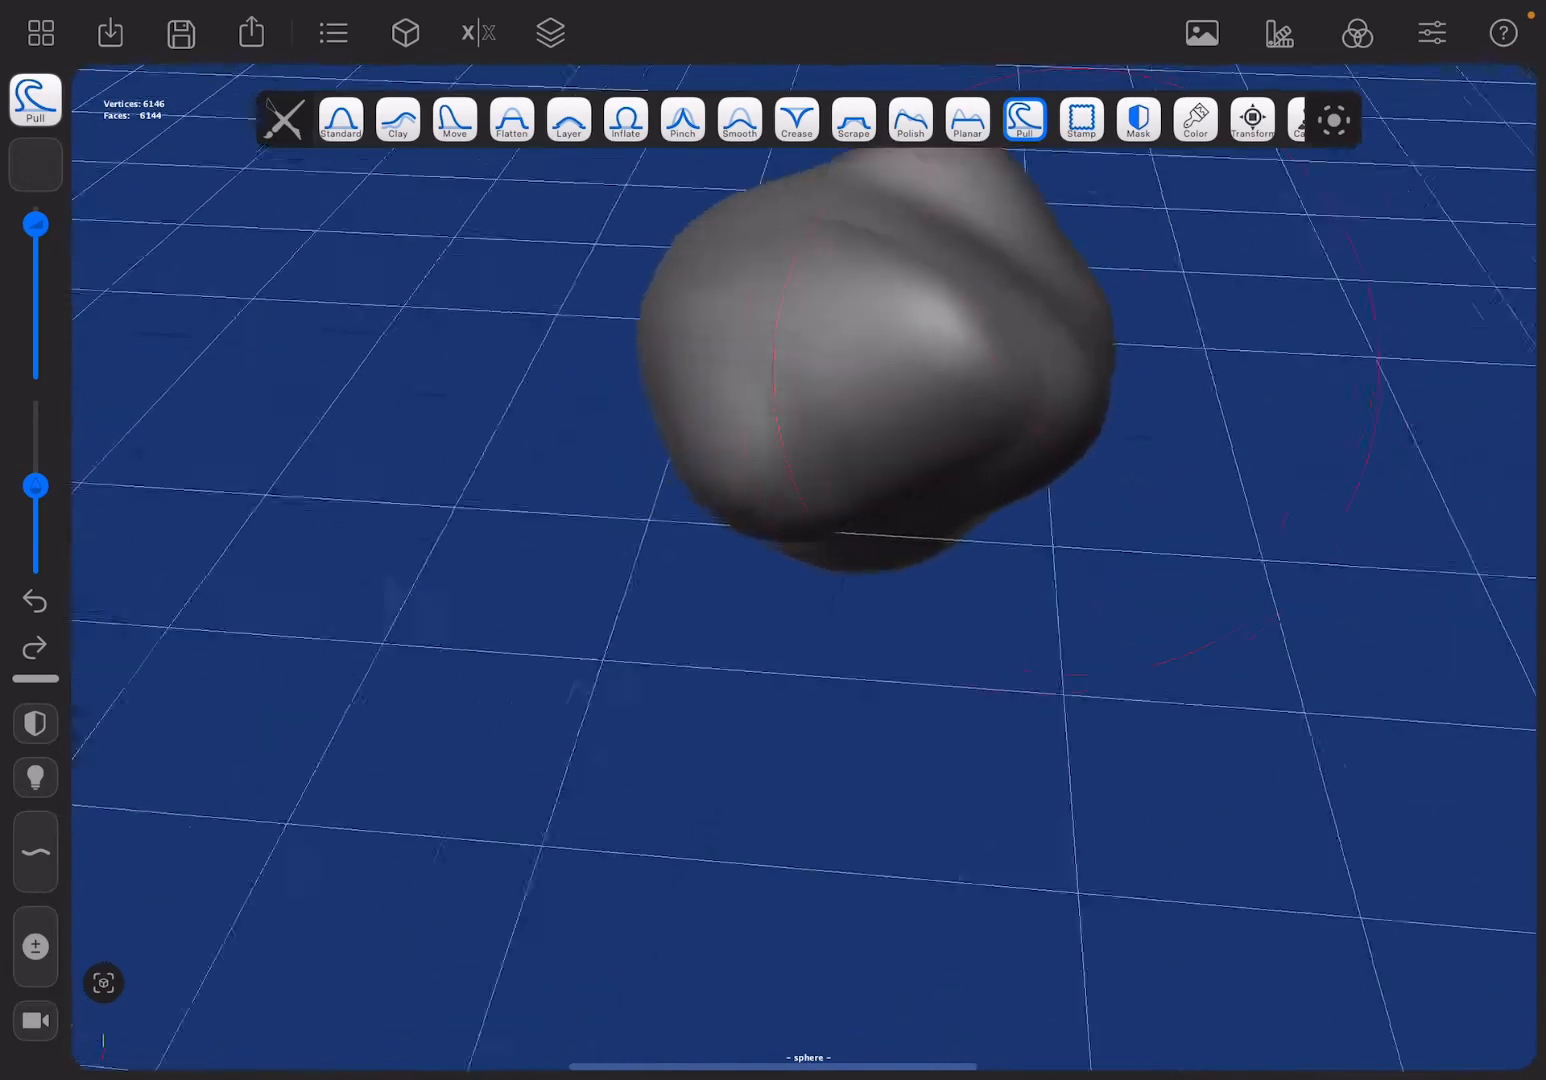
click(398, 120)
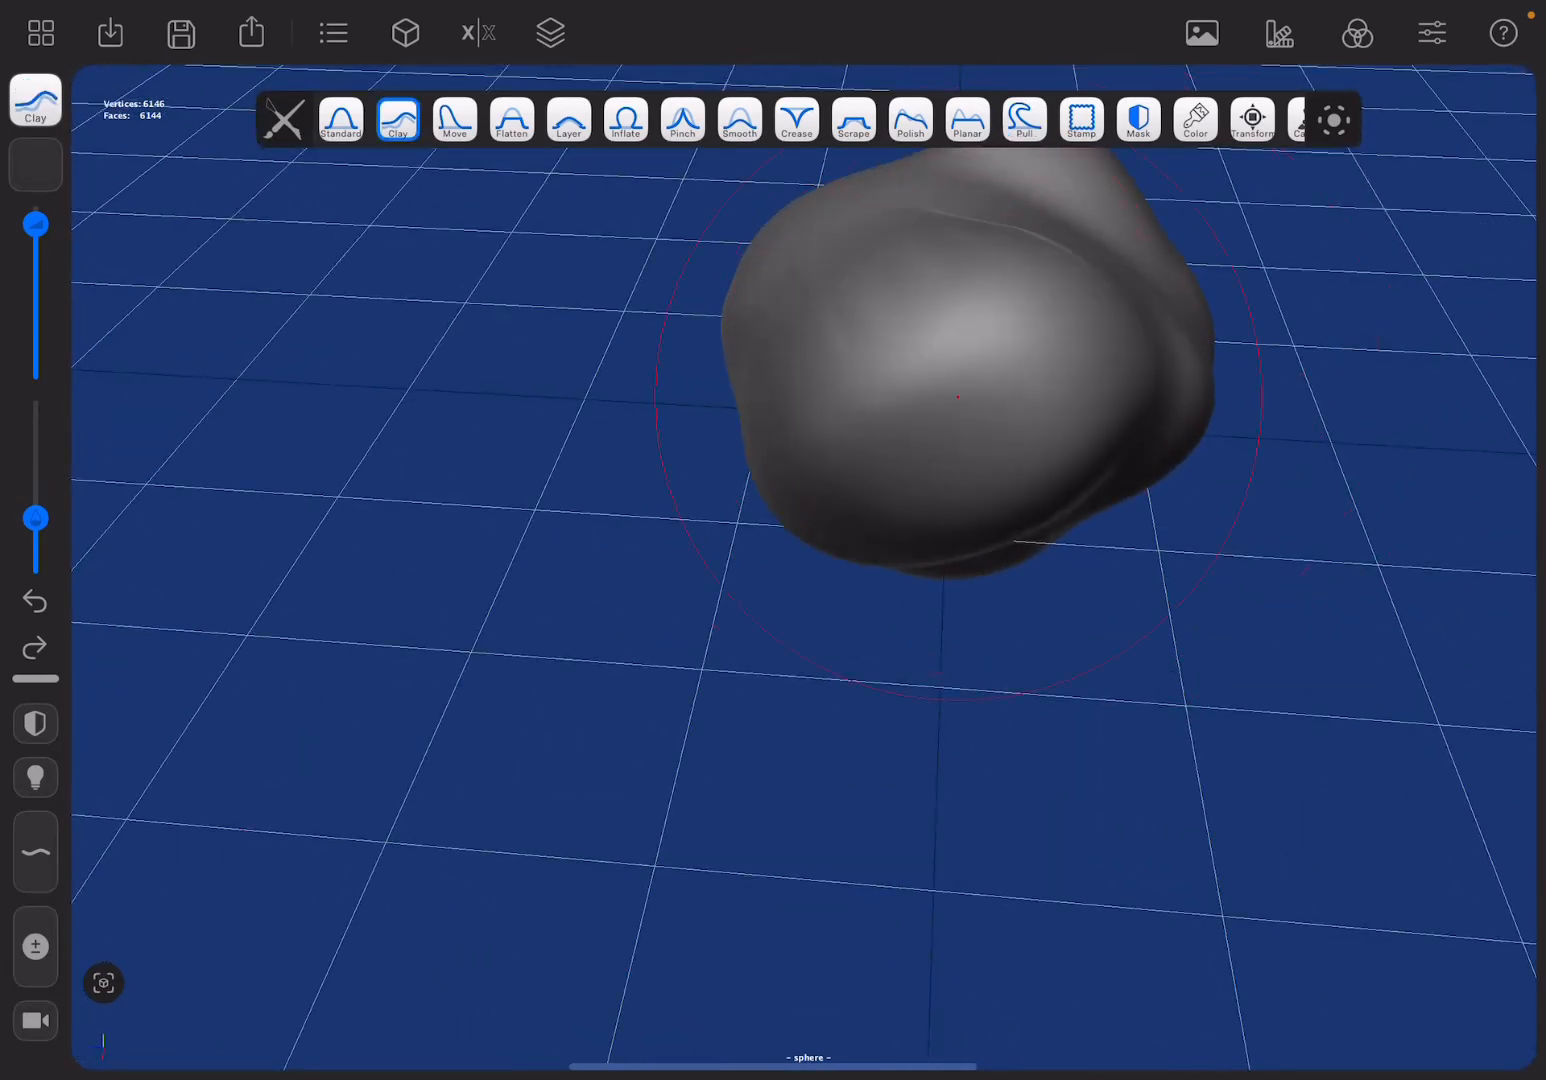
click(340, 120)
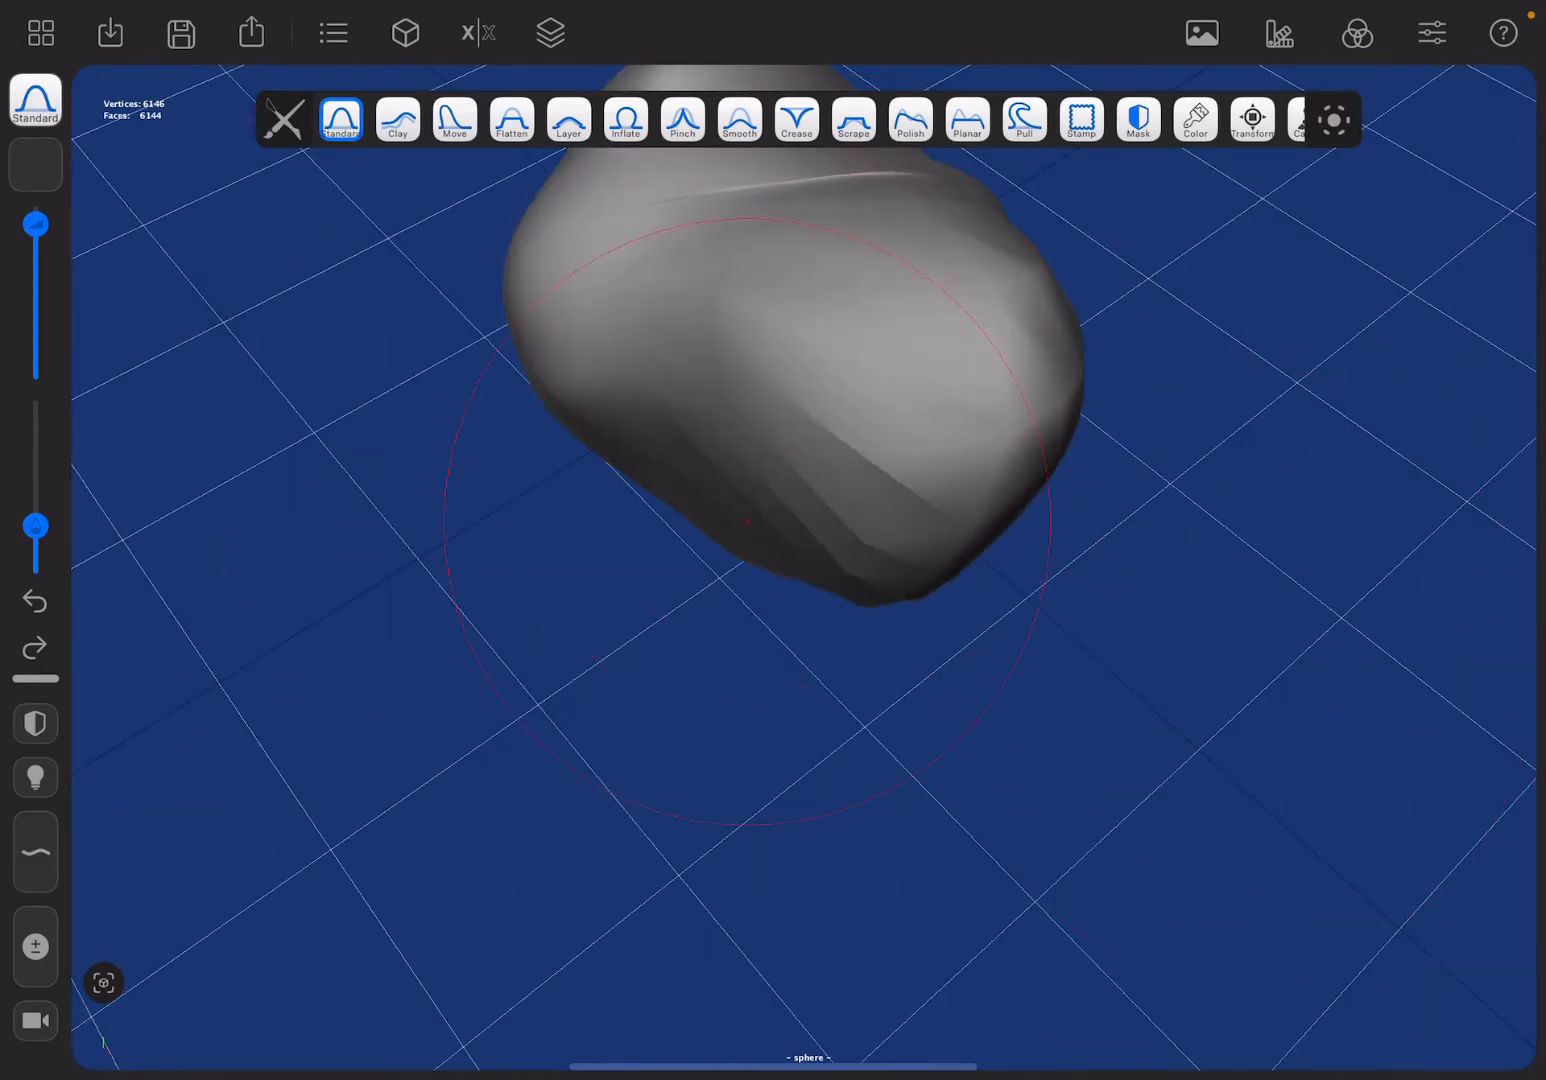
click(852, 120)
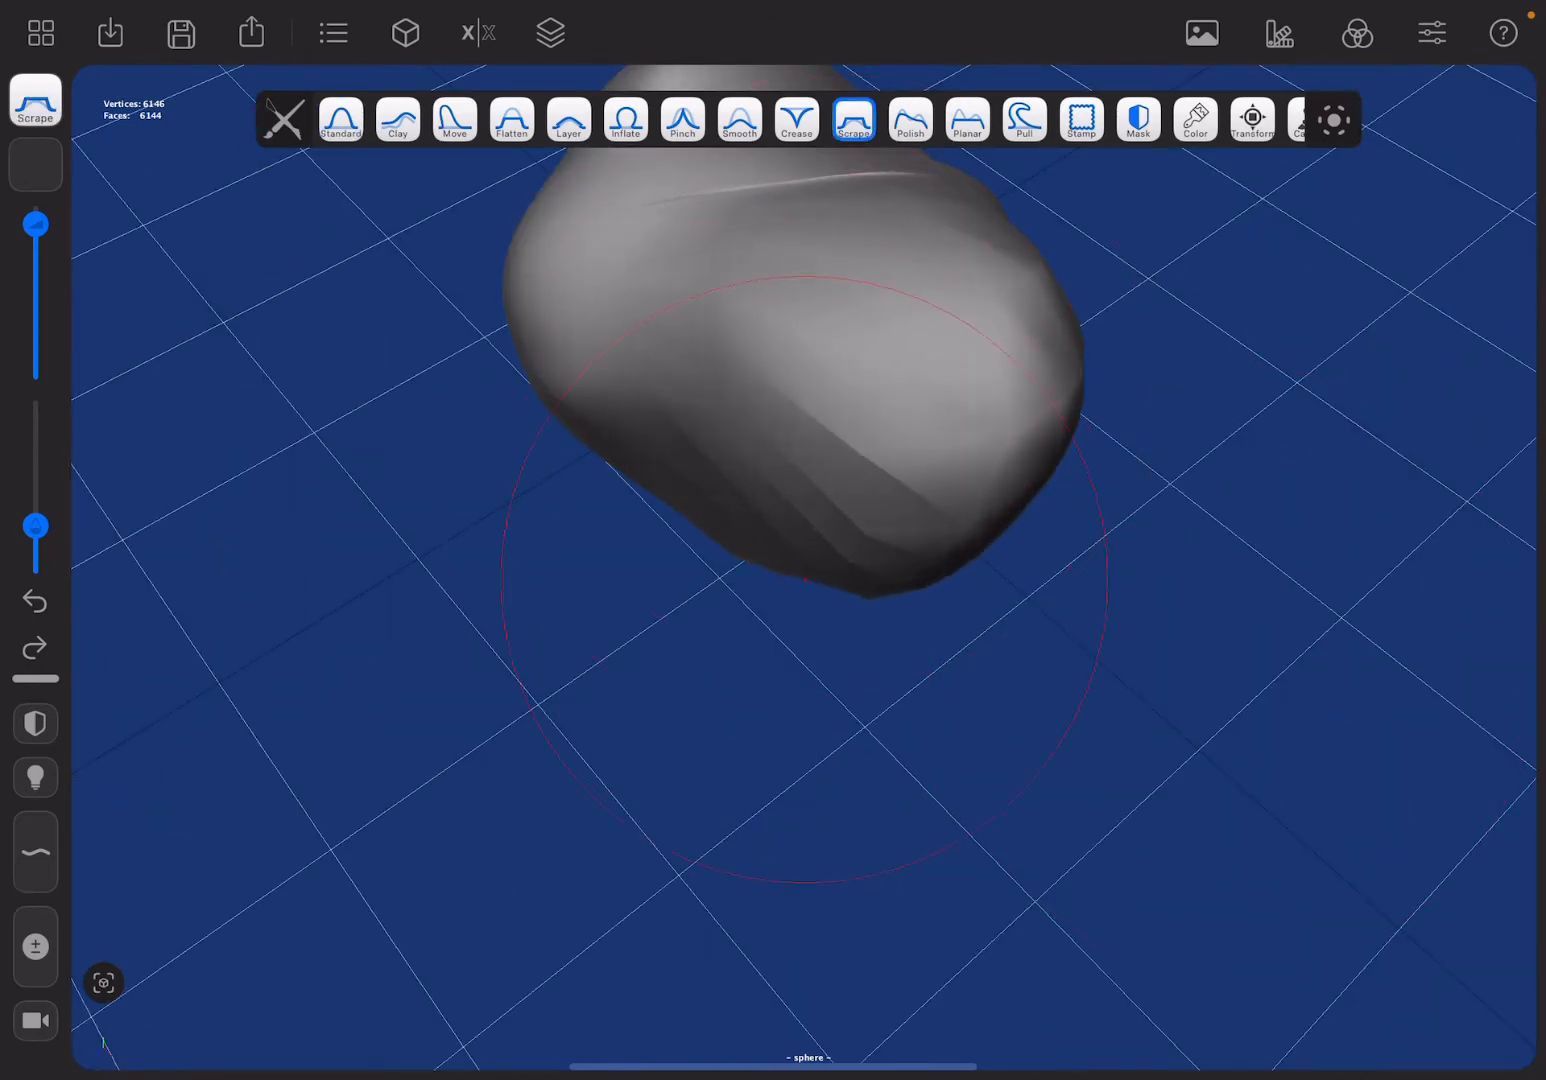
click(738, 120)
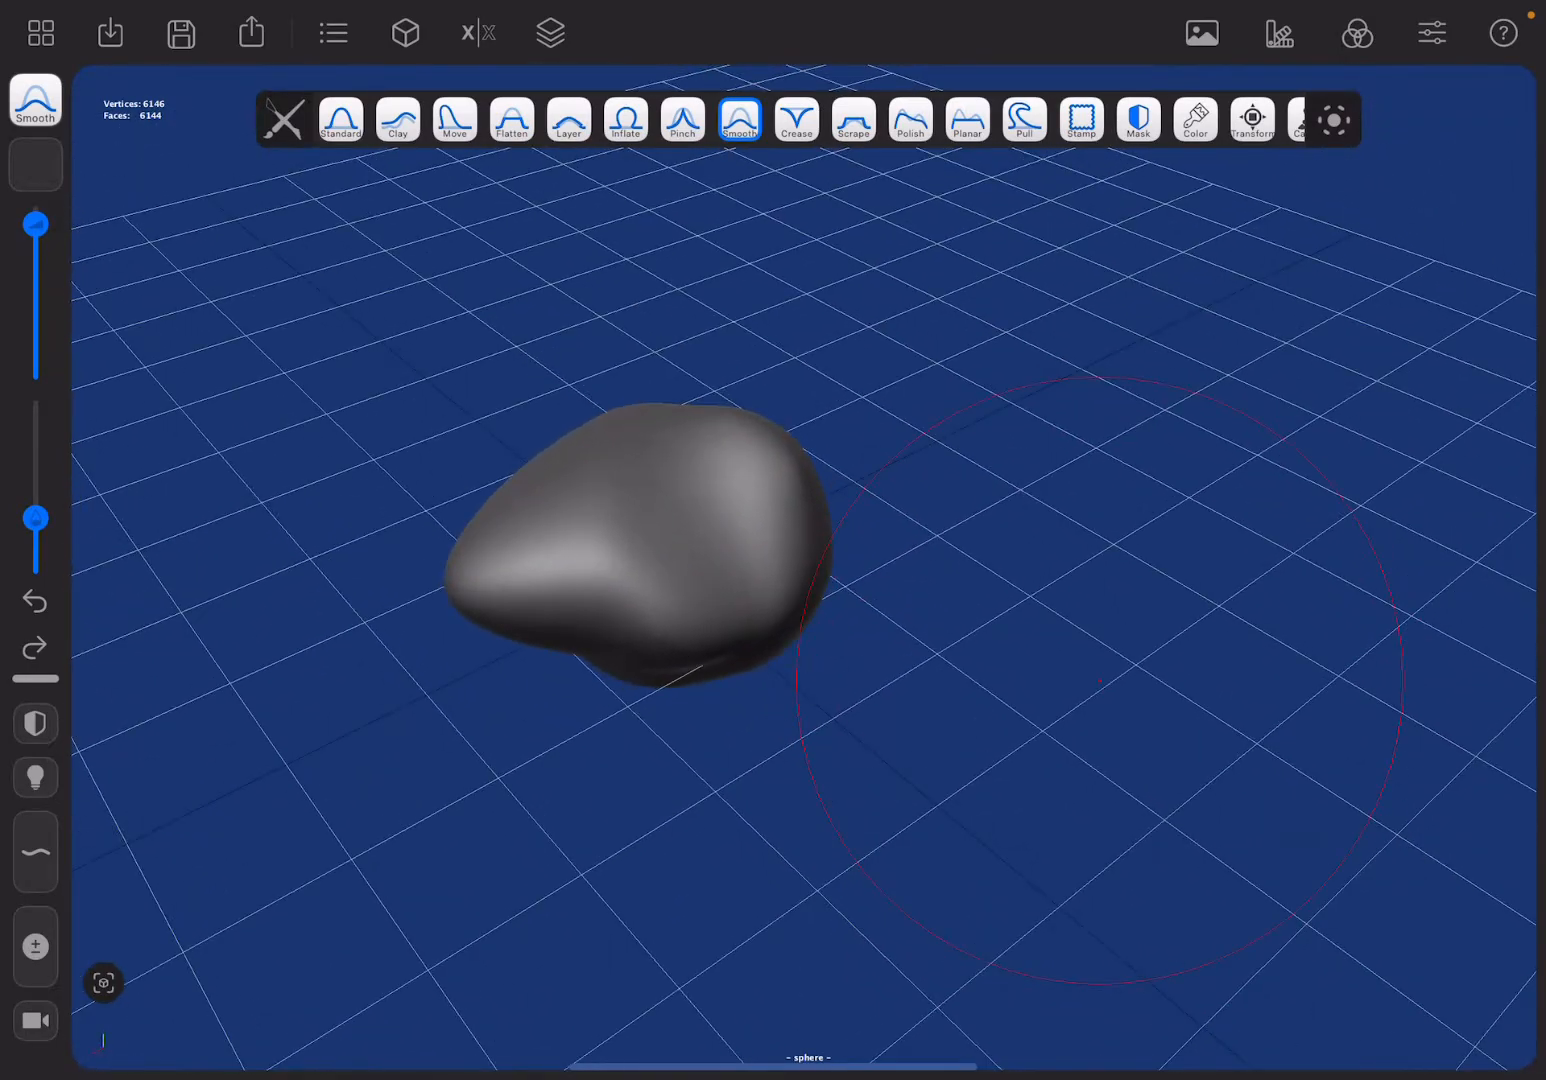
Round the lump out with Pinch and Inflate, then start deleting the sphere node
click(682, 120)
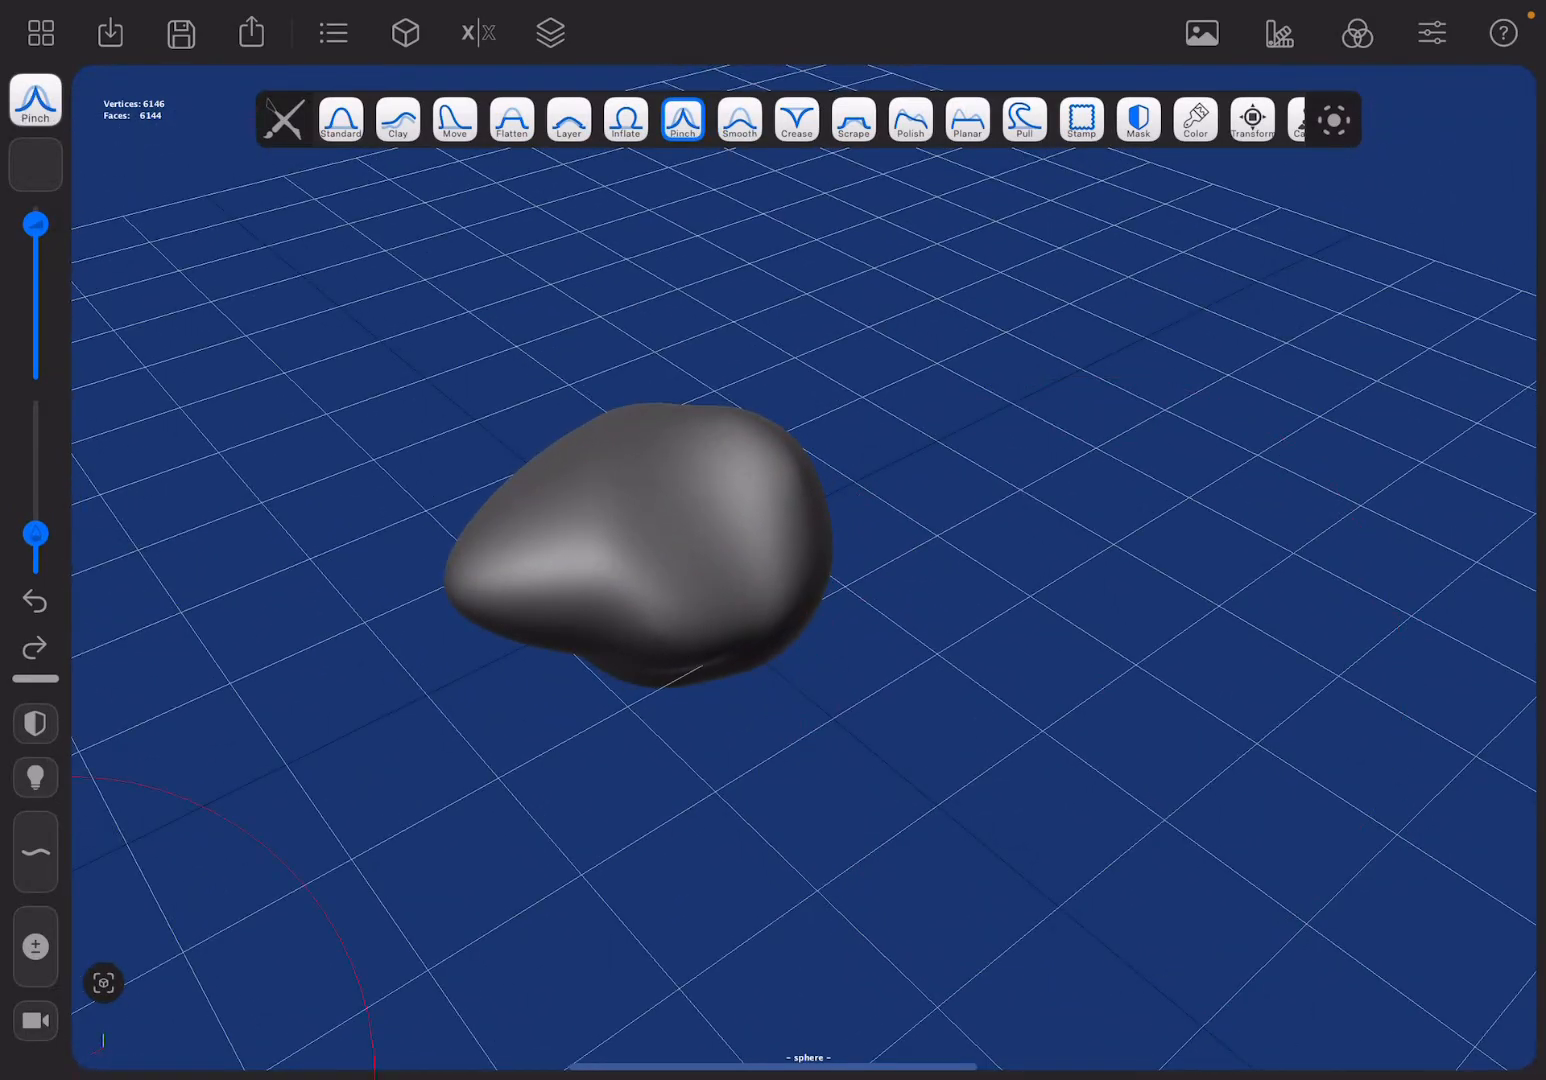
click(624, 120)
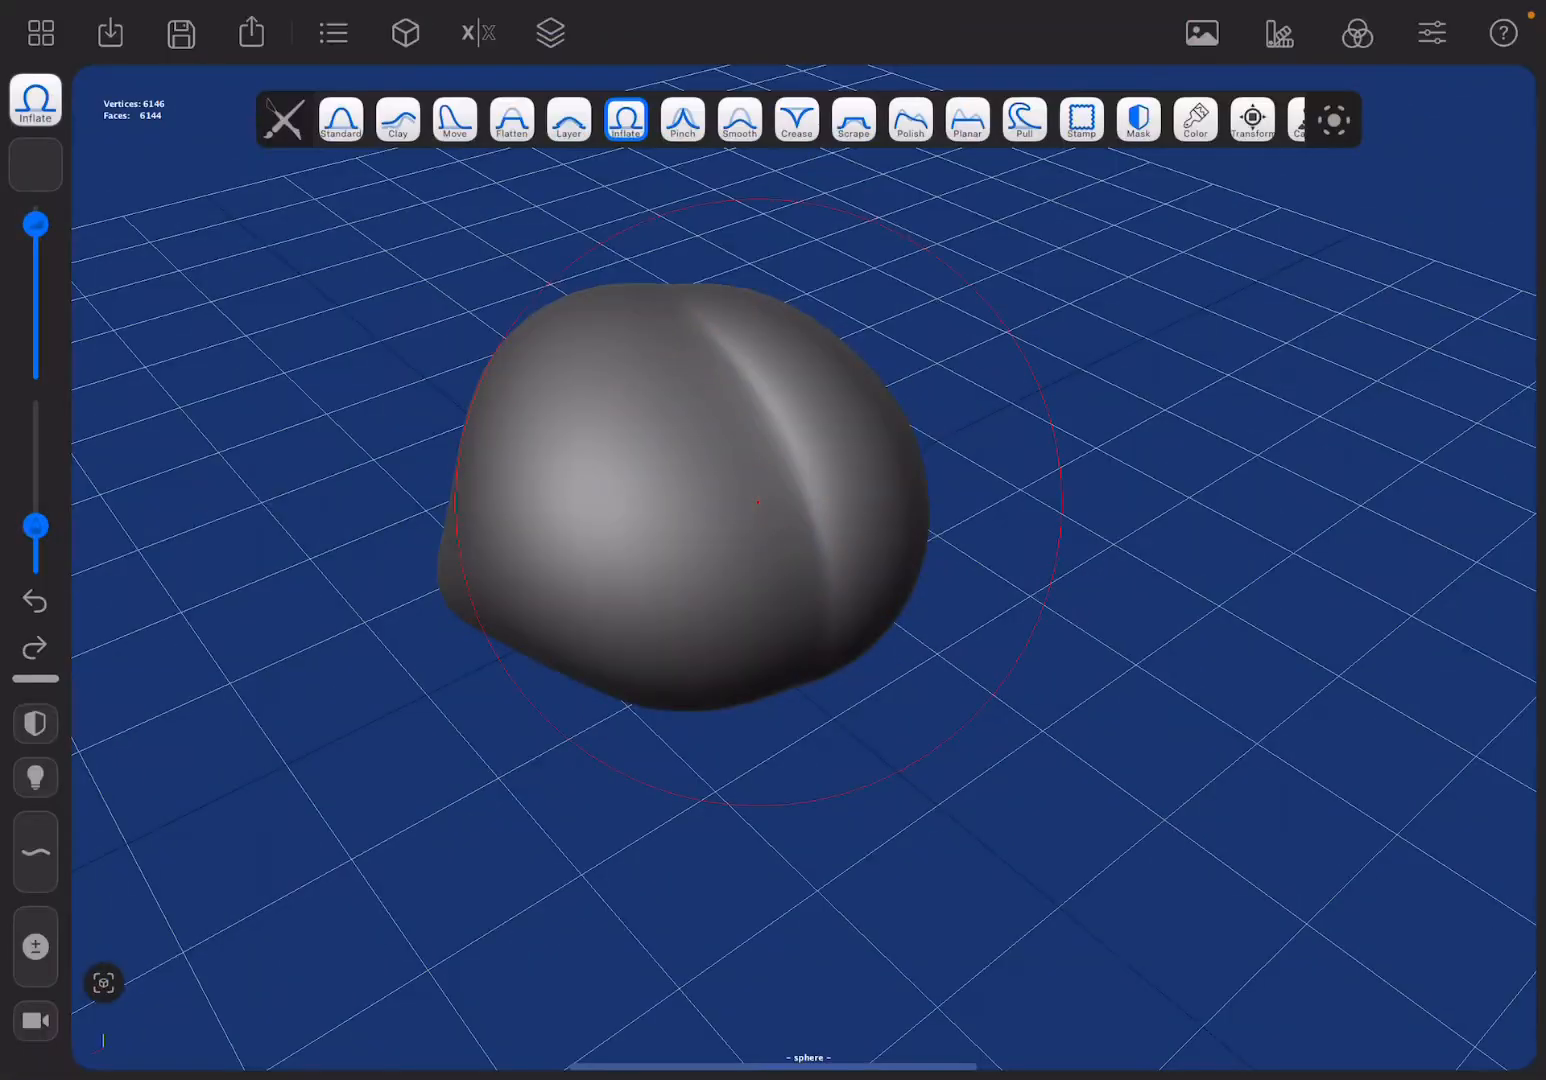
click(34, 600)
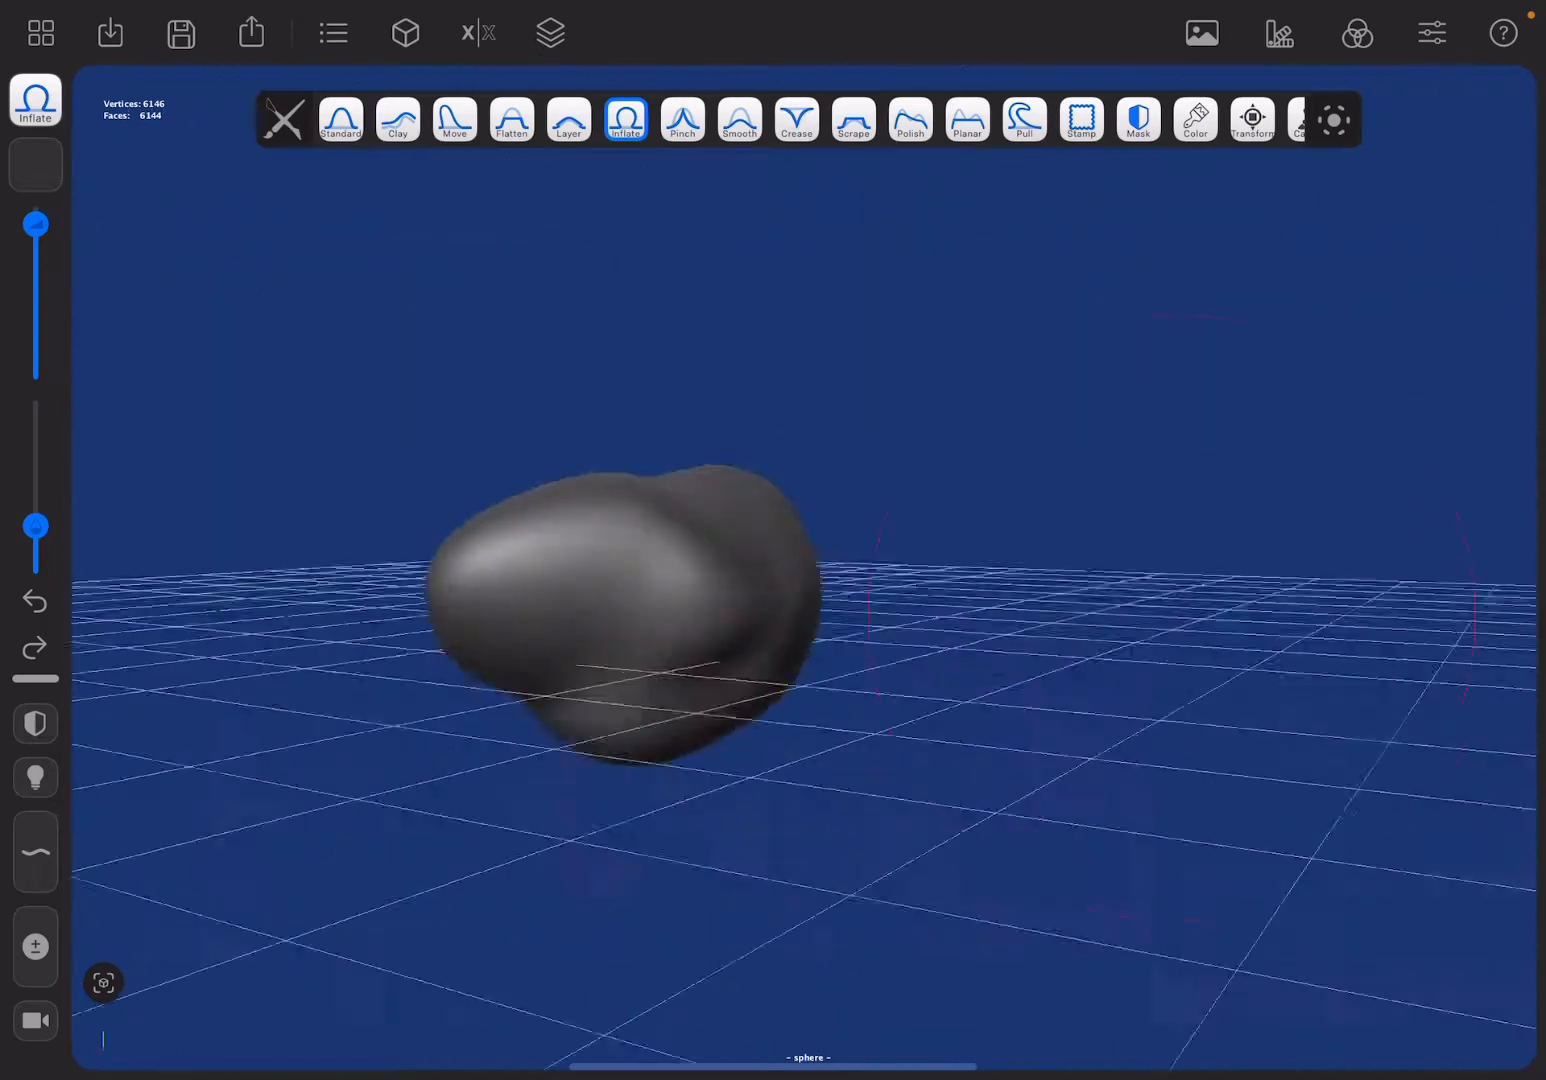
click(332, 32)
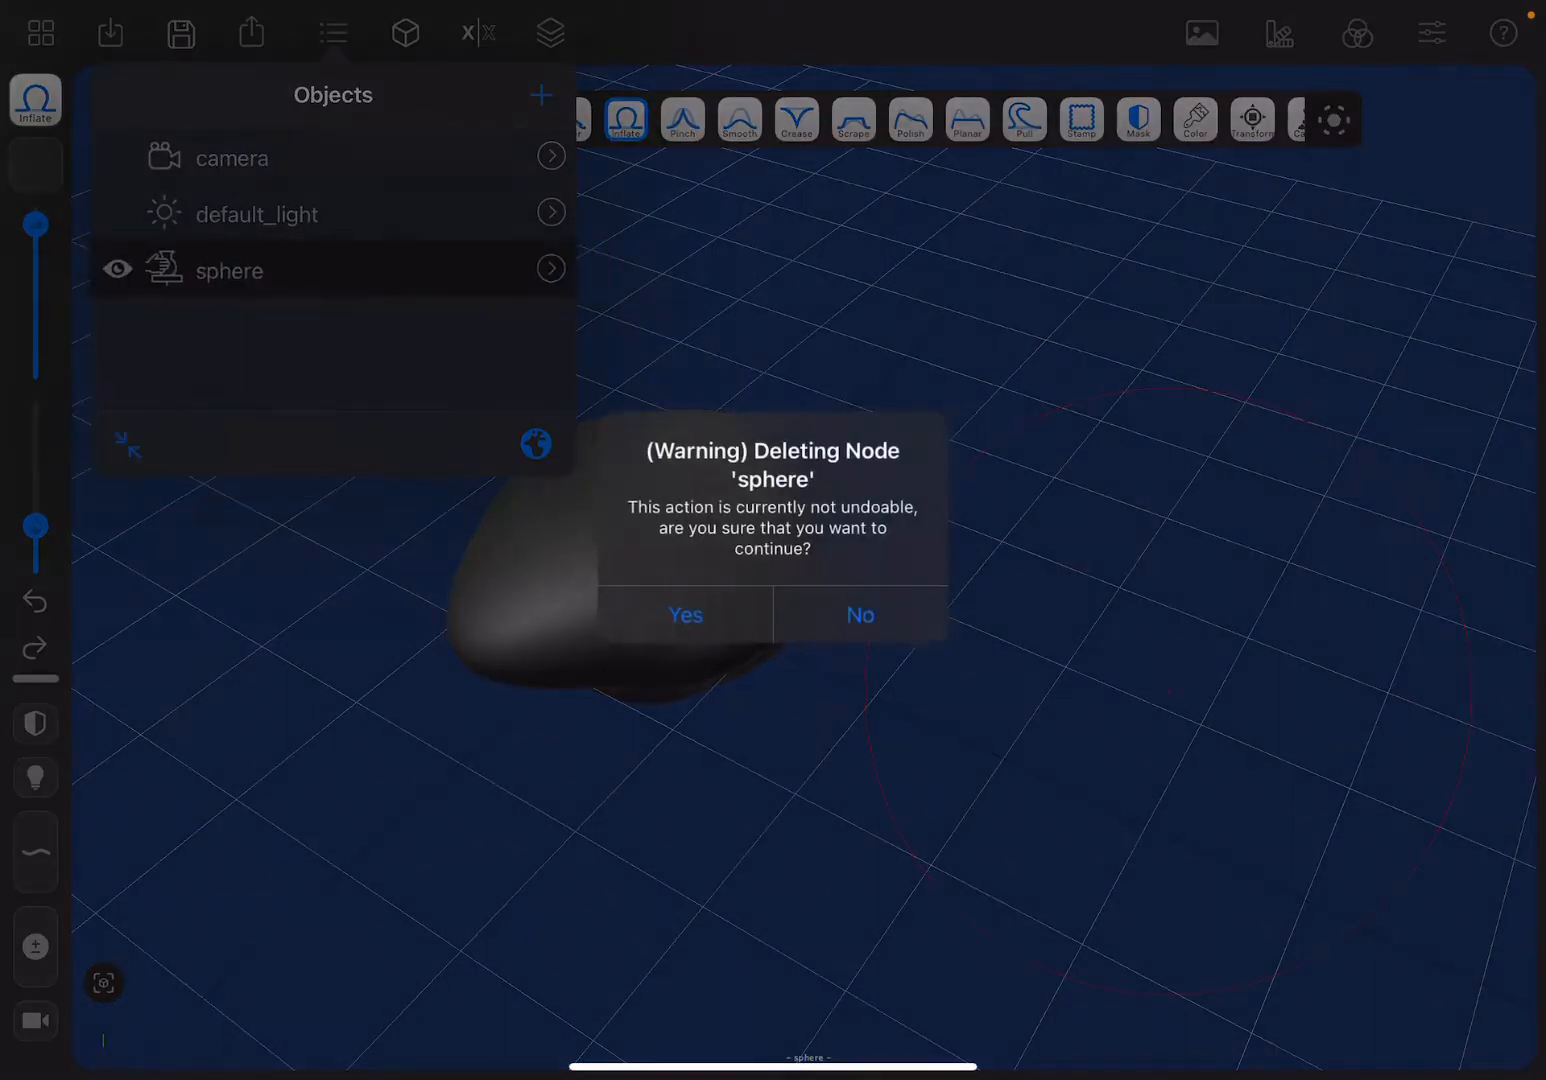
Confirm deleting the sculpted lump and add a fresh Sphere in its place
click(684, 616)
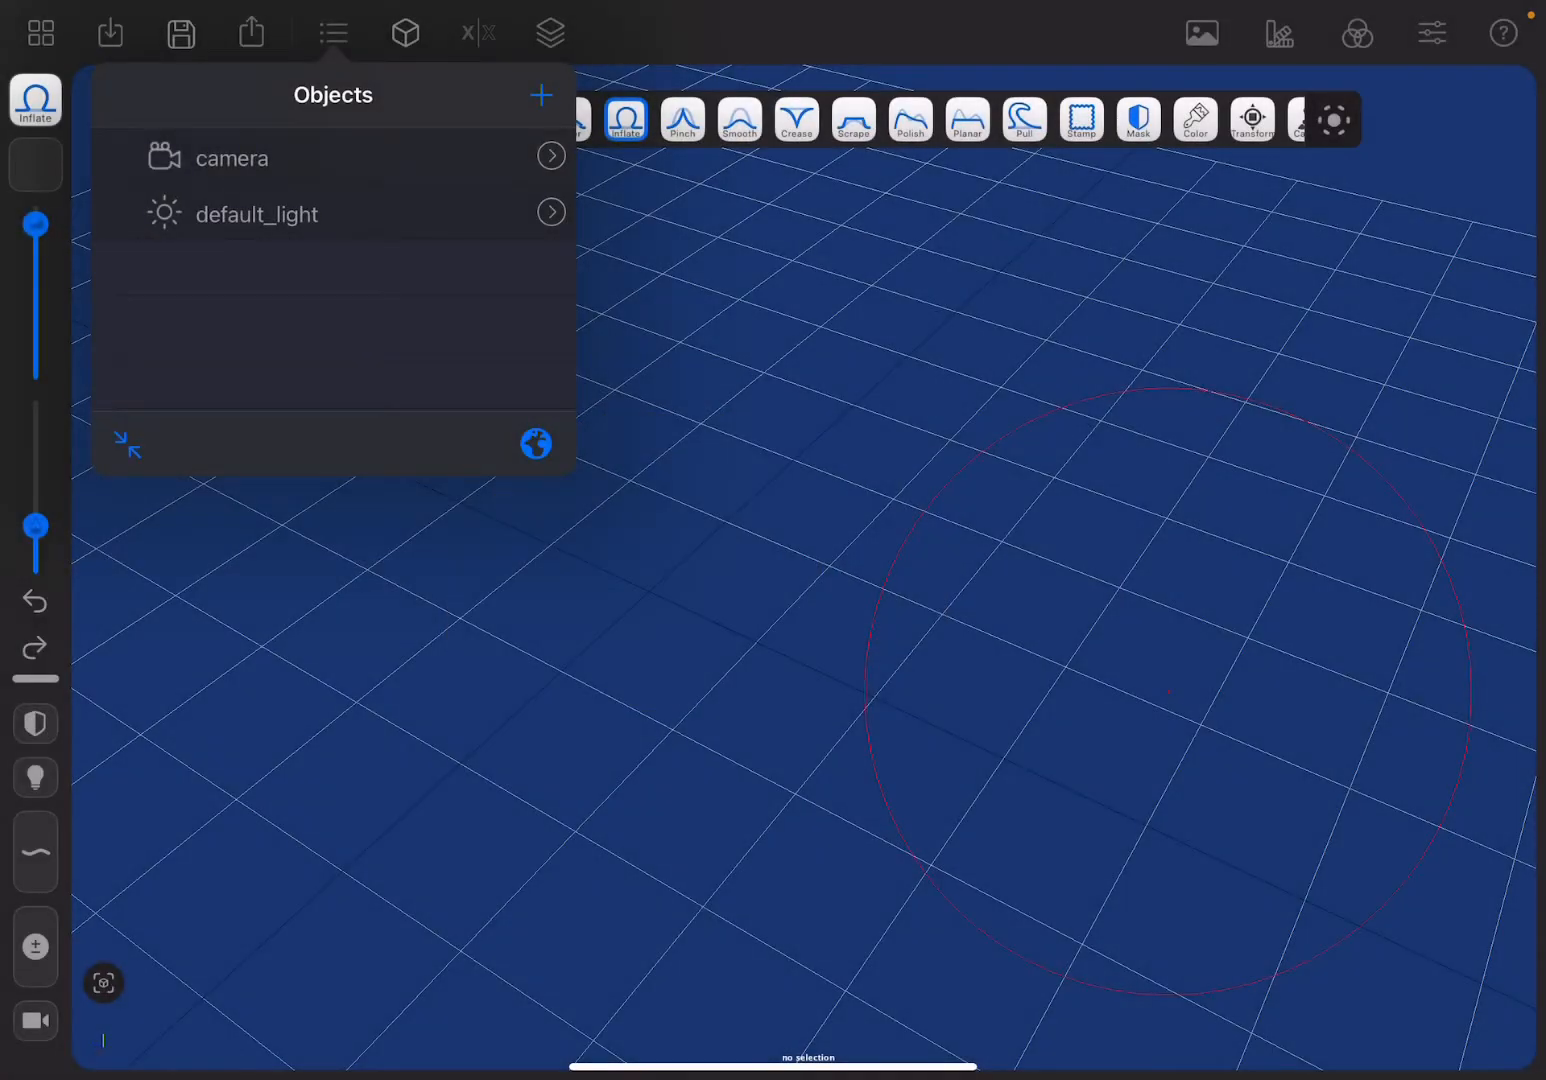
click(540, 96)
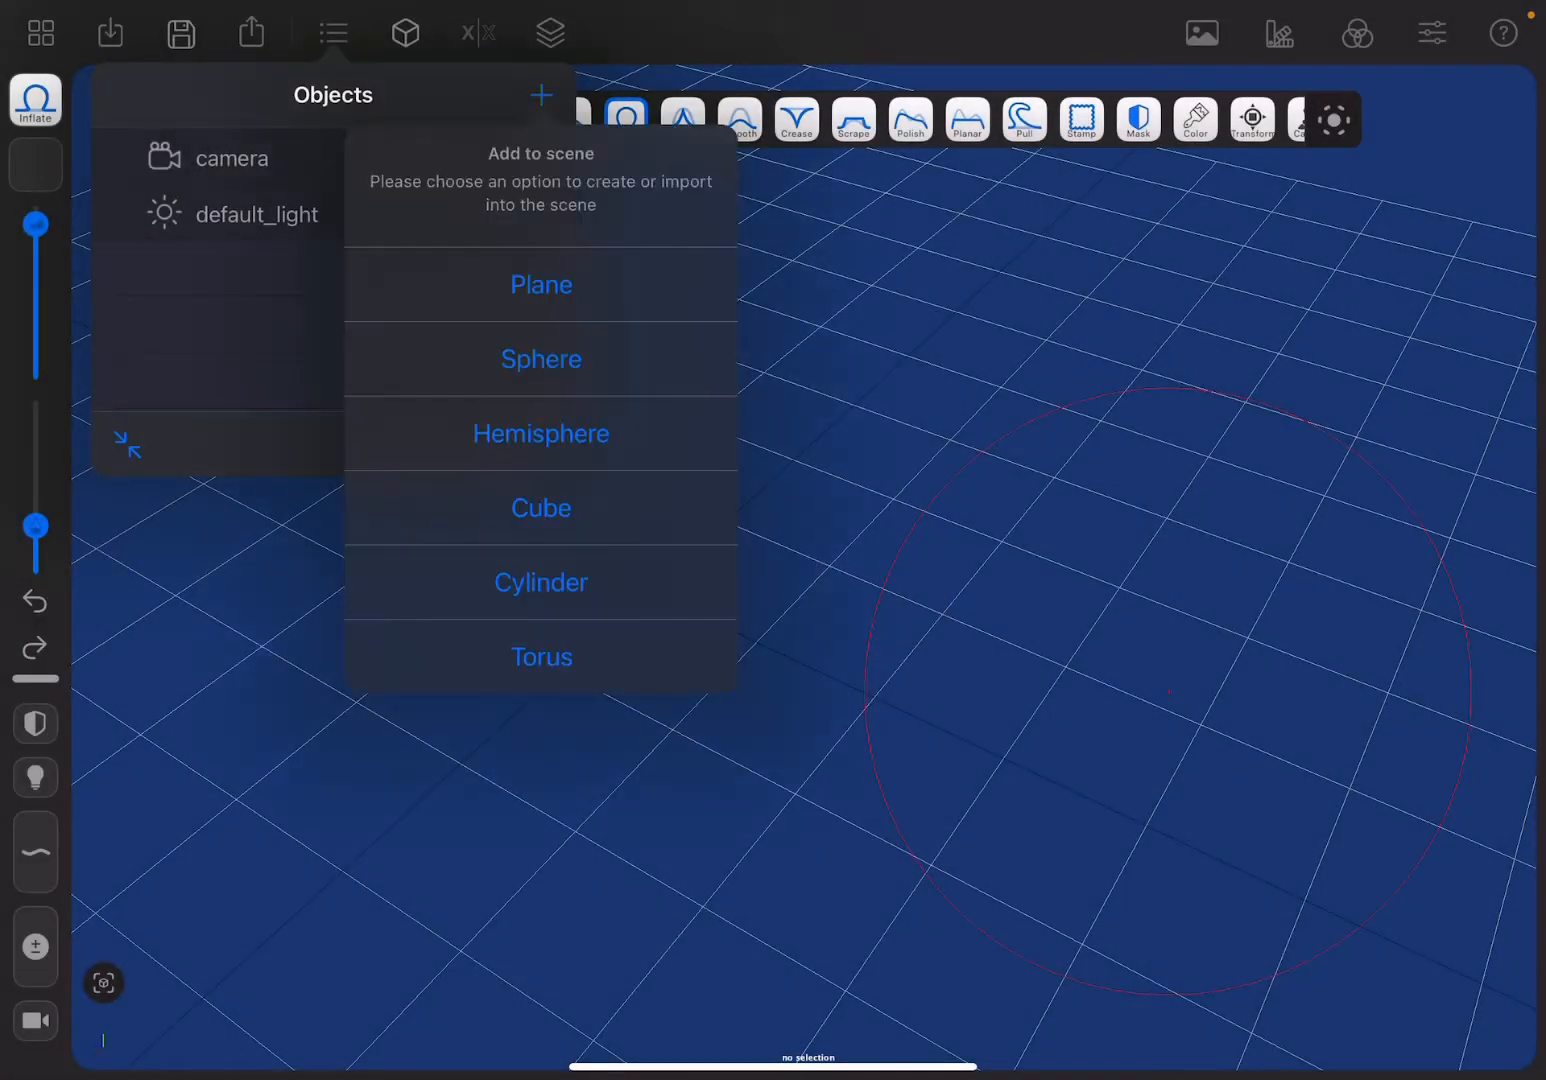
click(540, 358)
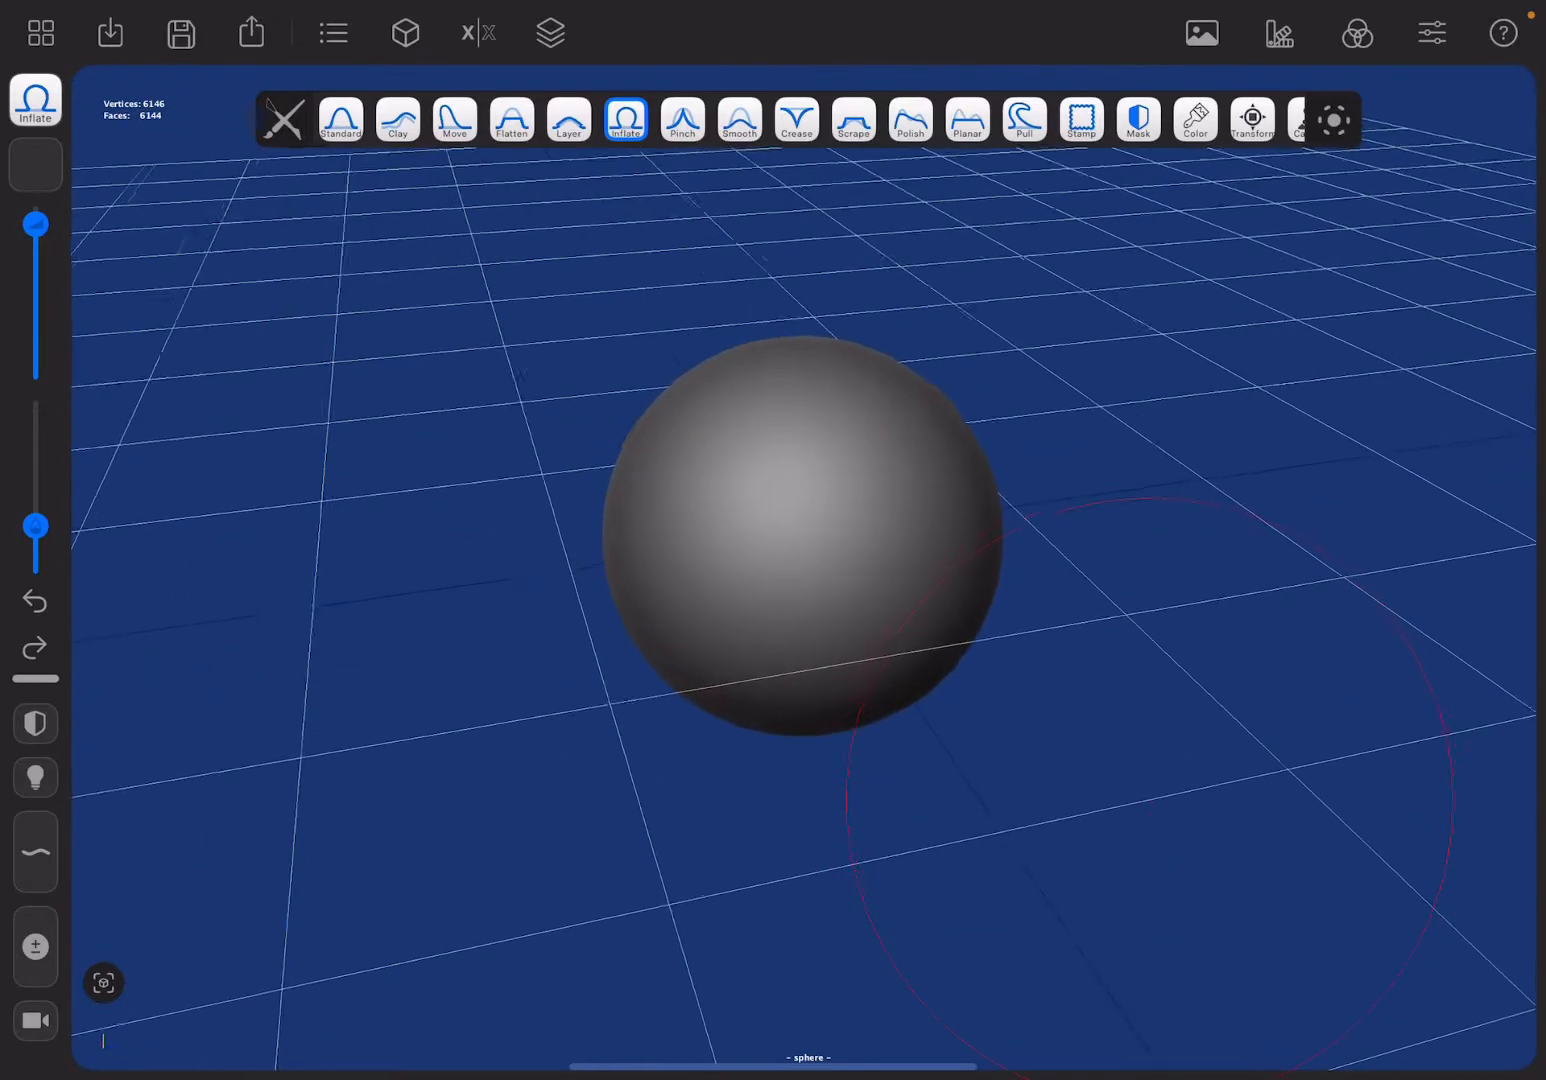
Reshape the new sphere with Clay, Scrape, Flatten, Inflate and Move strokes
click(396, 120)
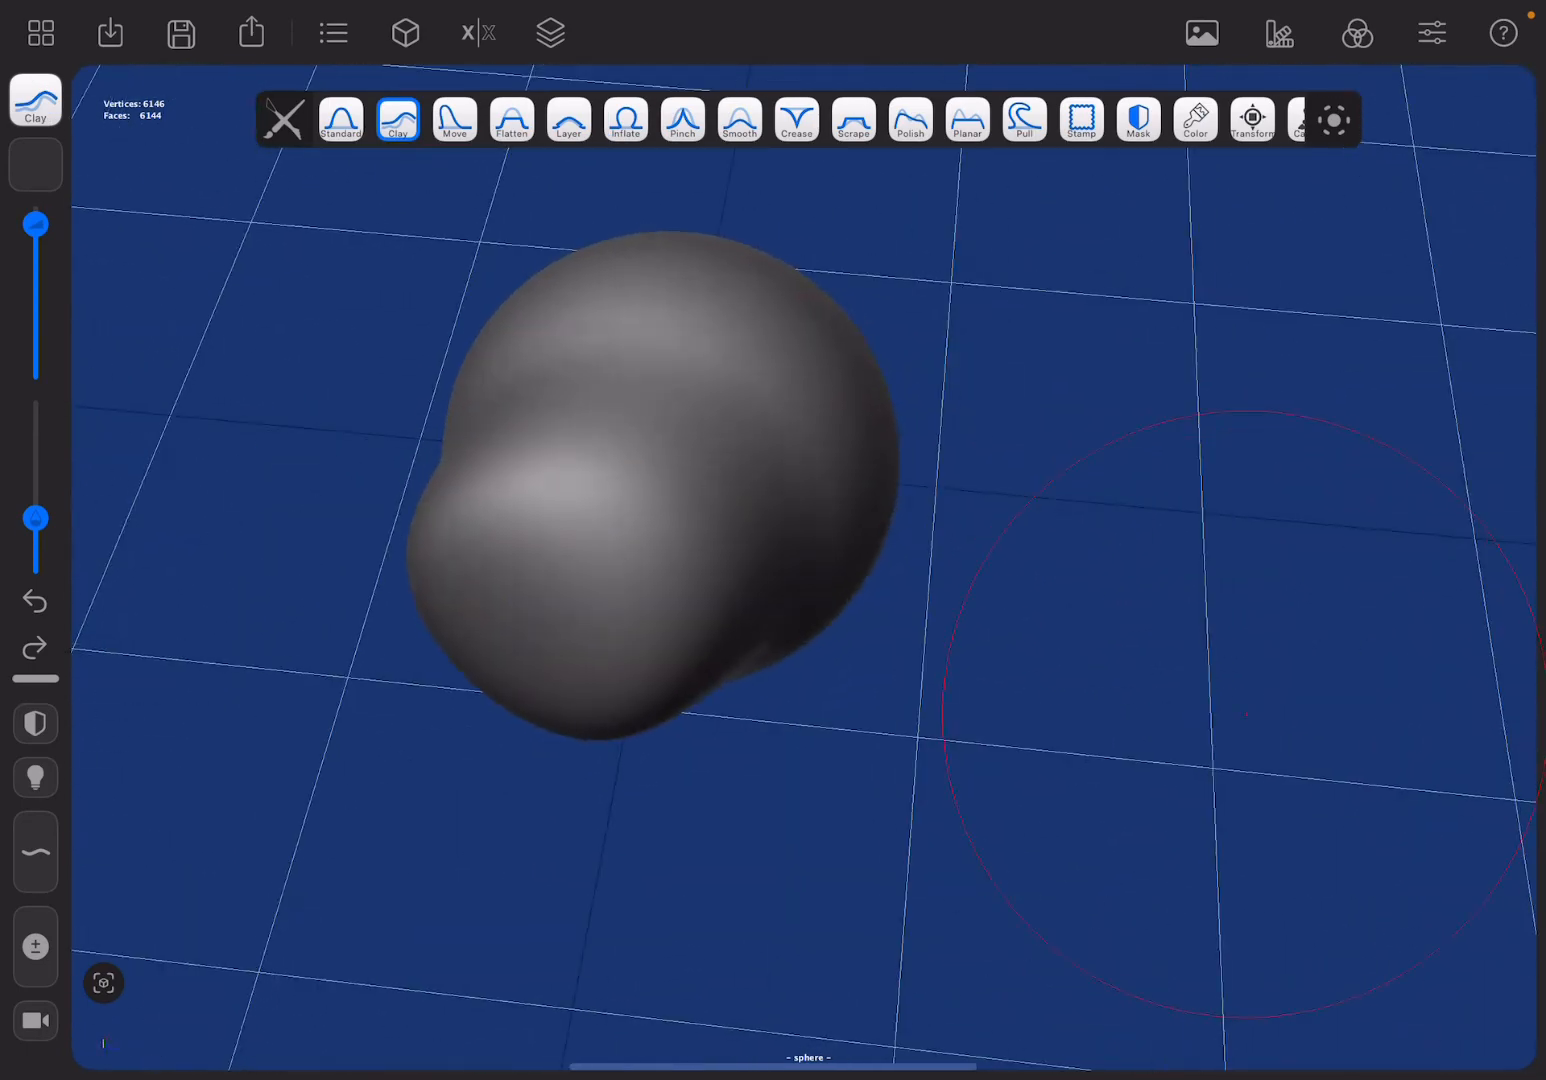
click(852, 120)
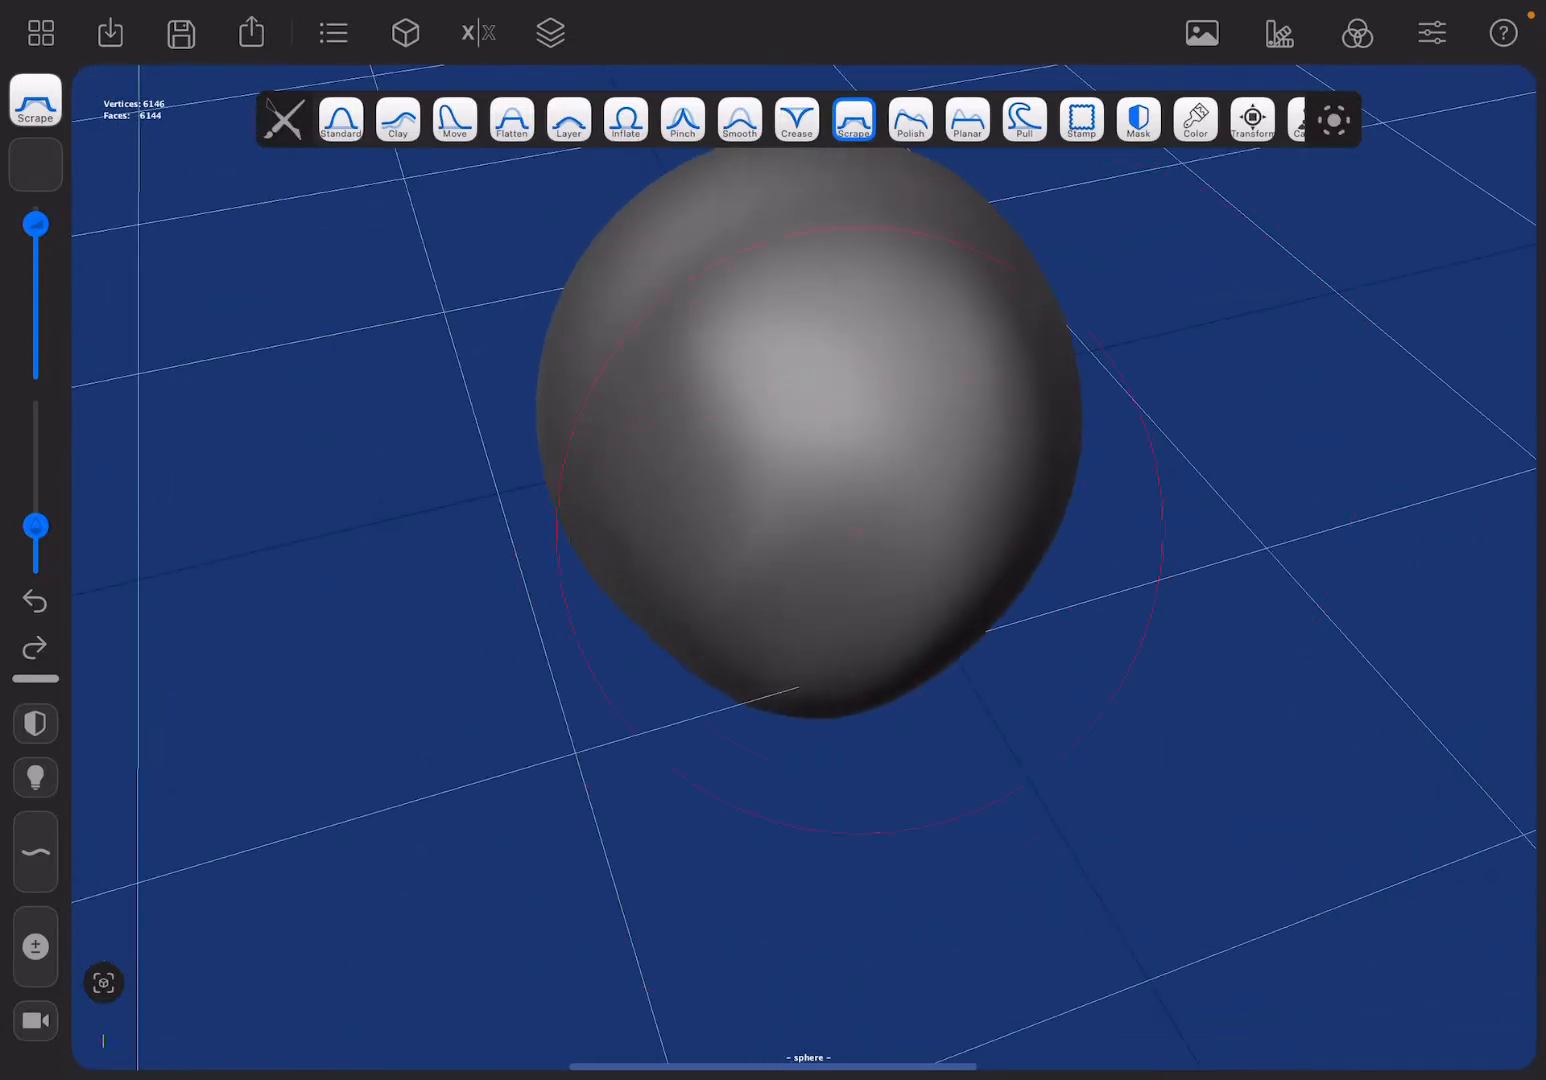
click(512, 120)
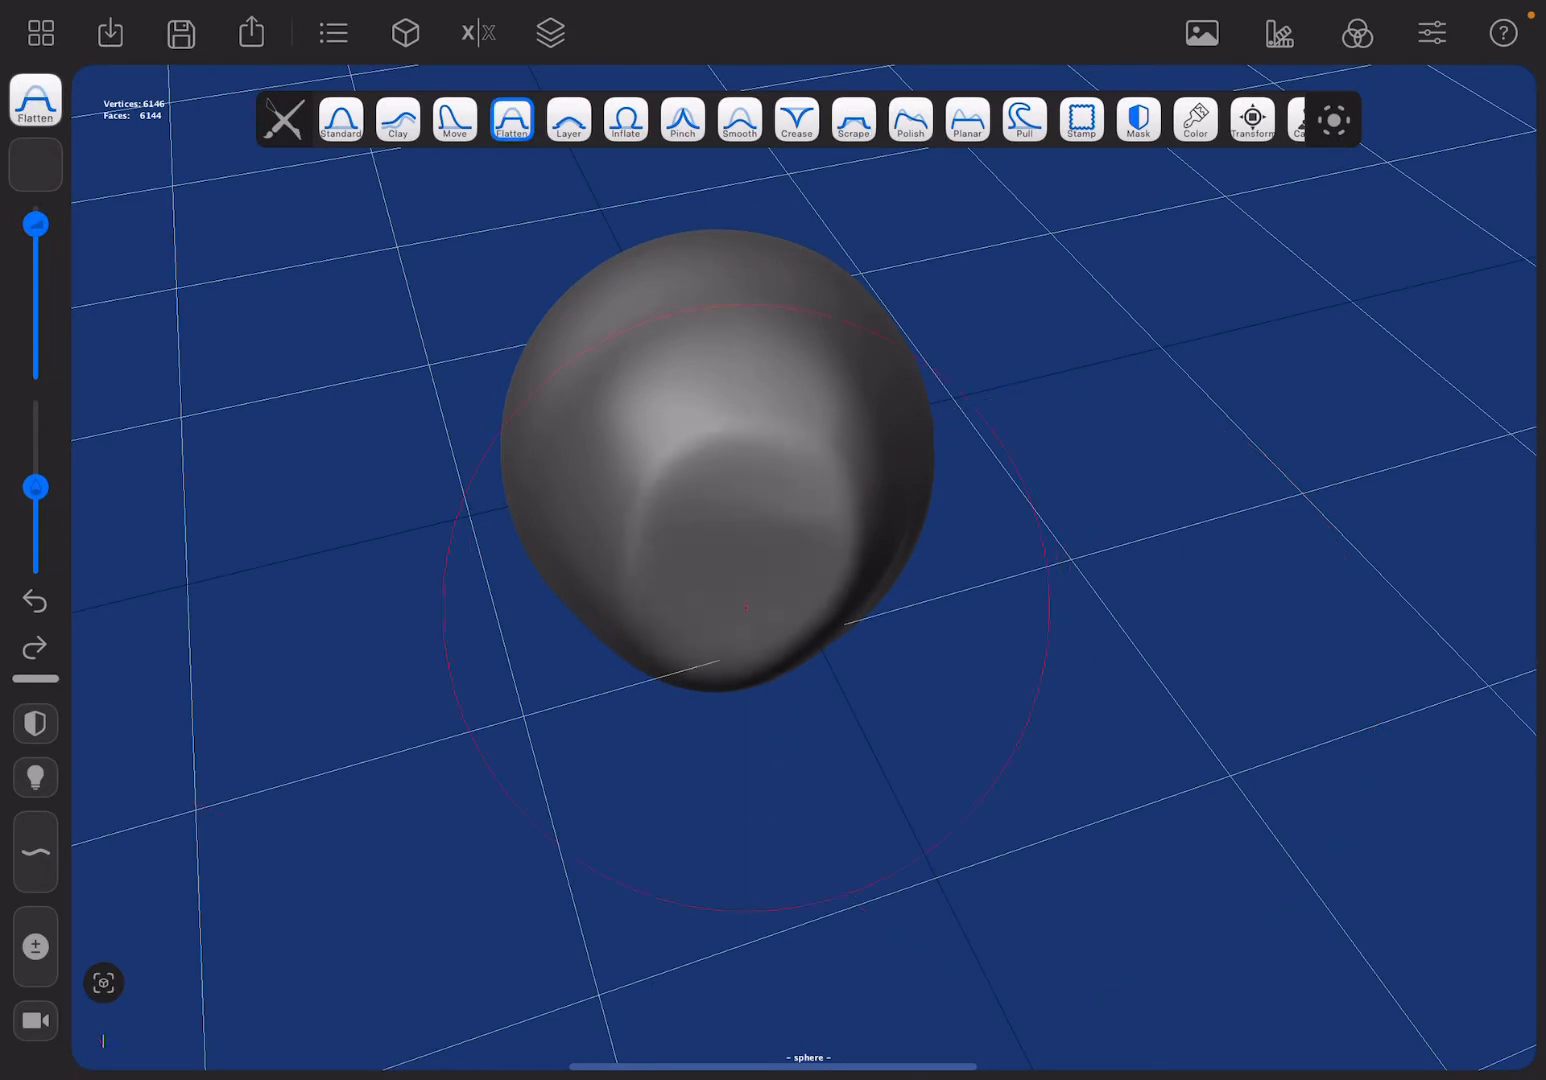
click(624, 120)
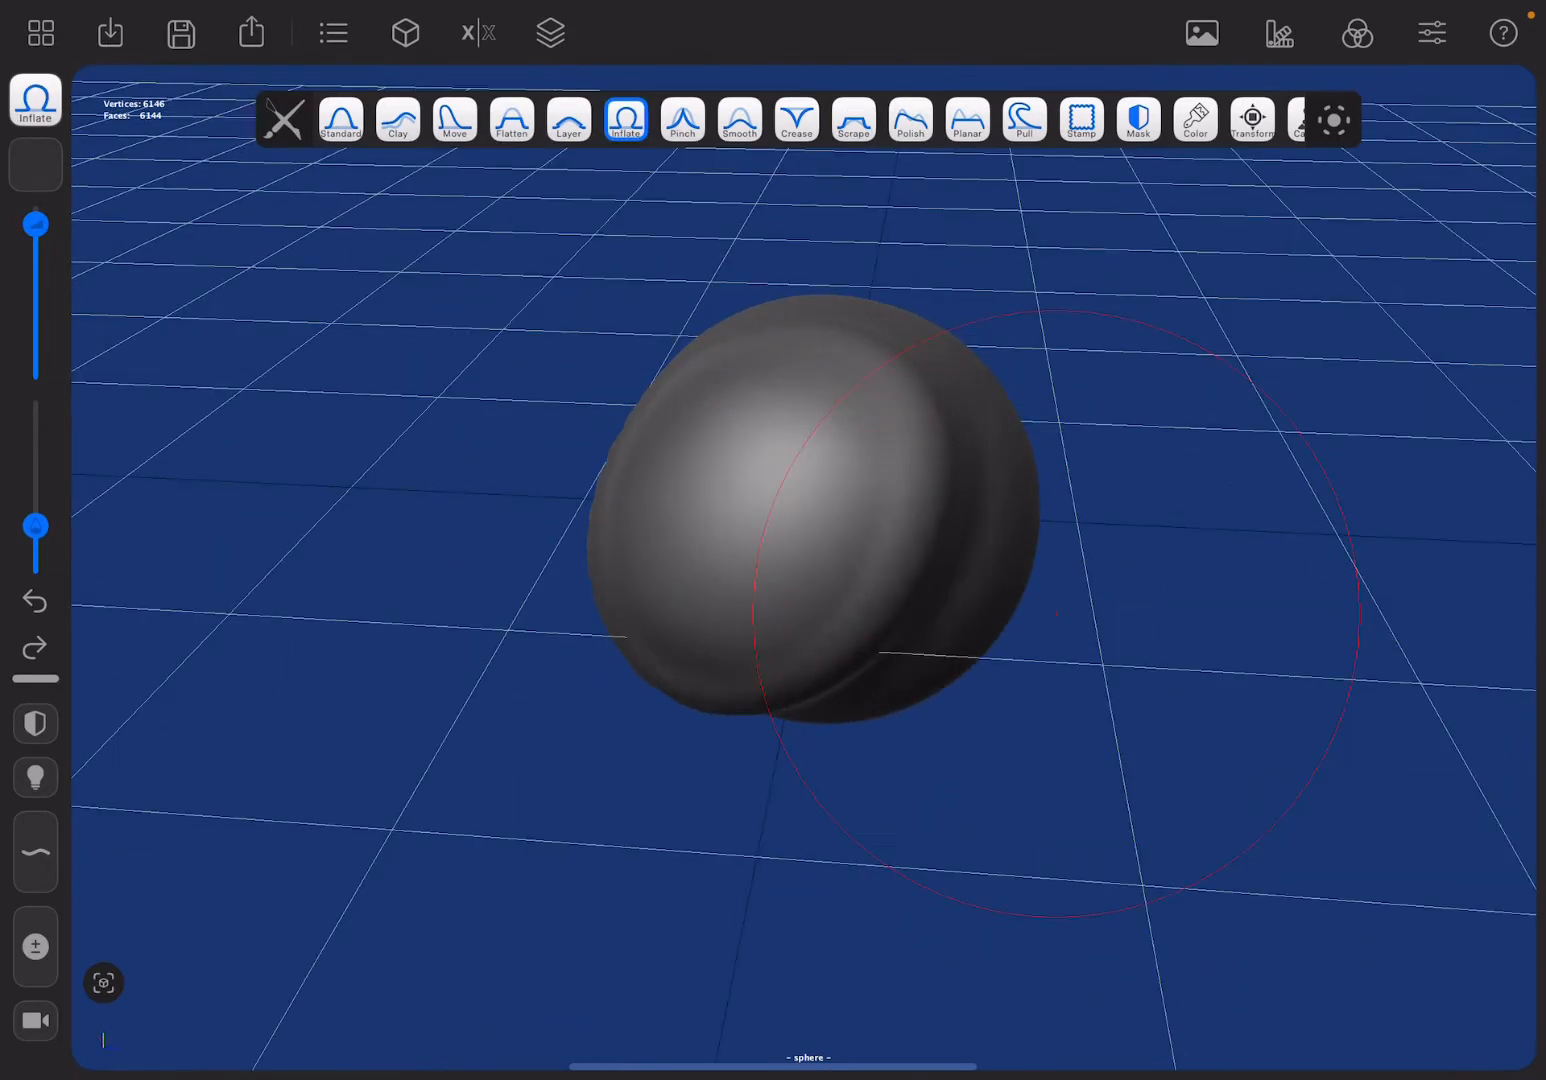
click(454, 120)
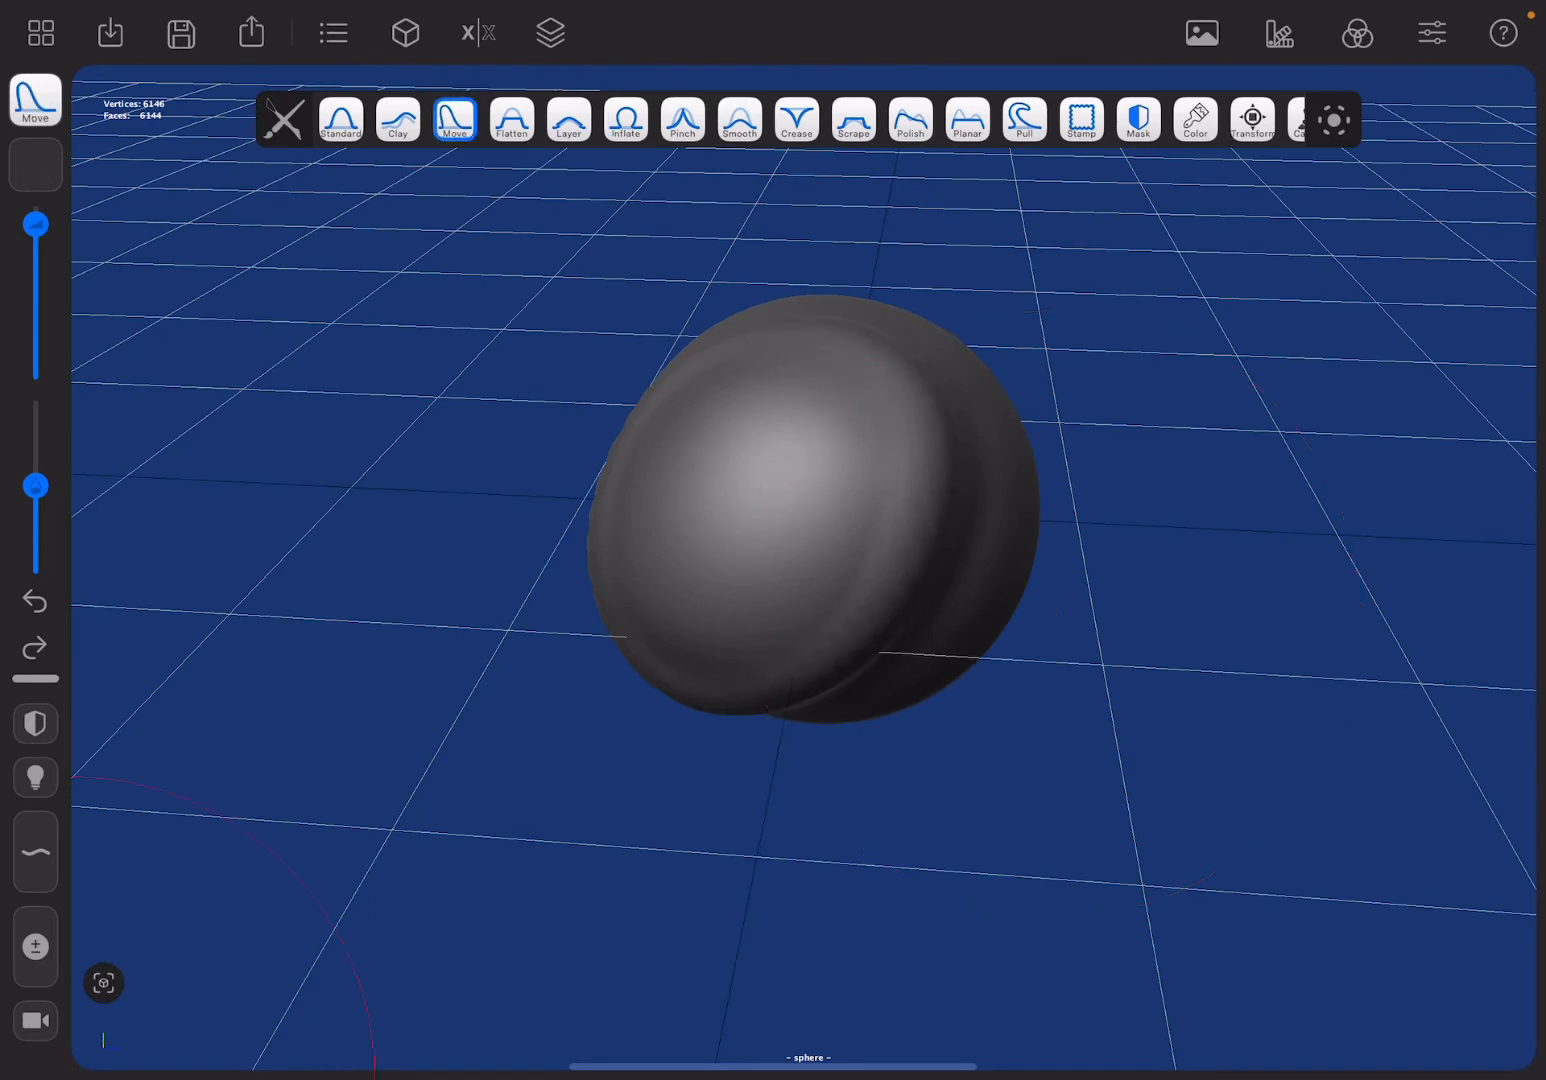
Add flattened patches and creased folds with Flatten, Standard, Crease, Planar and Clay
click(512, 120)
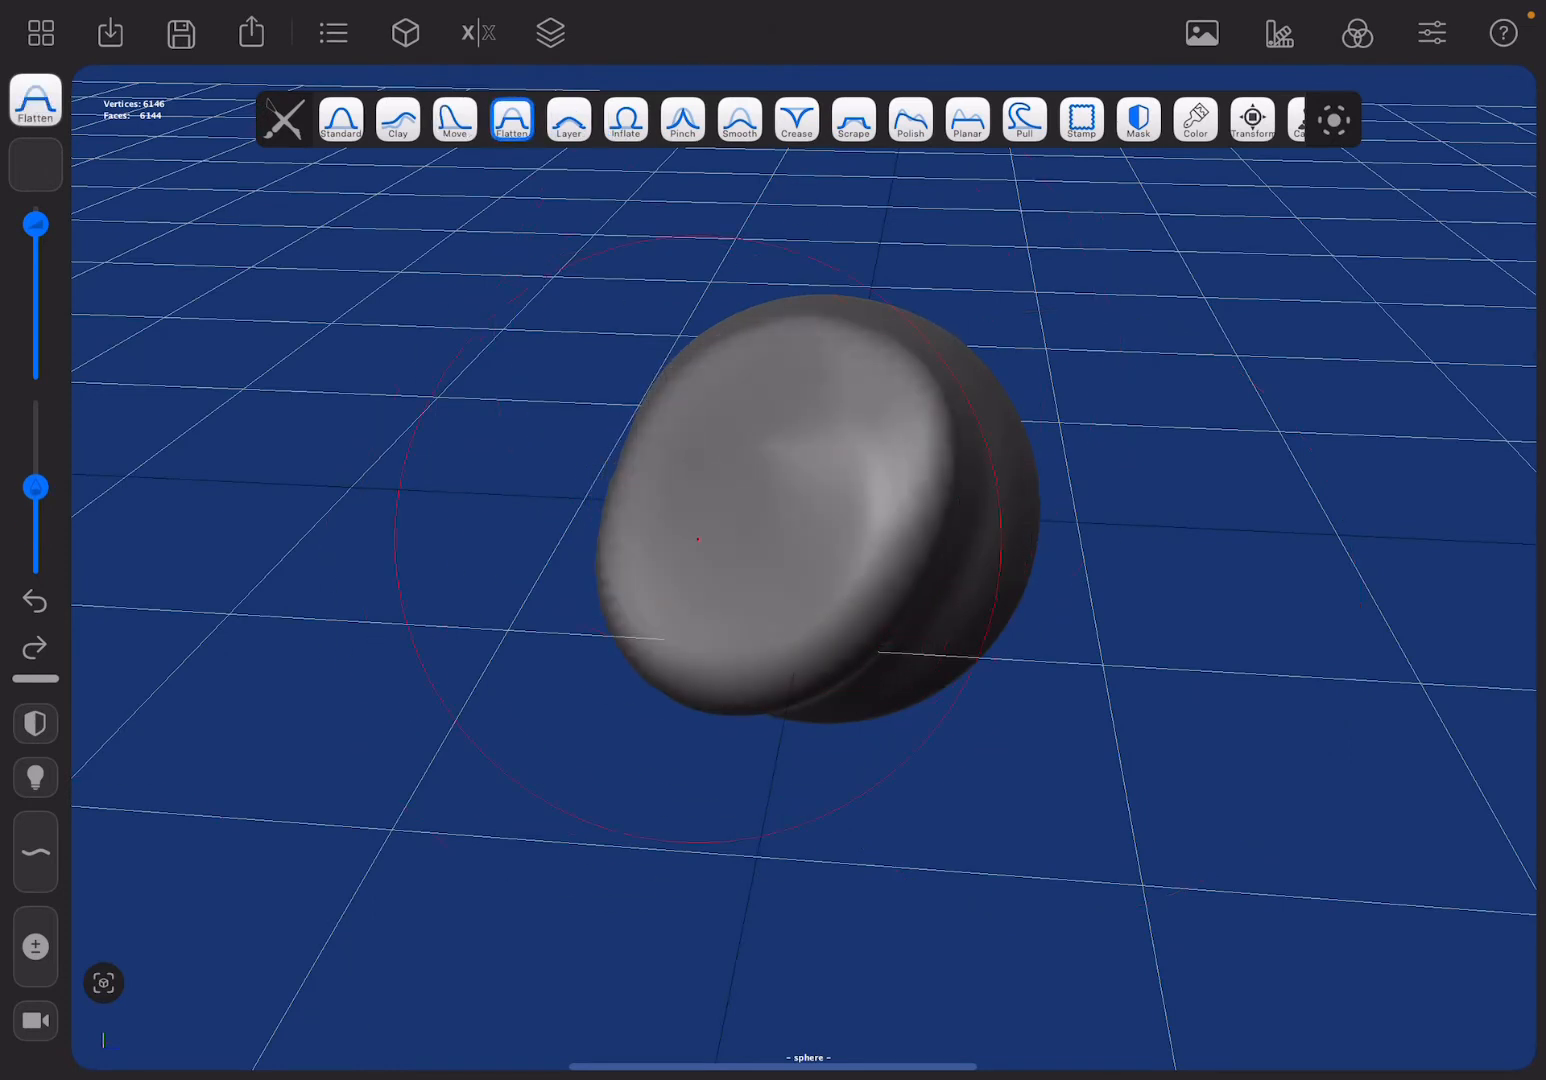
click(340, 120)
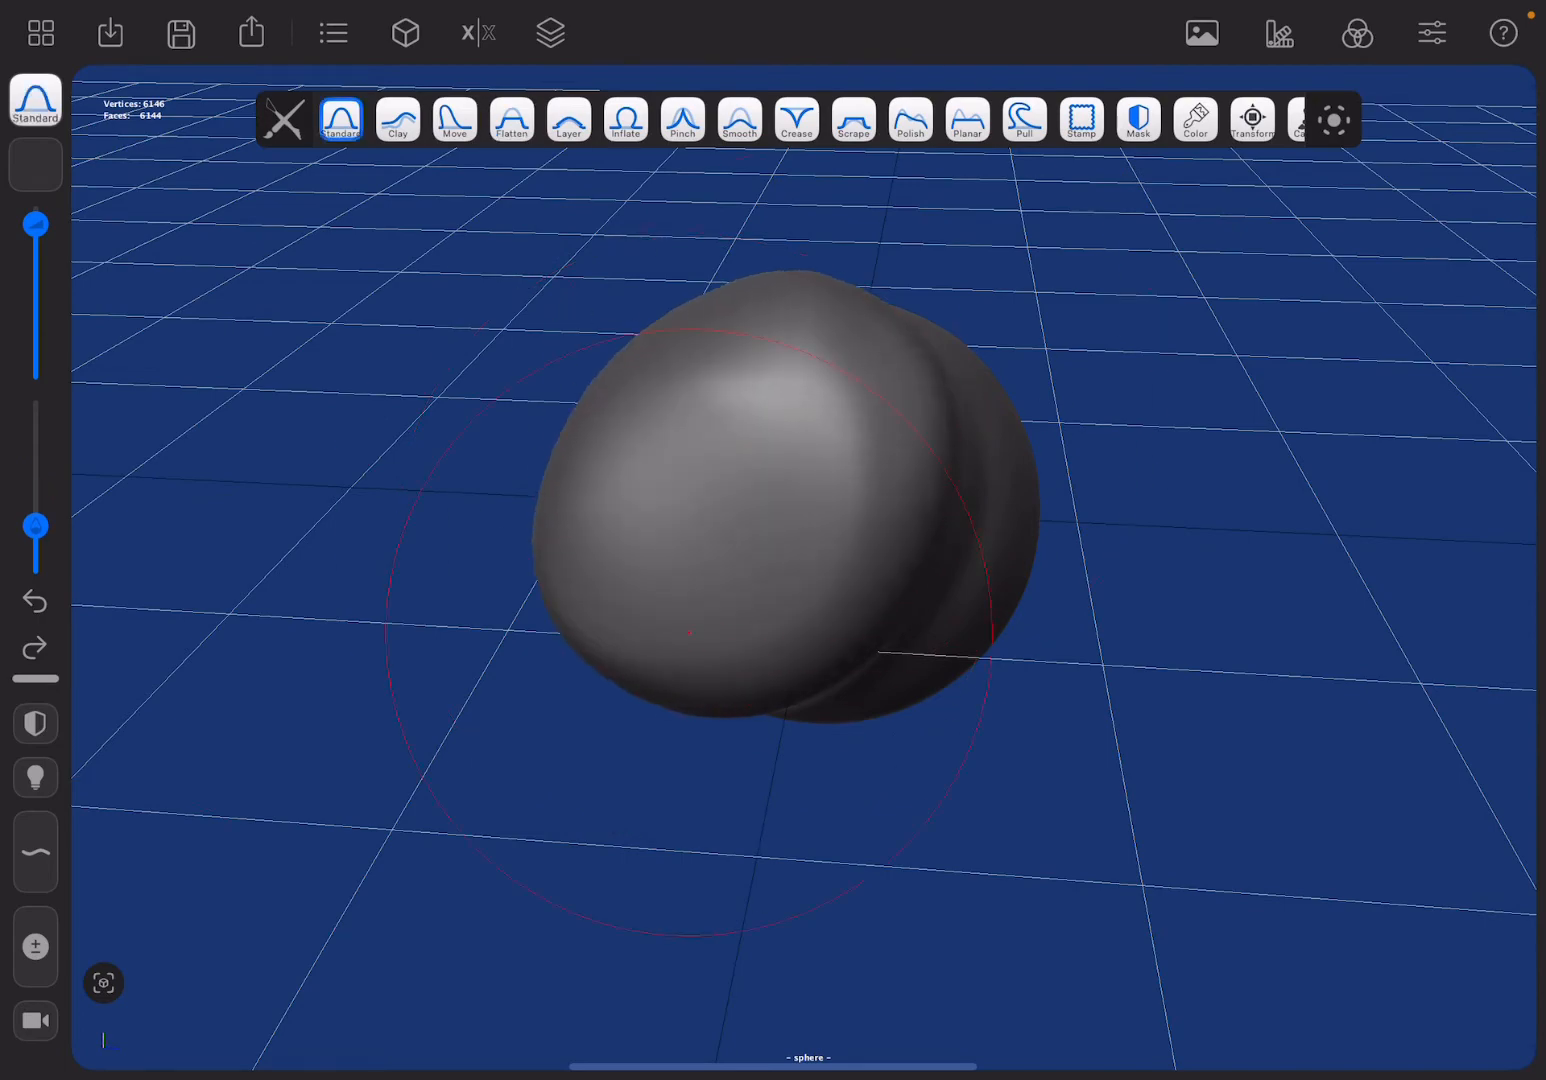
click(796, 120)
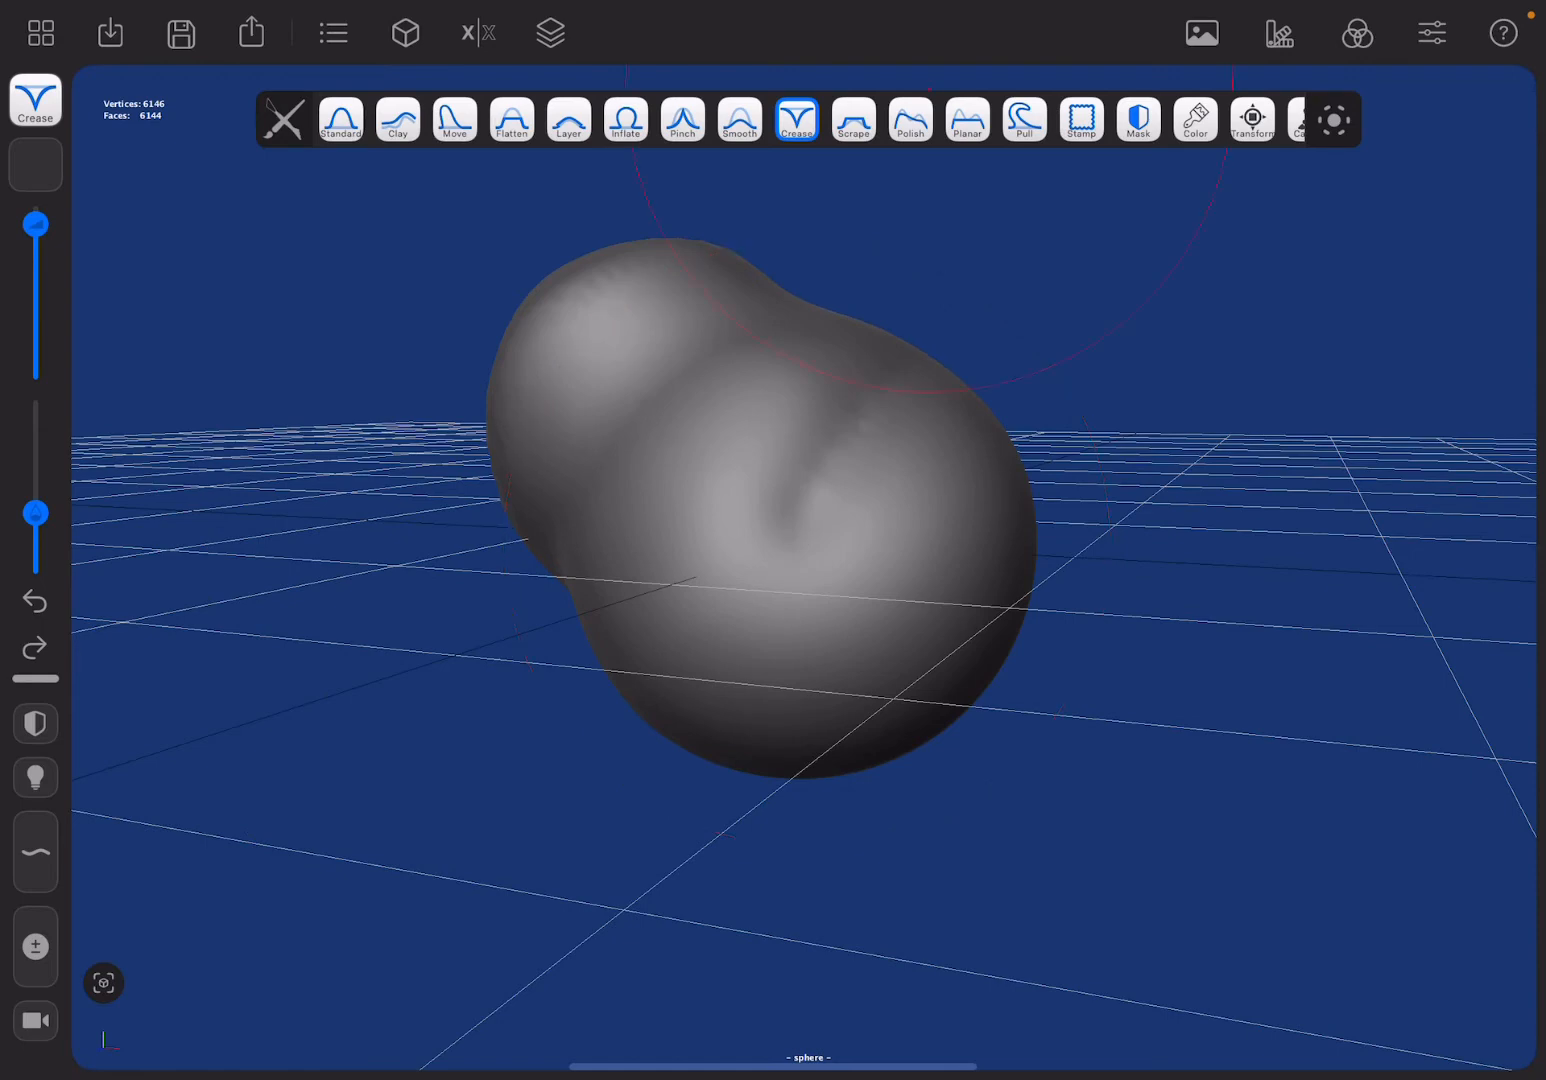
click(966, 120)
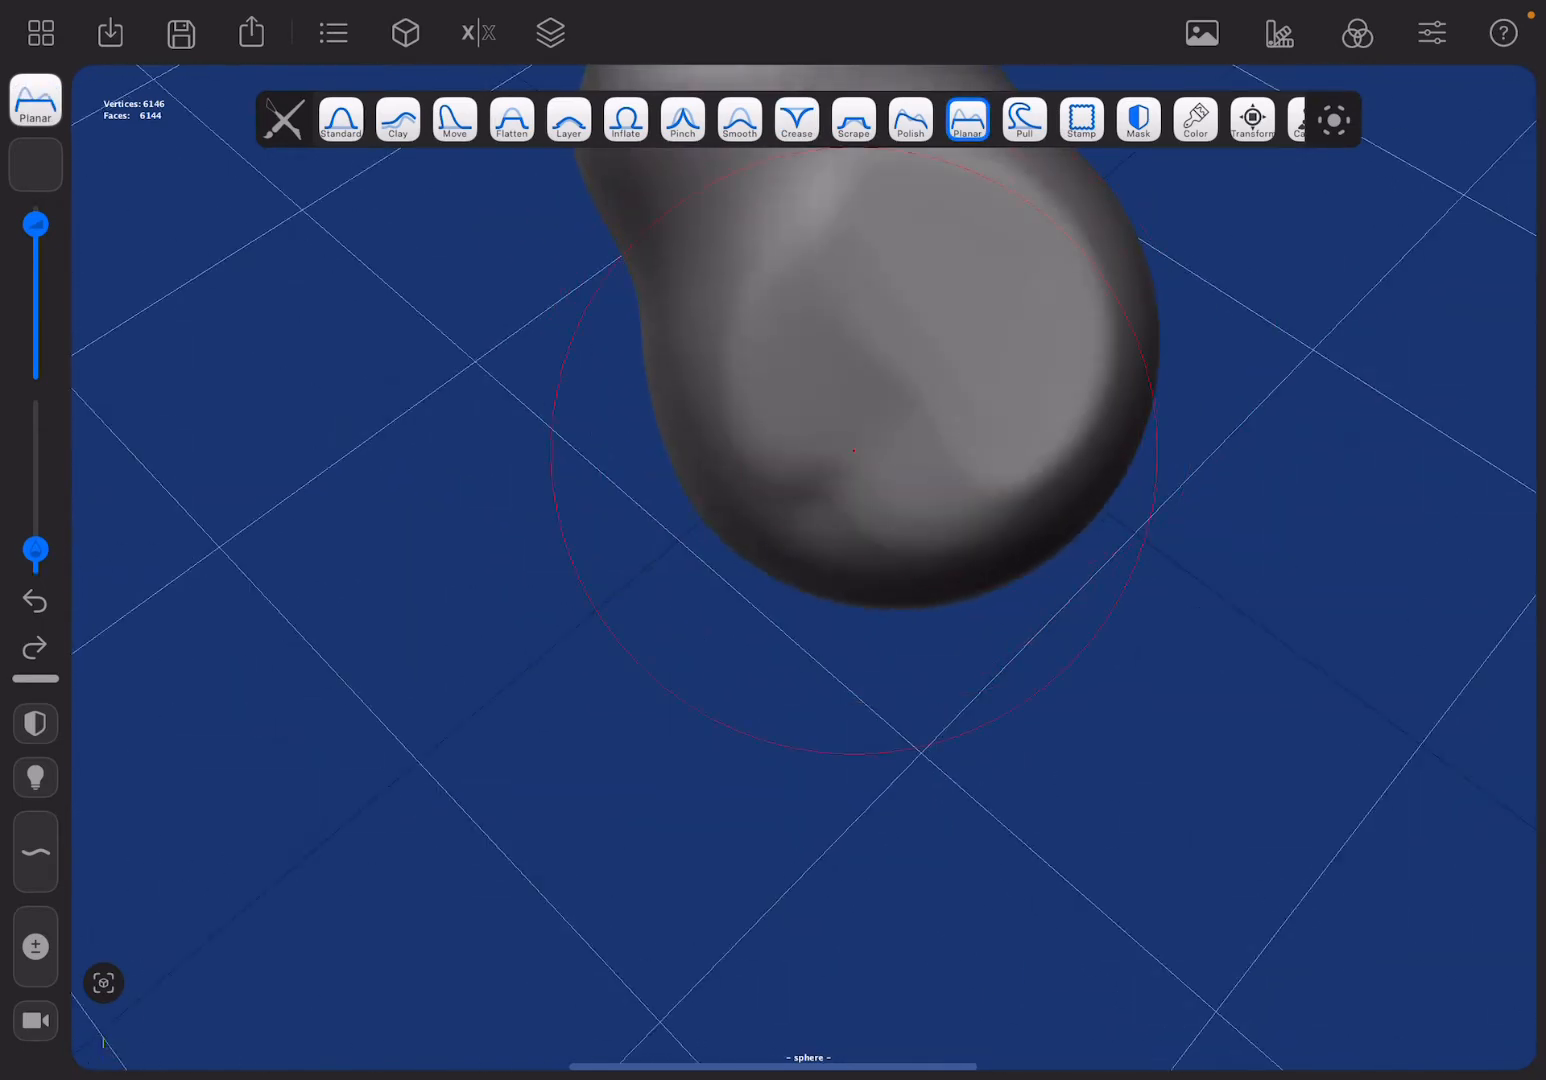
click(396, 120)
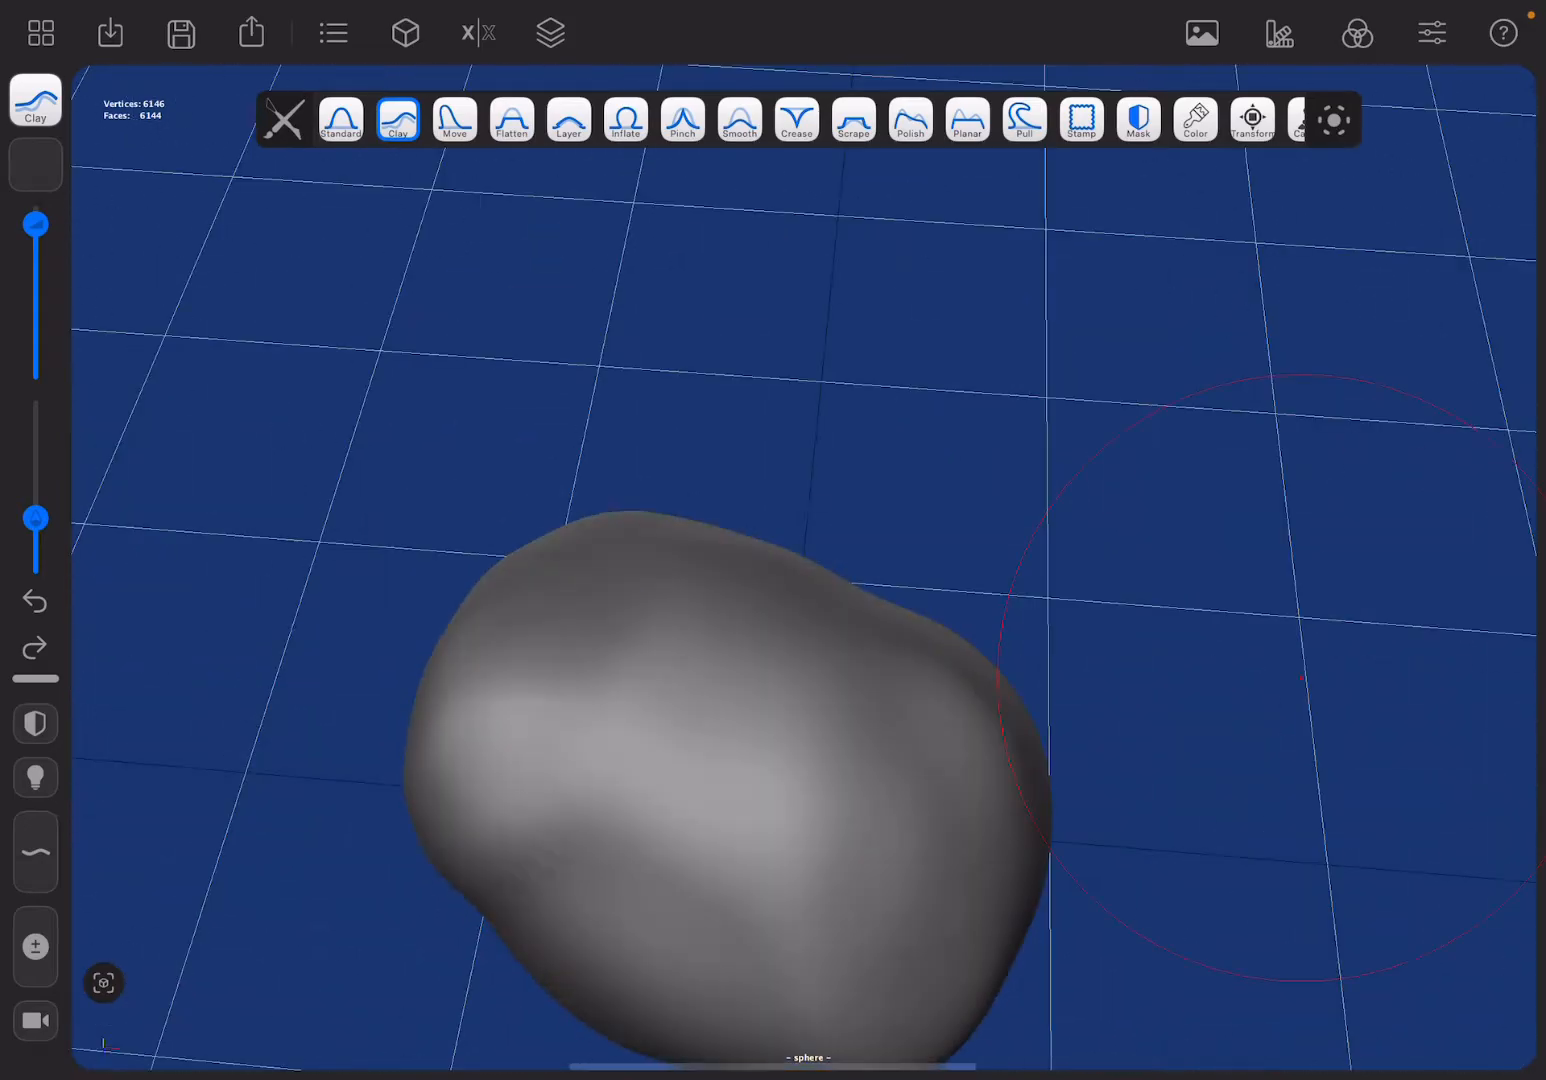
Show the wireframe overlay on the blob and hide the ground grid
click(340, 120)
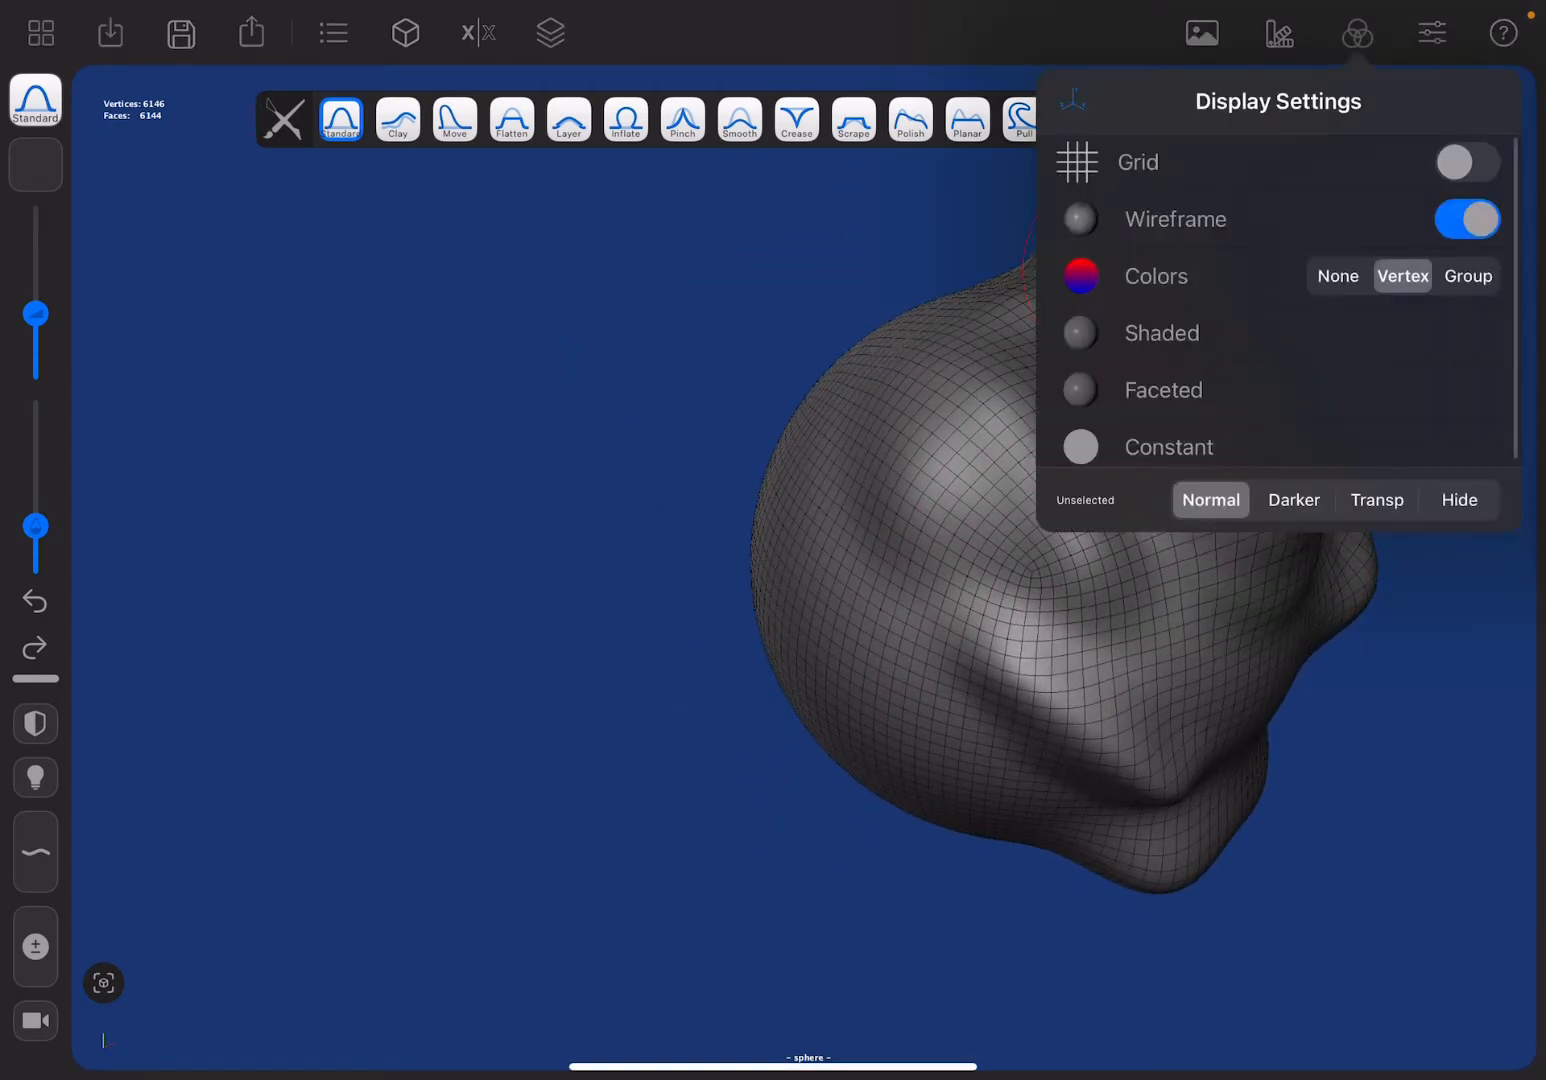
Restore the plain shaded view with grid and open the Objects list to duplicate the sphere
click(1468, 220)
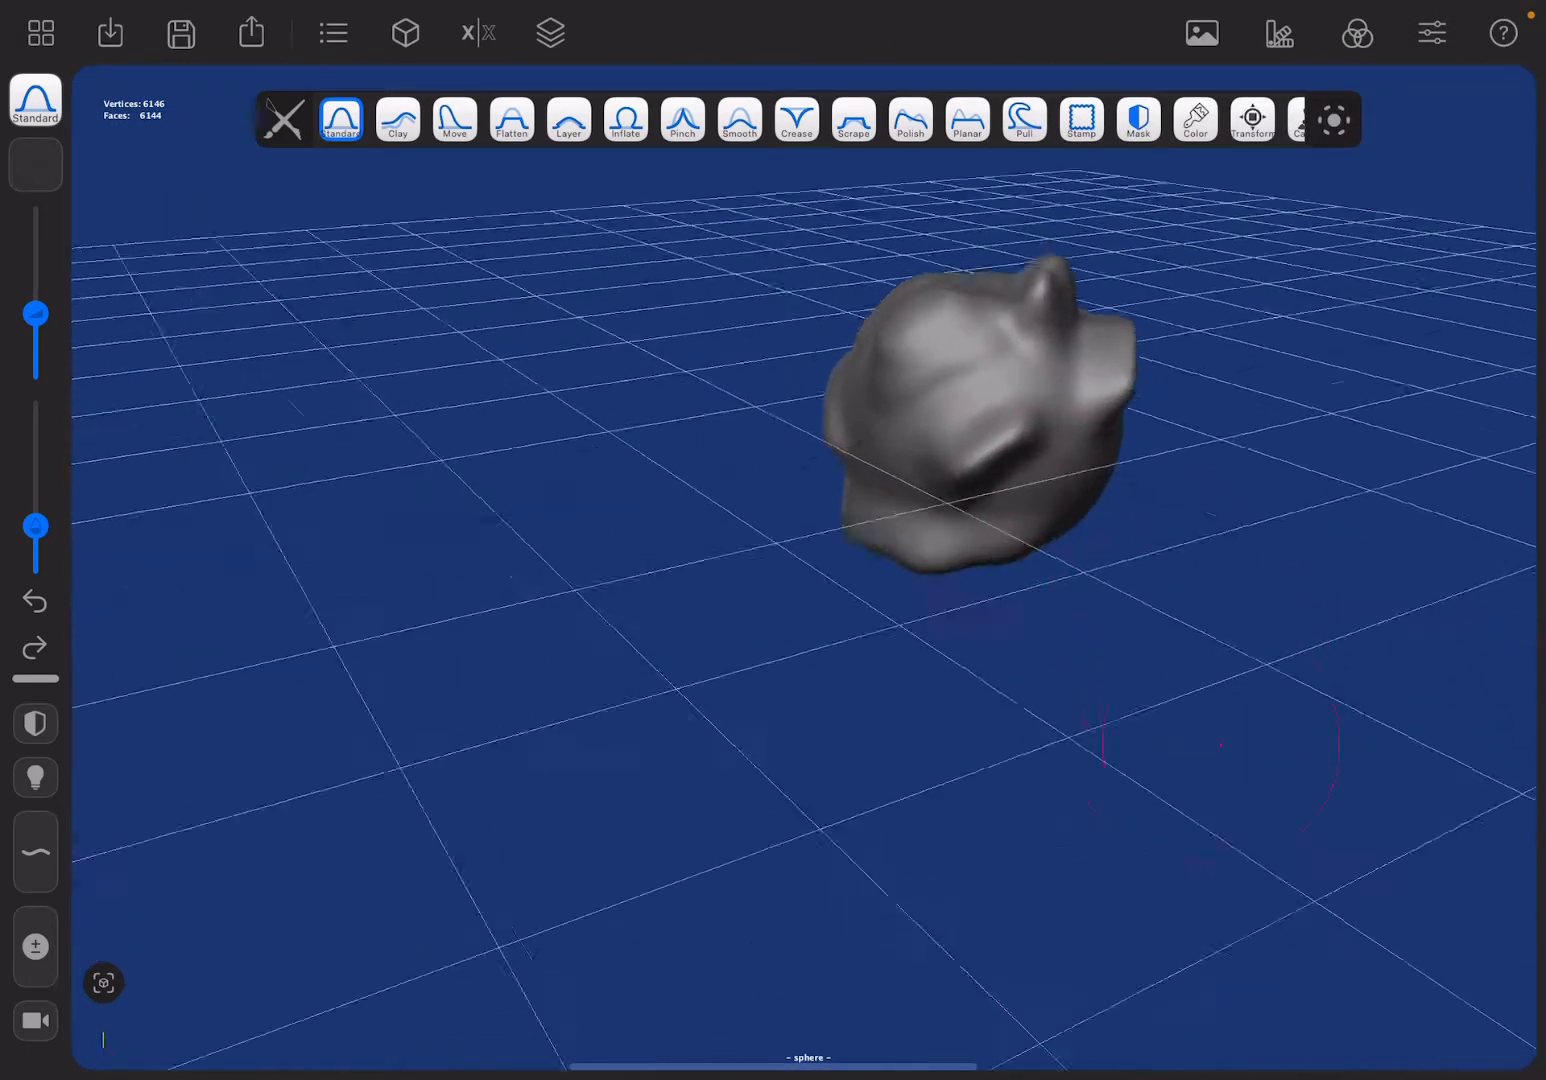
click(332, 32)
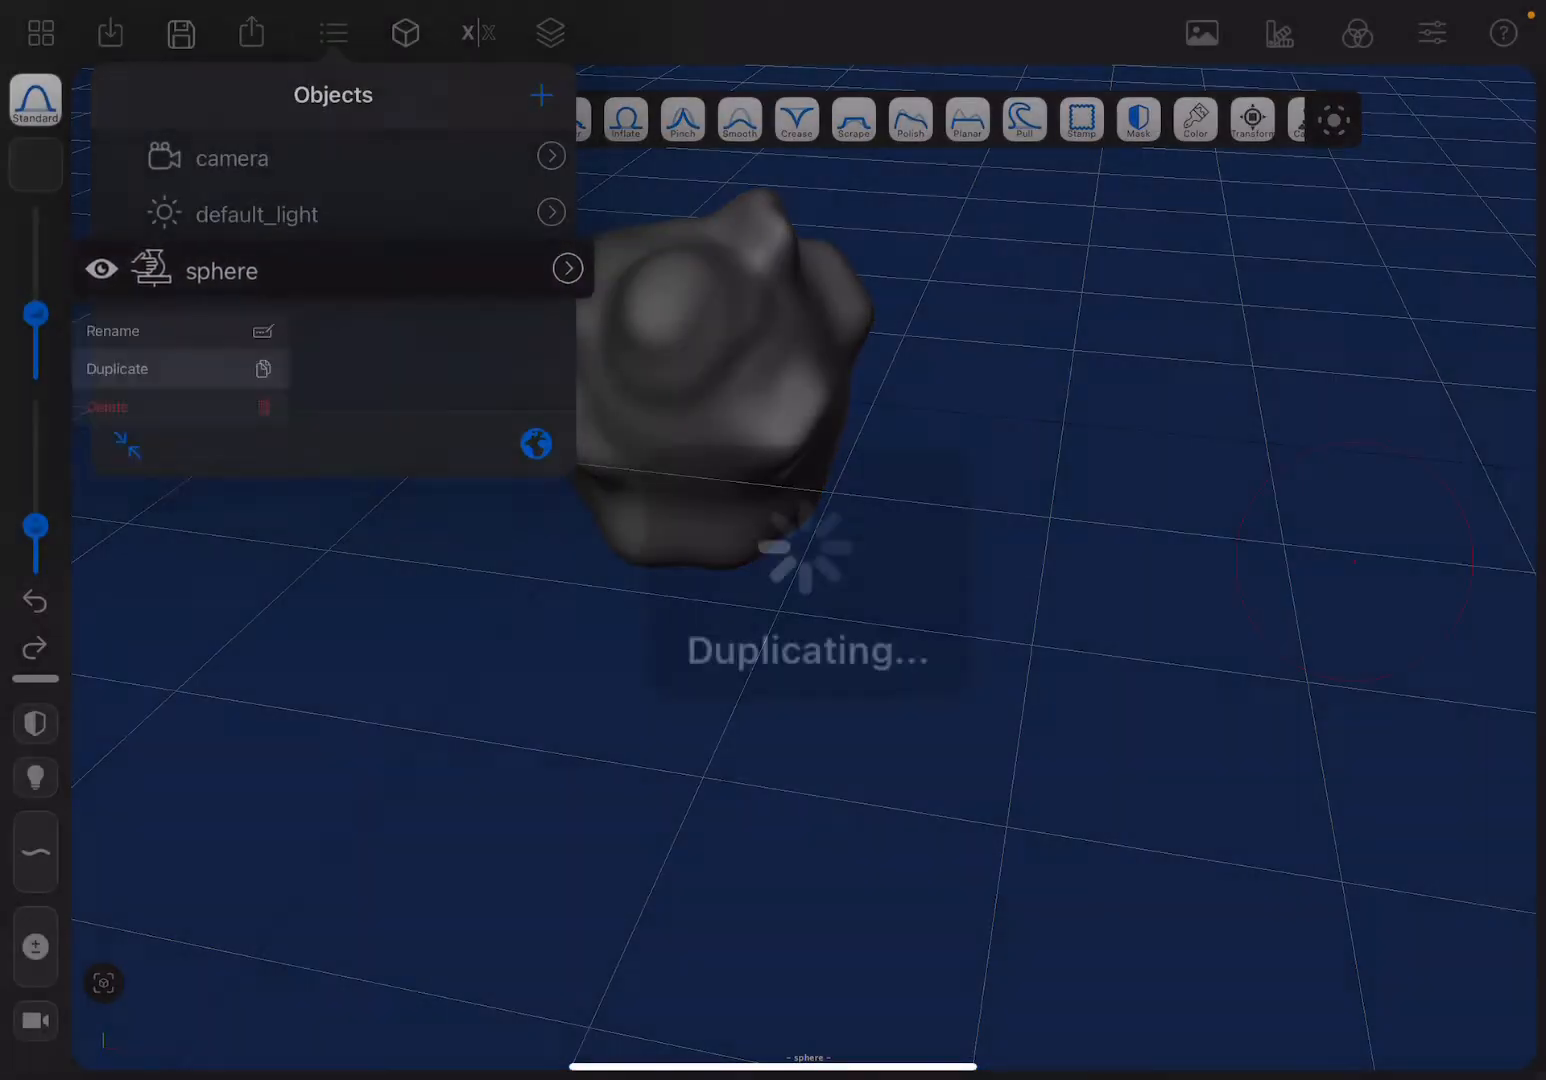
Duplicate the sculpted sphere again and move the copies apart with Transform
click(116, 368)
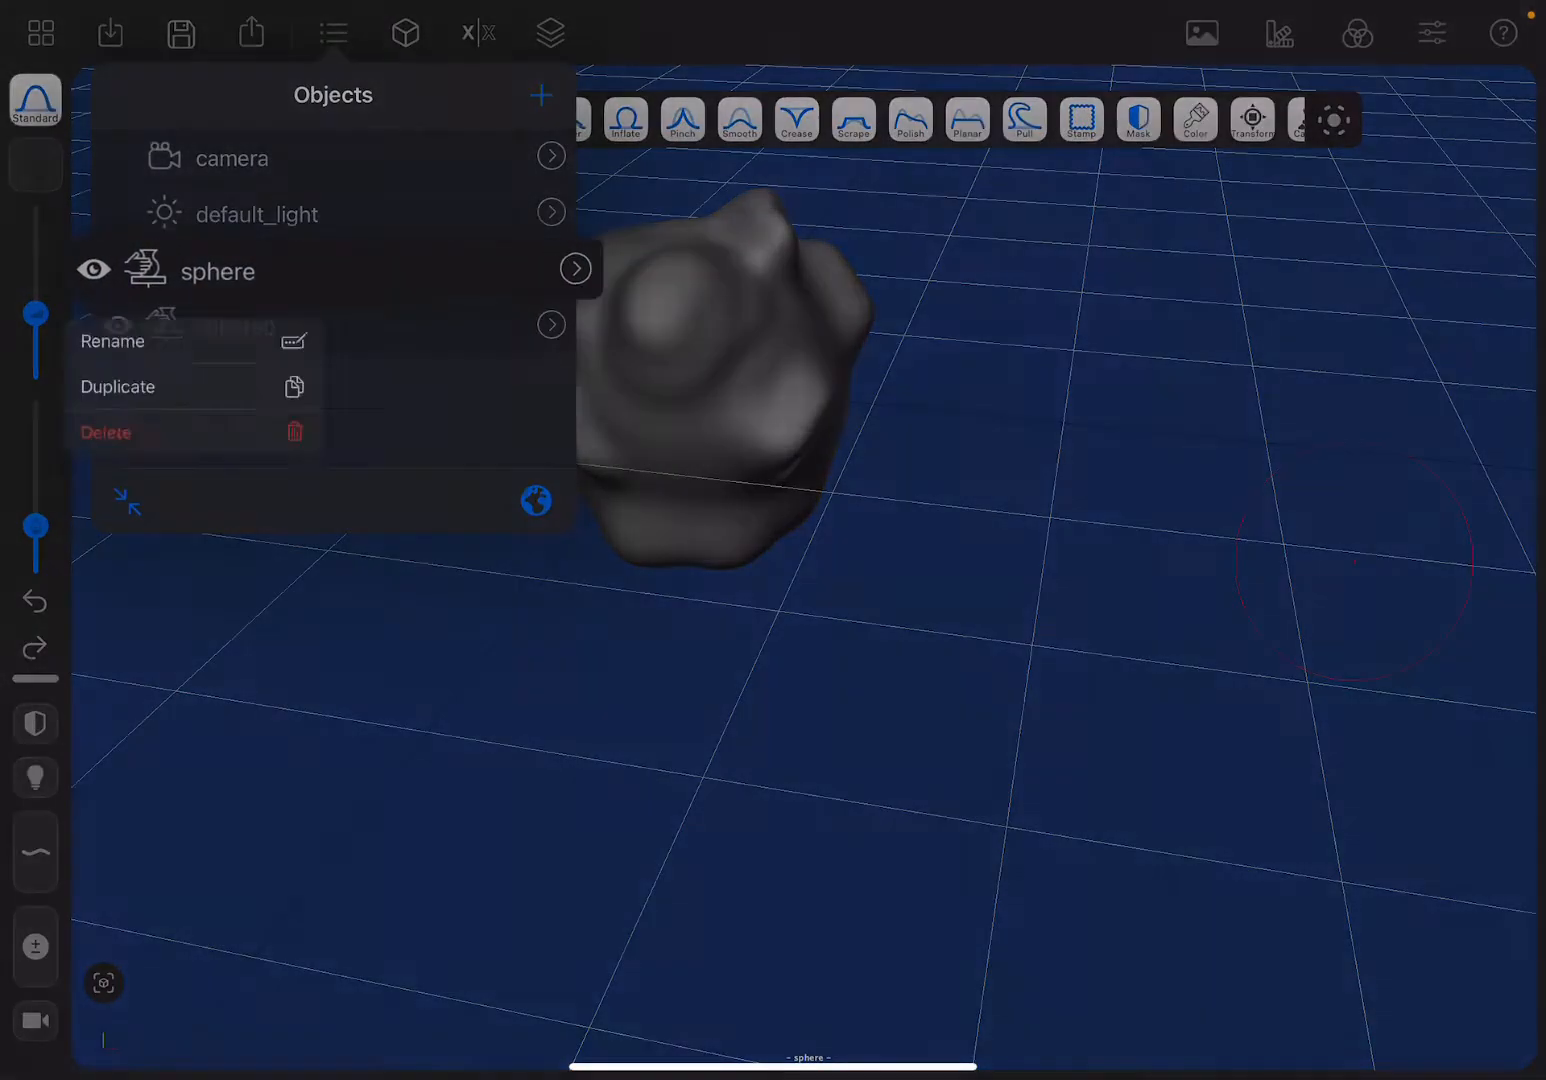
click(116, 388)
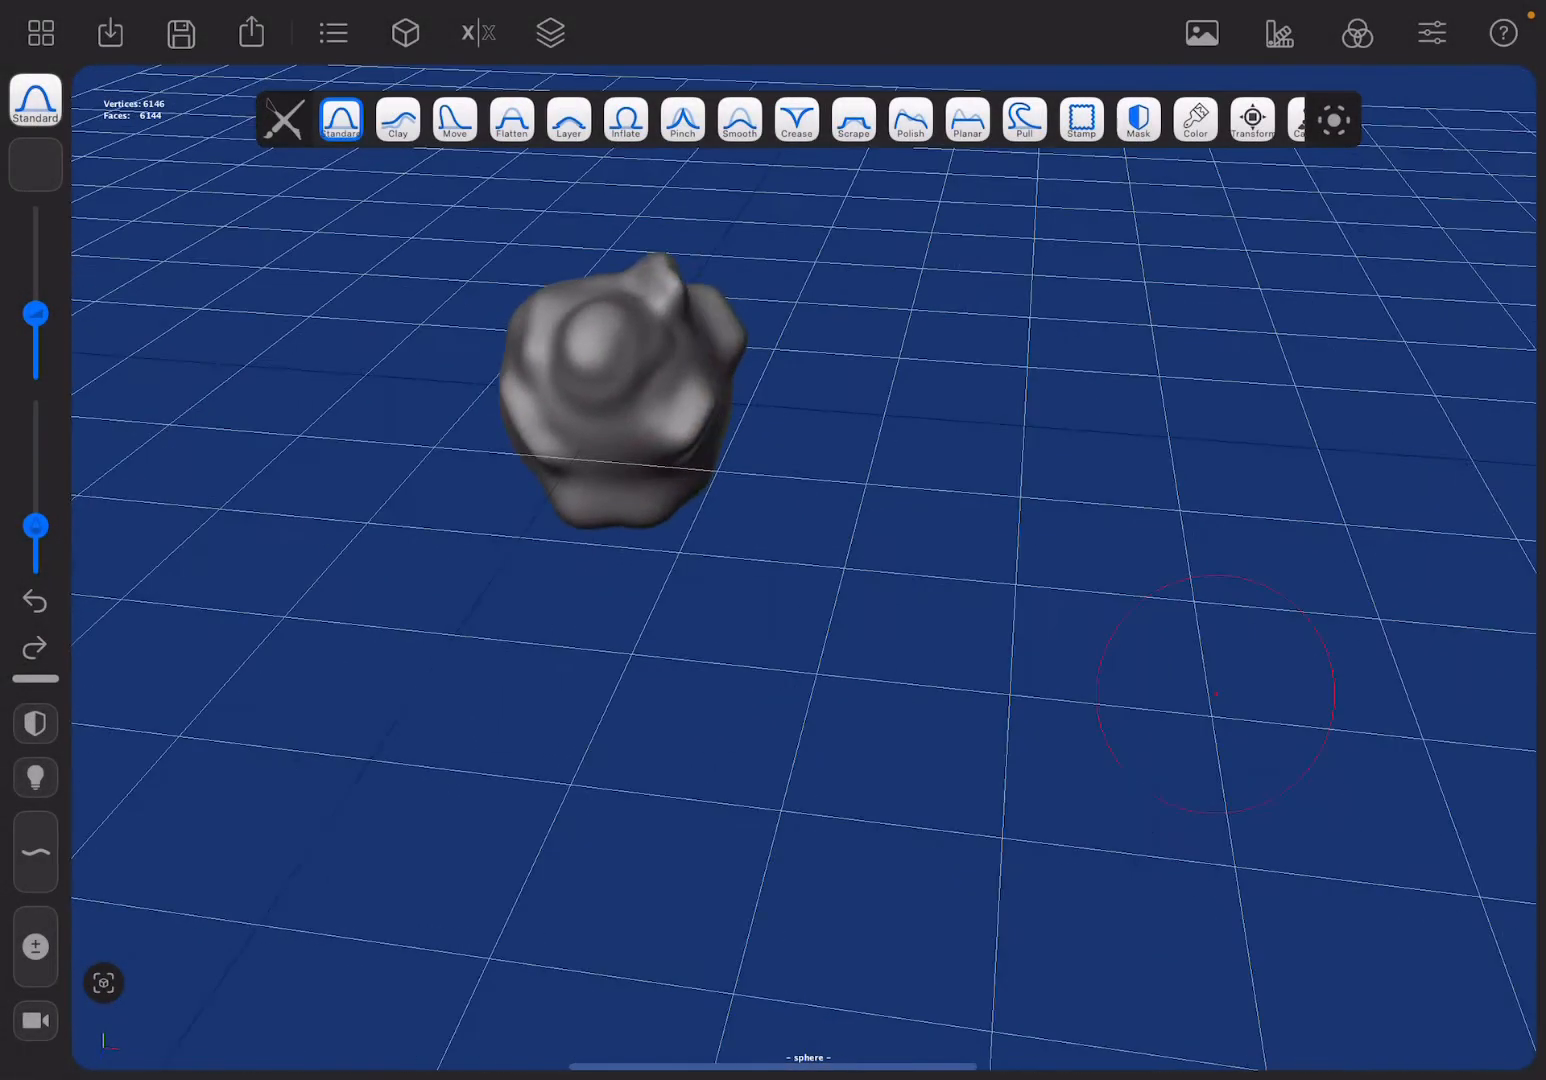
click(1252, 120)
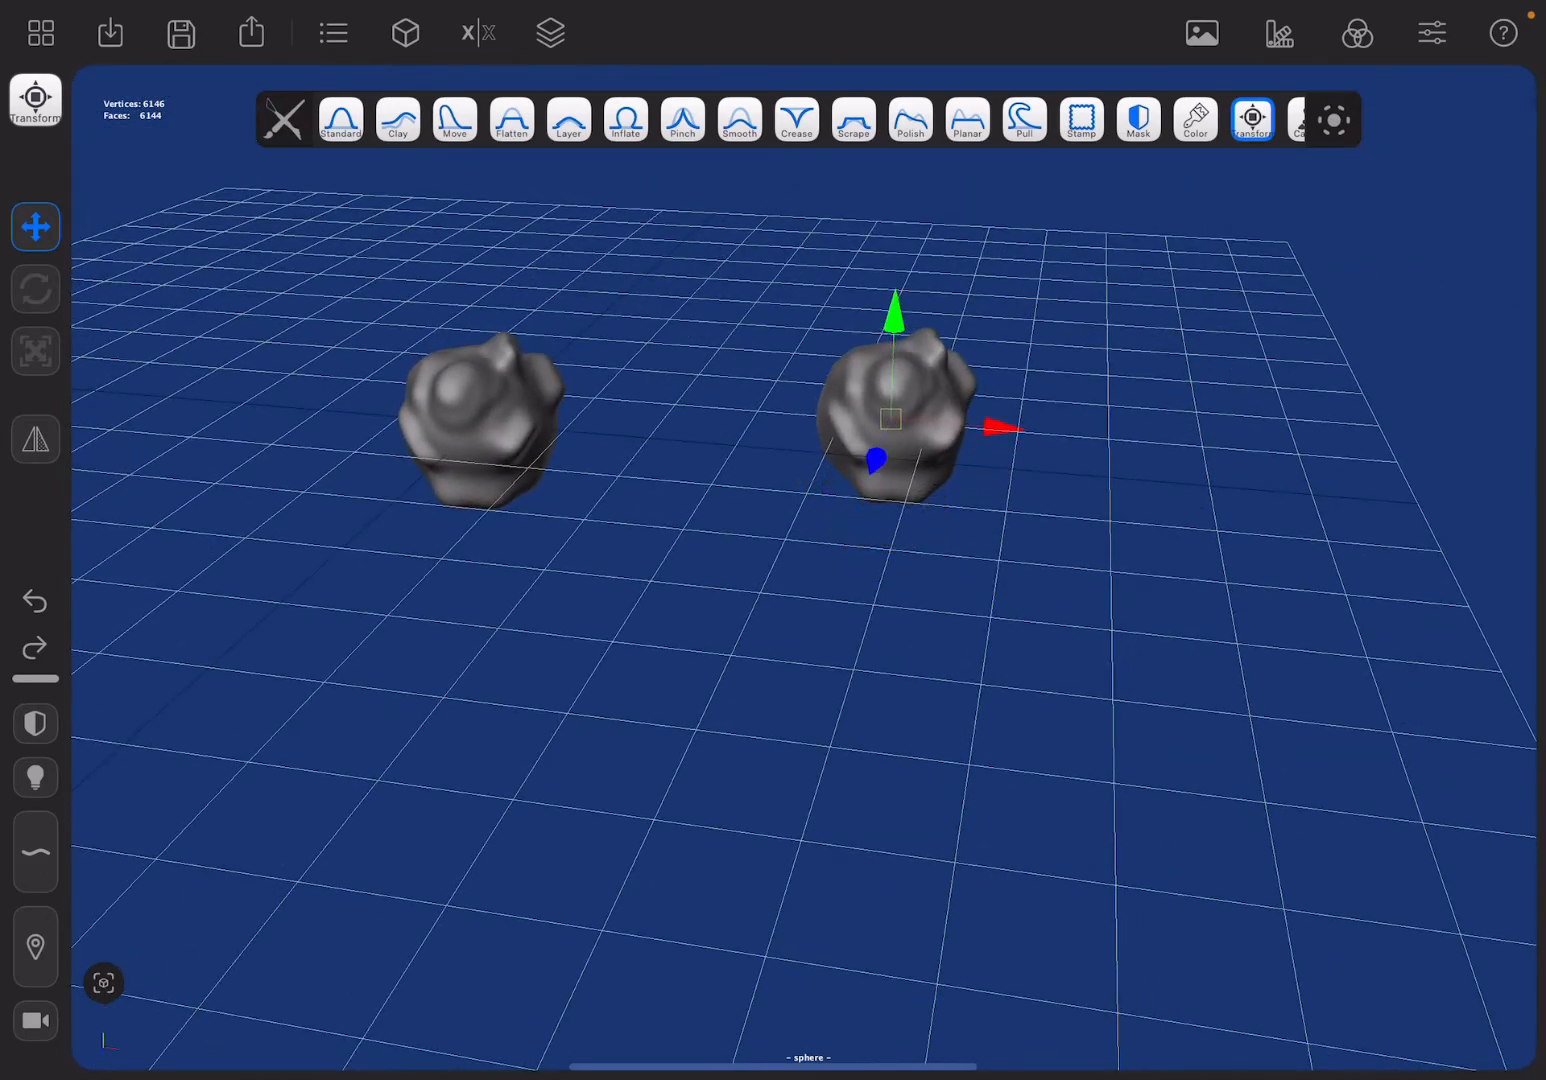
Select the sphere0 copy in the Objects list
click(332, 32)
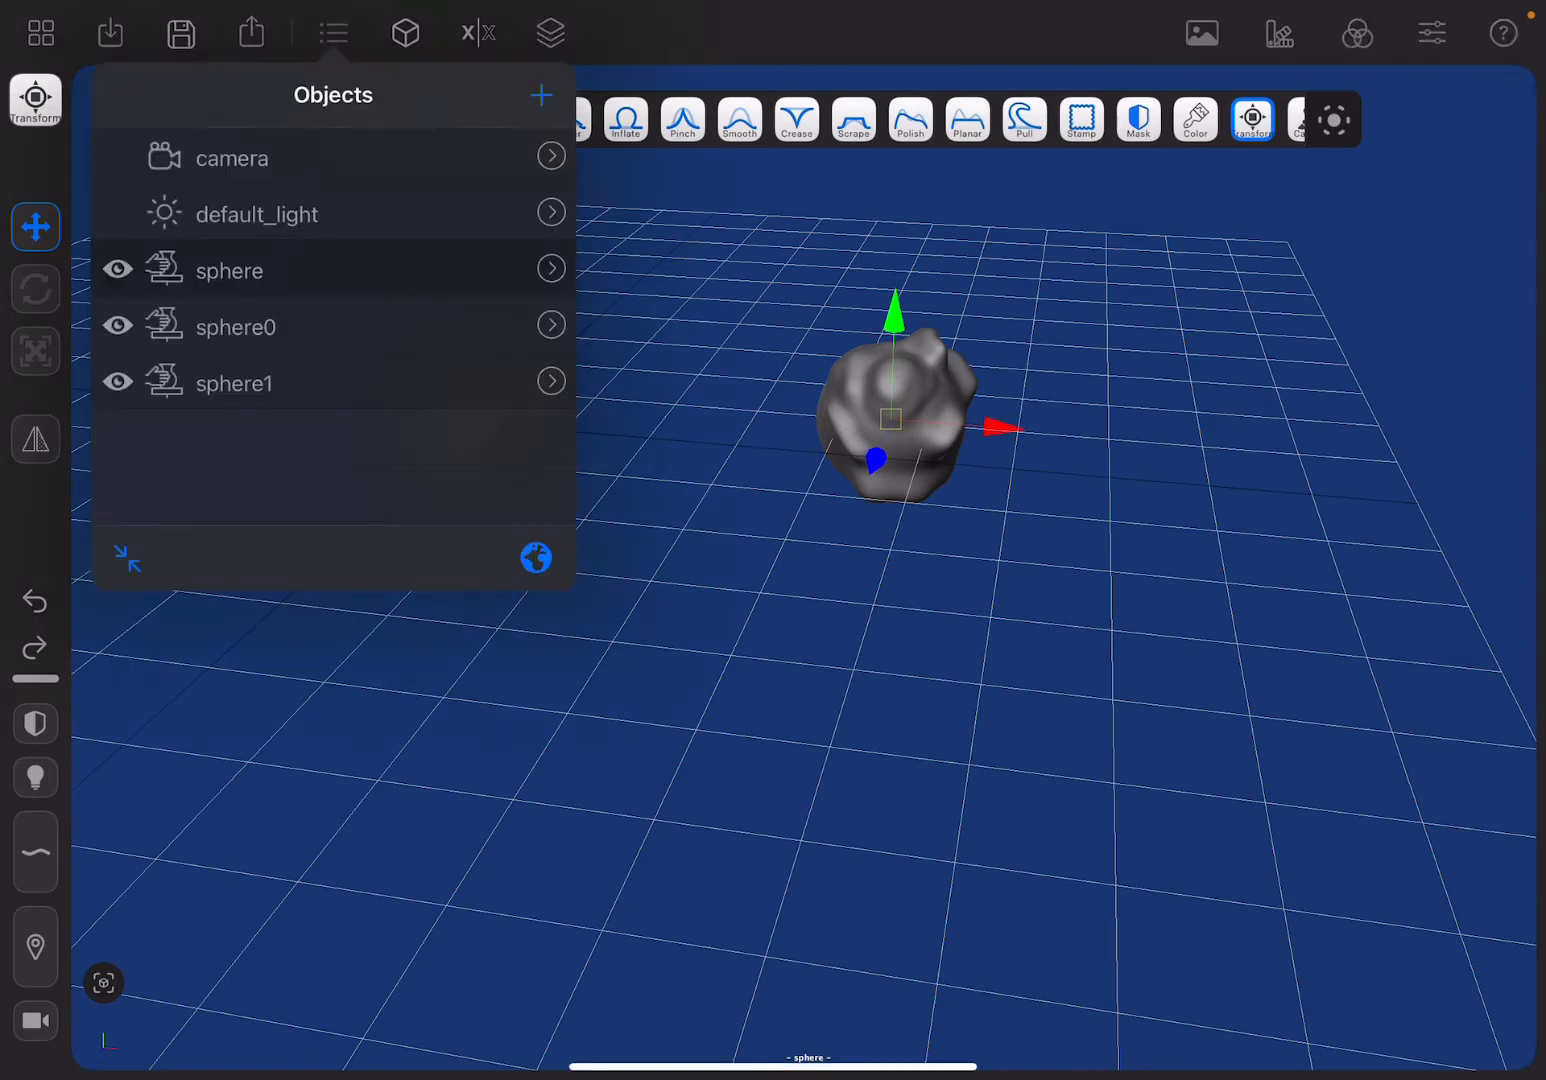
click(236, 328)
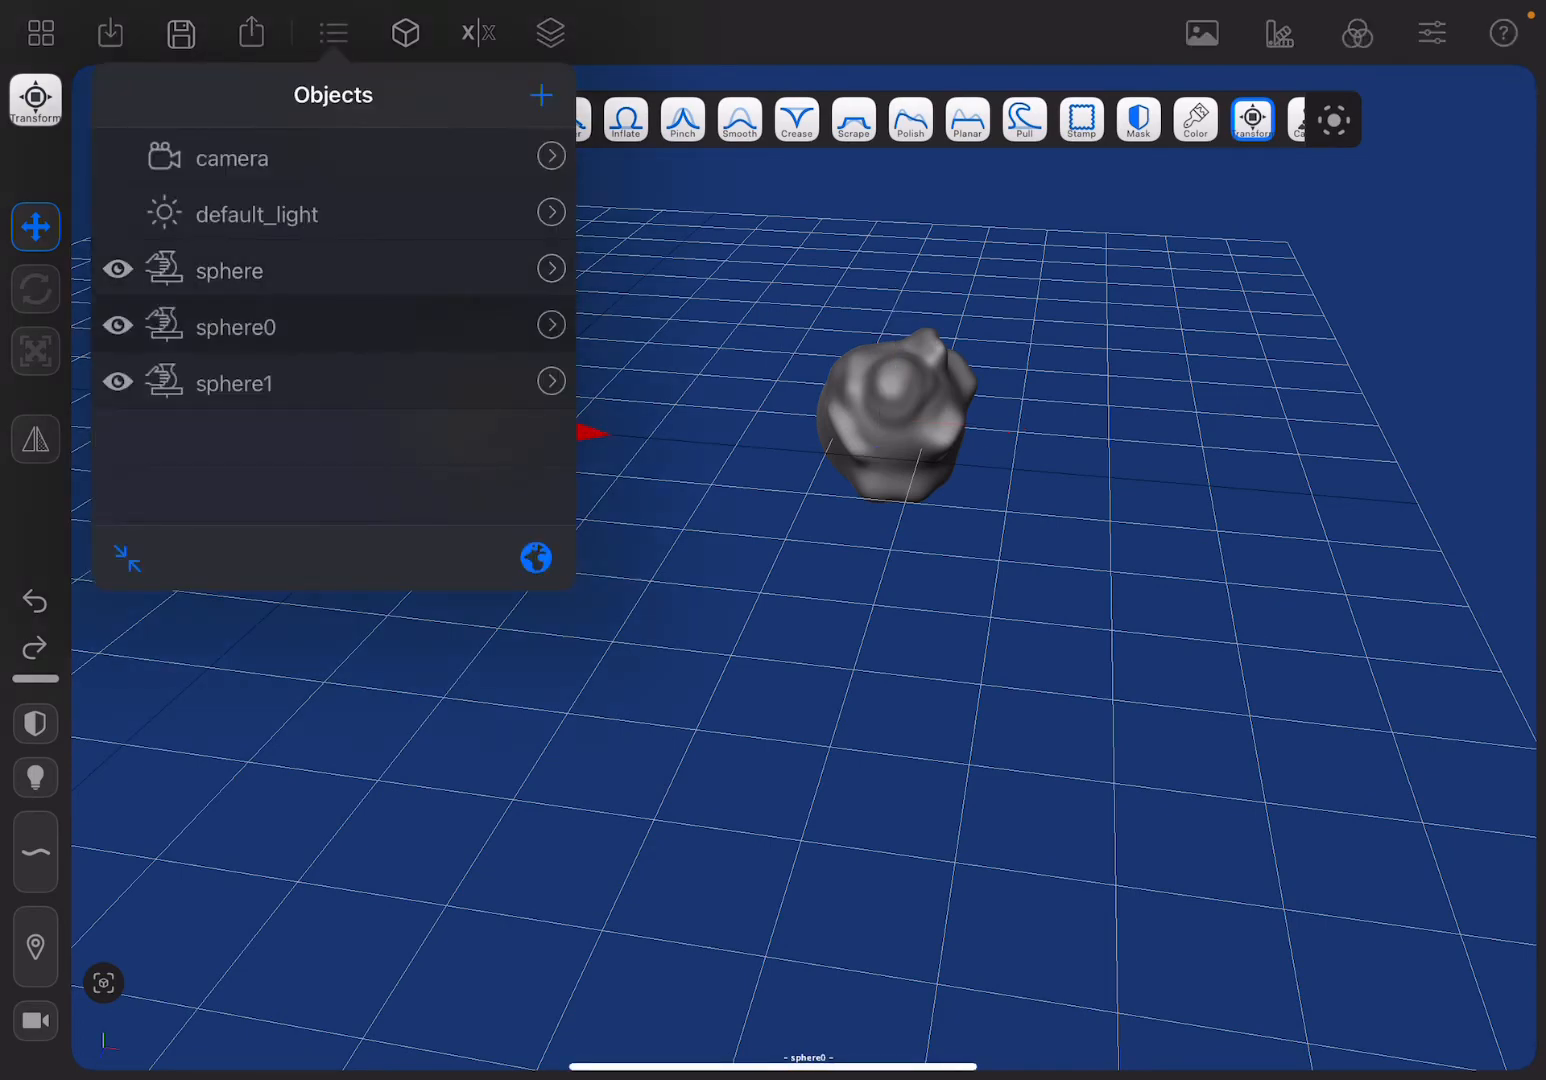
click(332, 32)
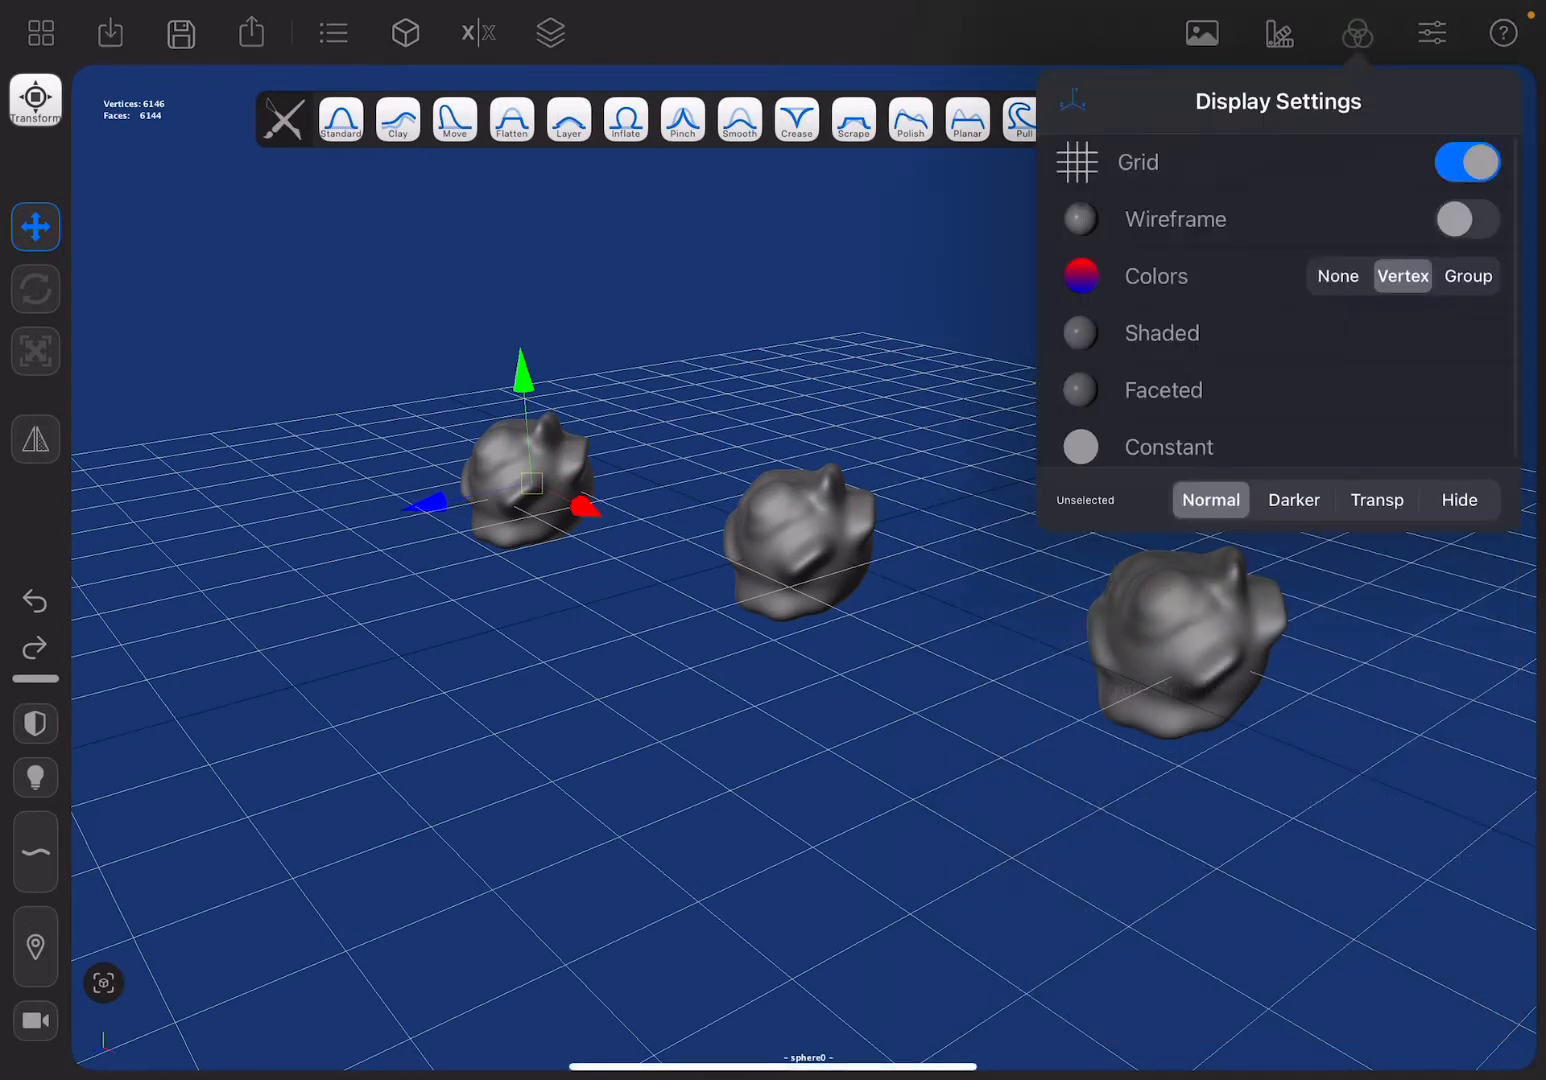
Hide the ground grid and show the wireframe in Display Settings
click(1468, 162)
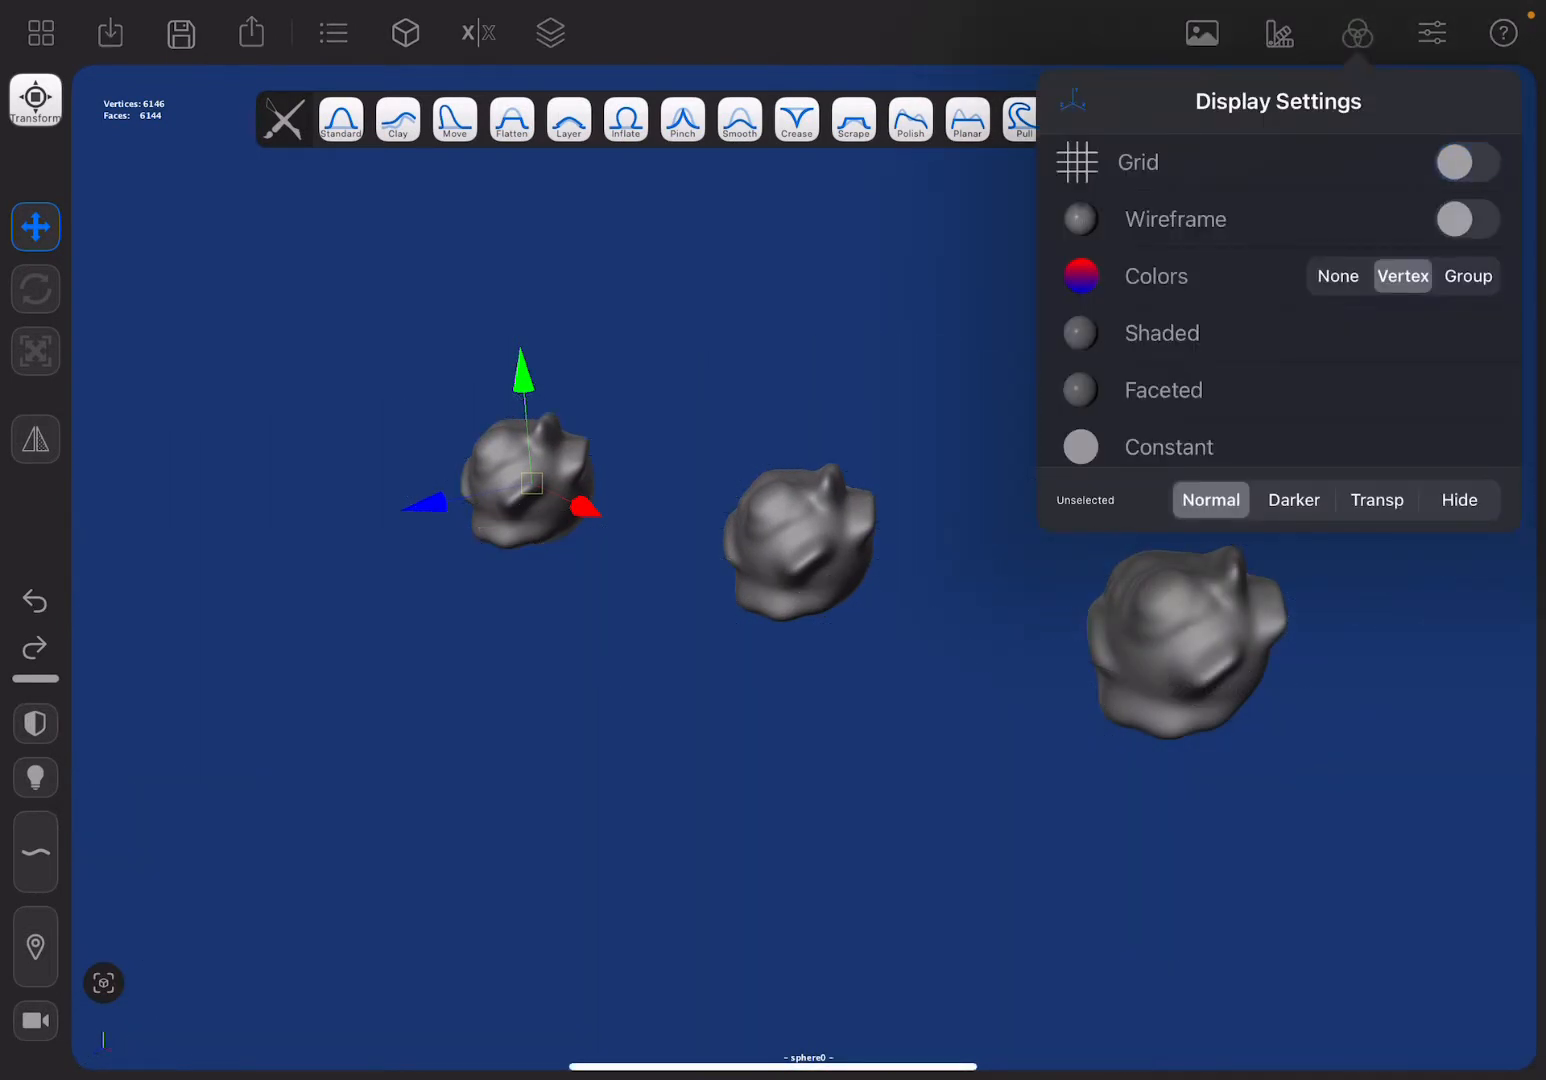
click(1468, 220)
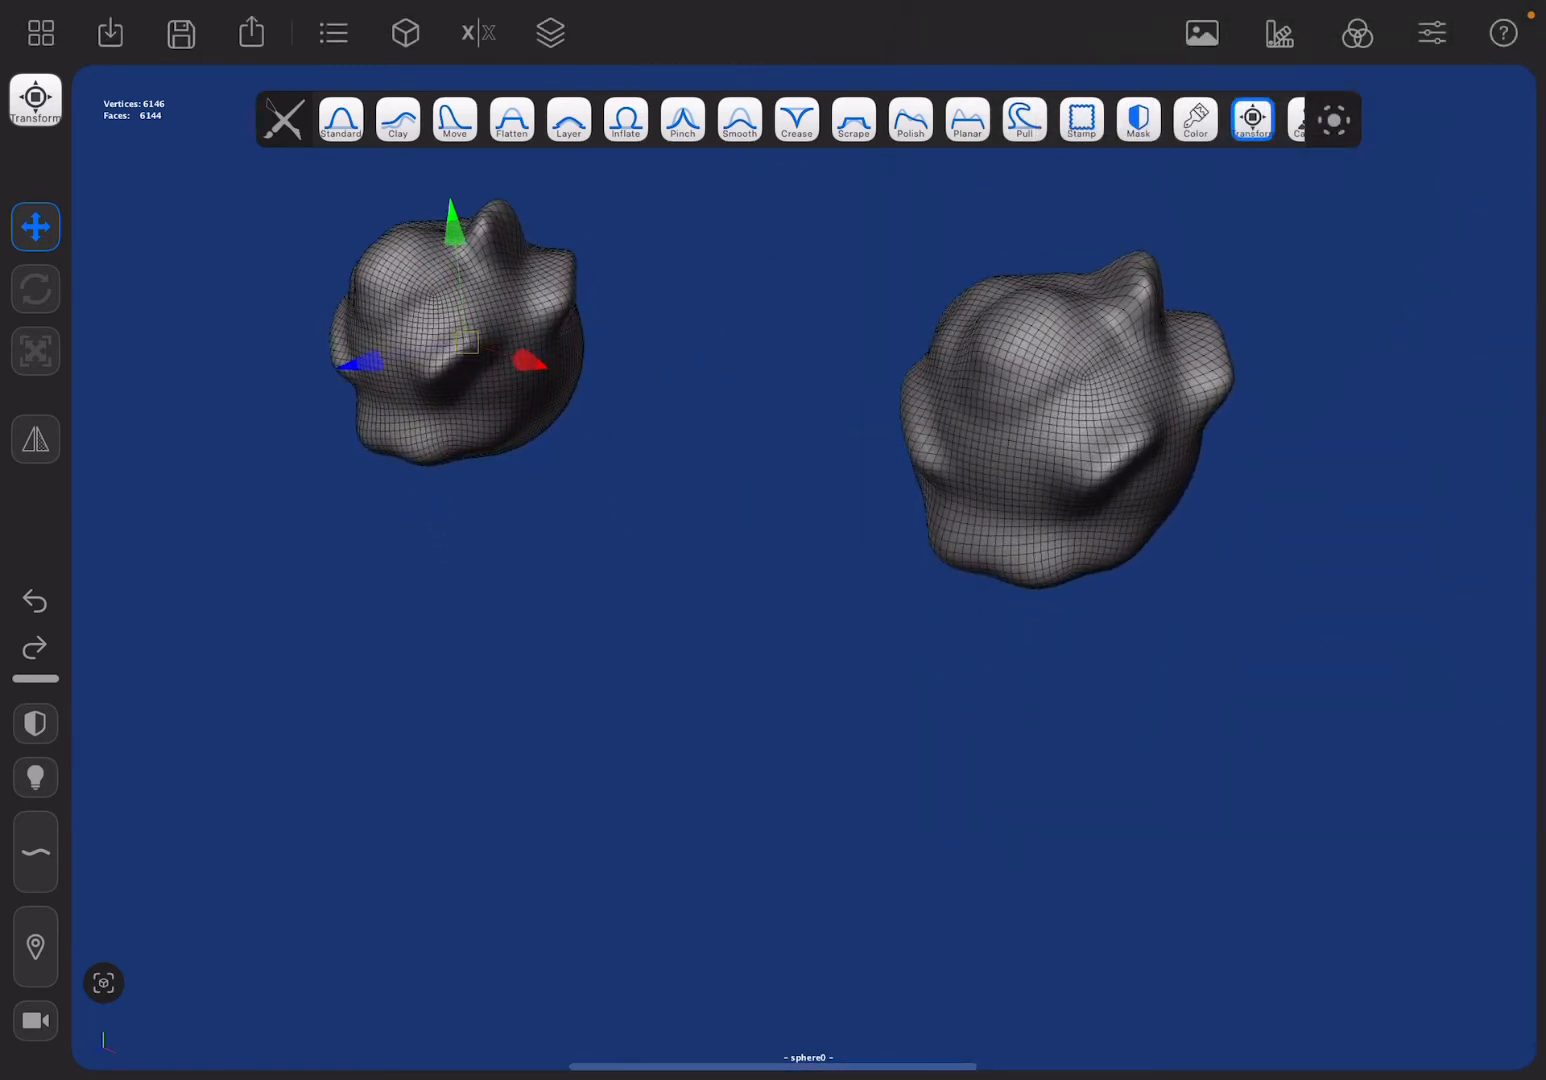
Sculpt sphere0 with deeper Crease strokes and Scrape down areas of its surface
click(796, 120)
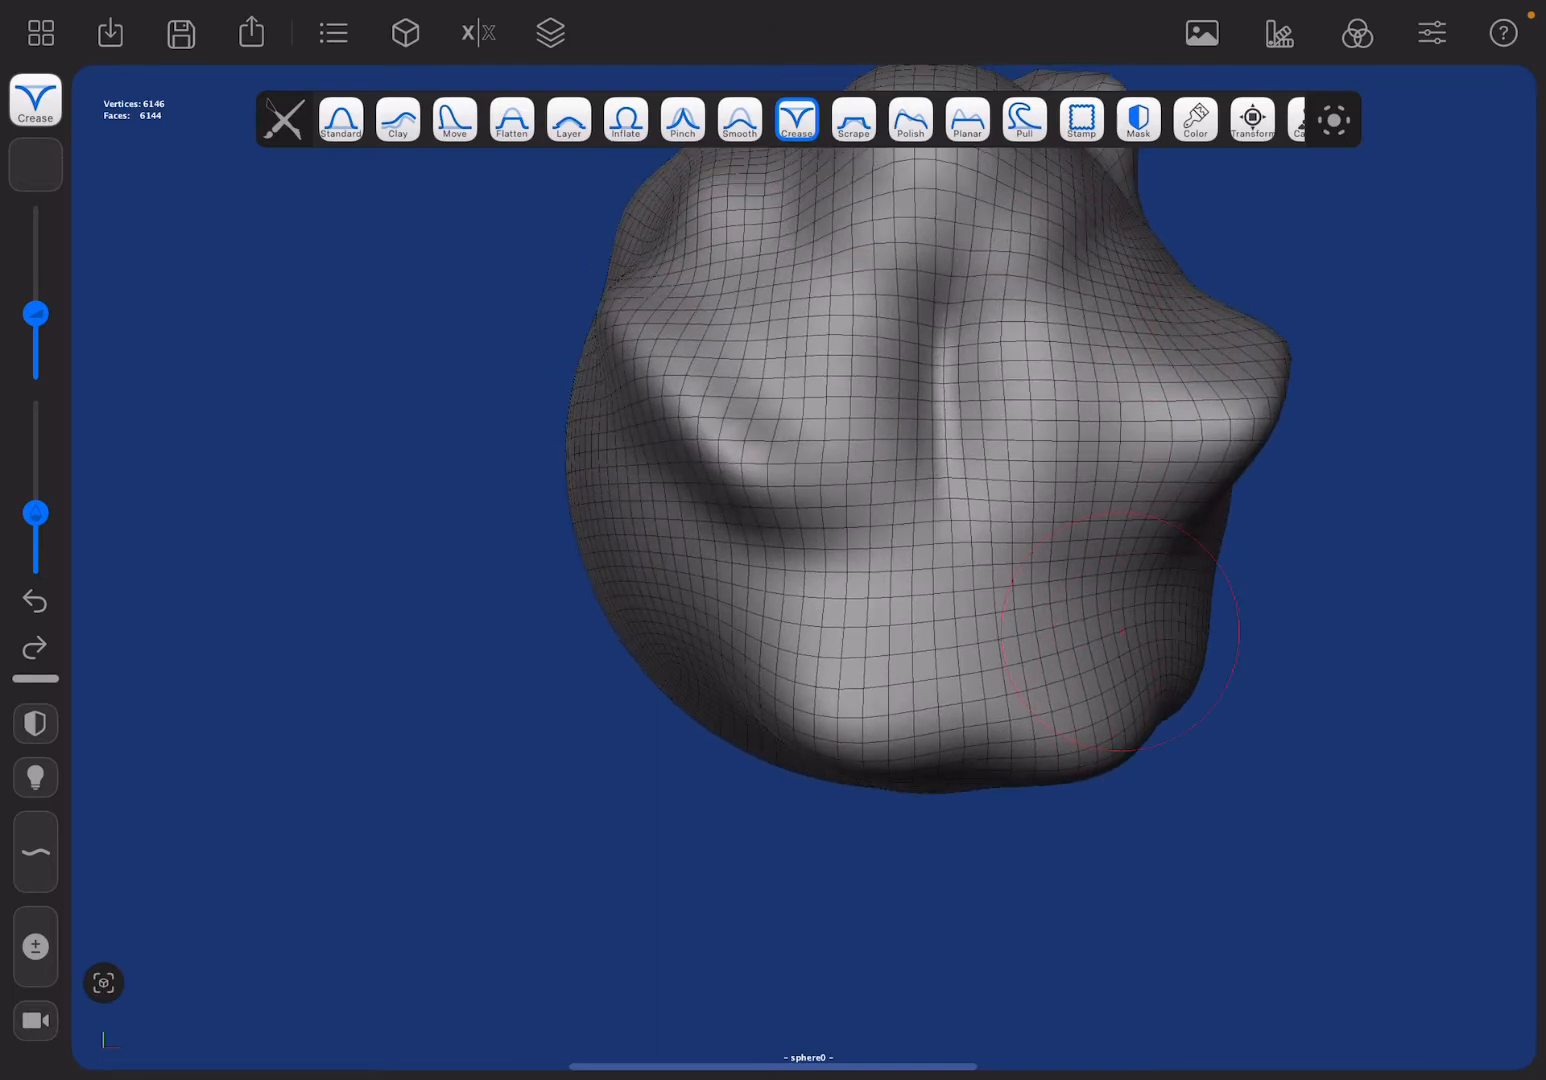
click(852, 120)
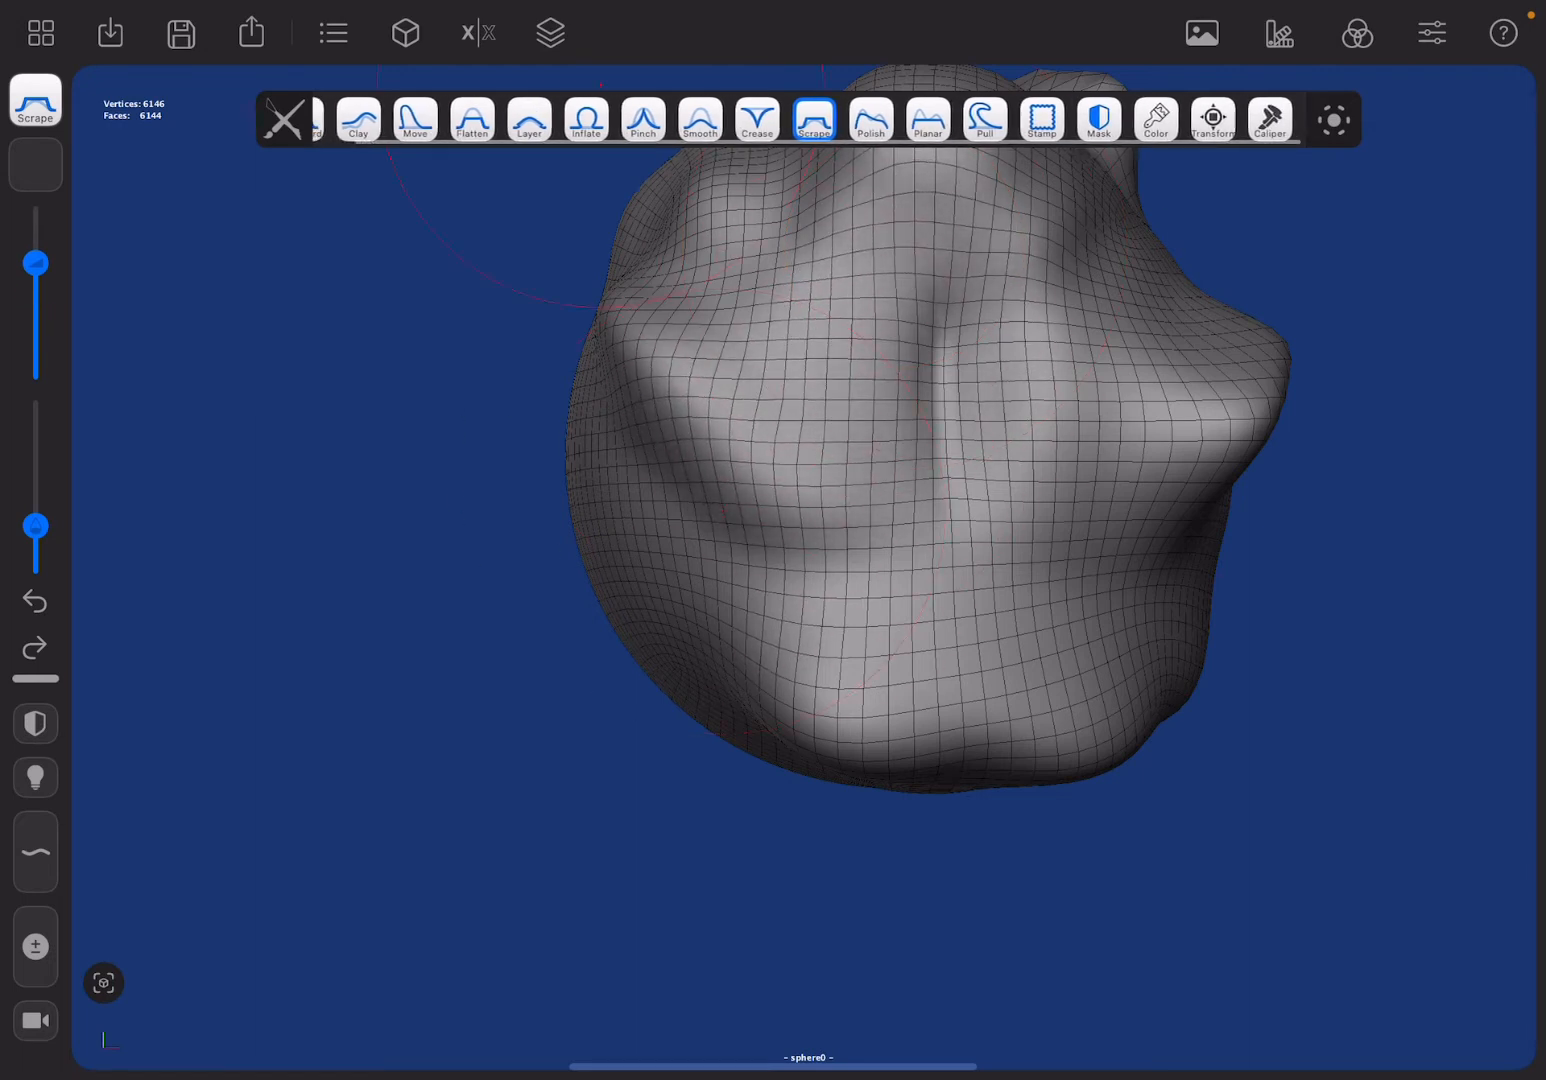
click(586, 120)
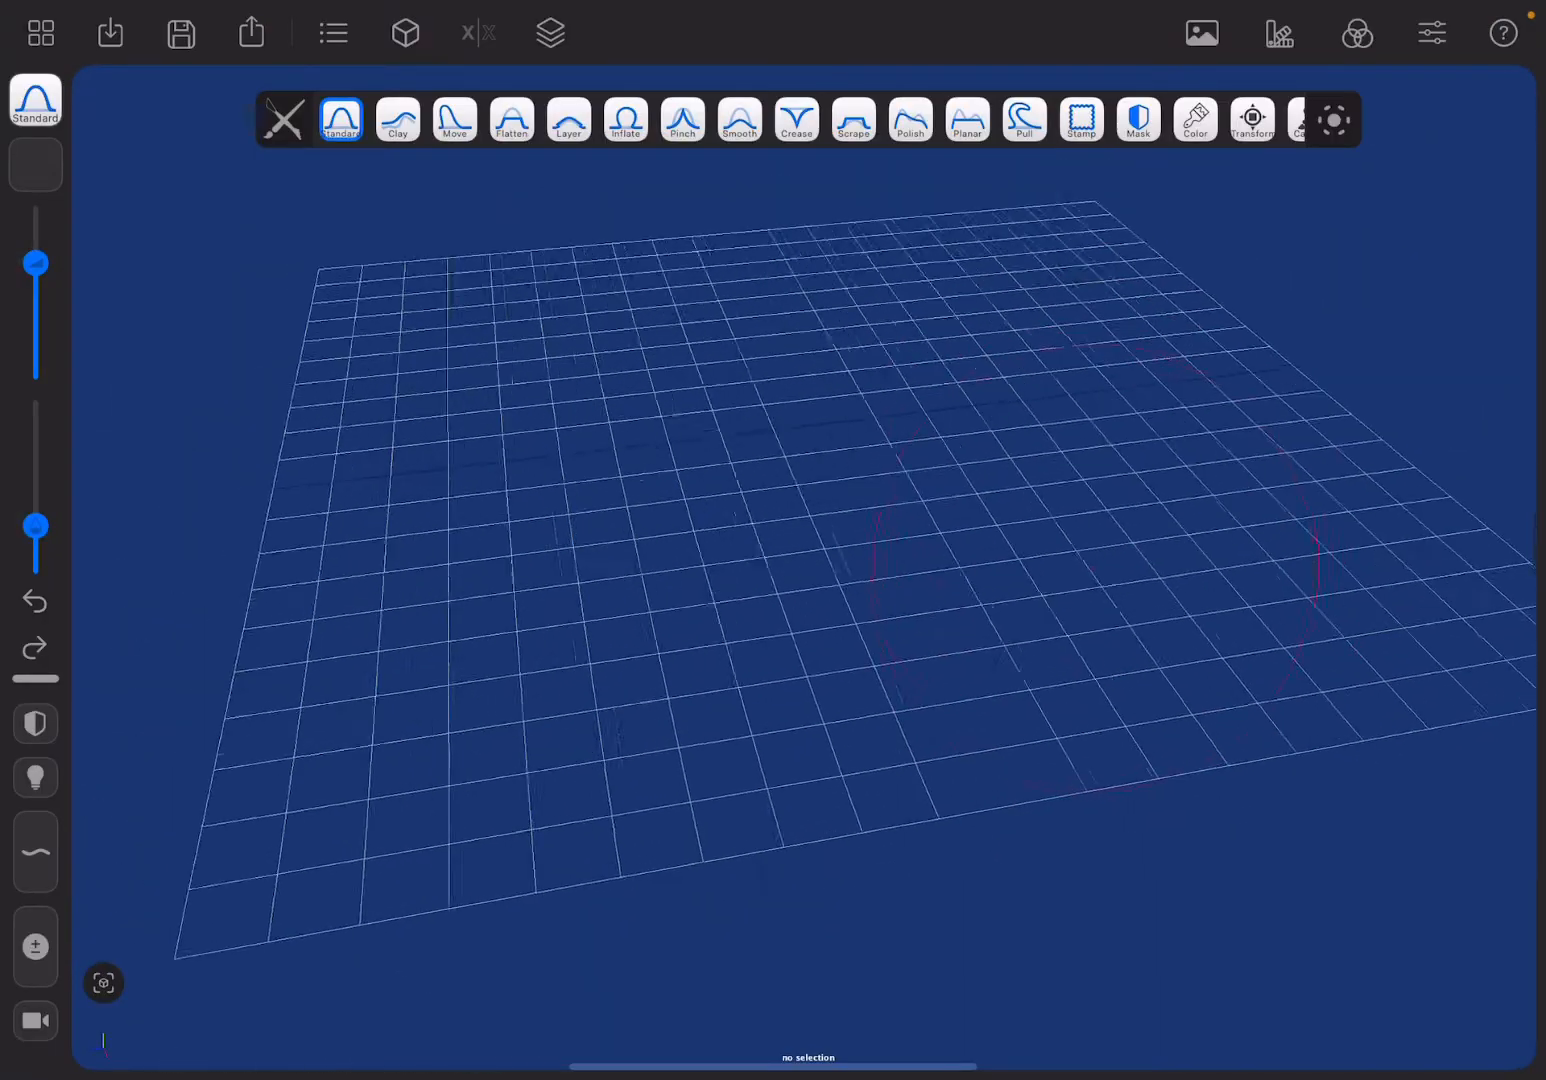
Close the scene's object list and start saving the sphere scene, reaching the name prompt
click(180, 32)
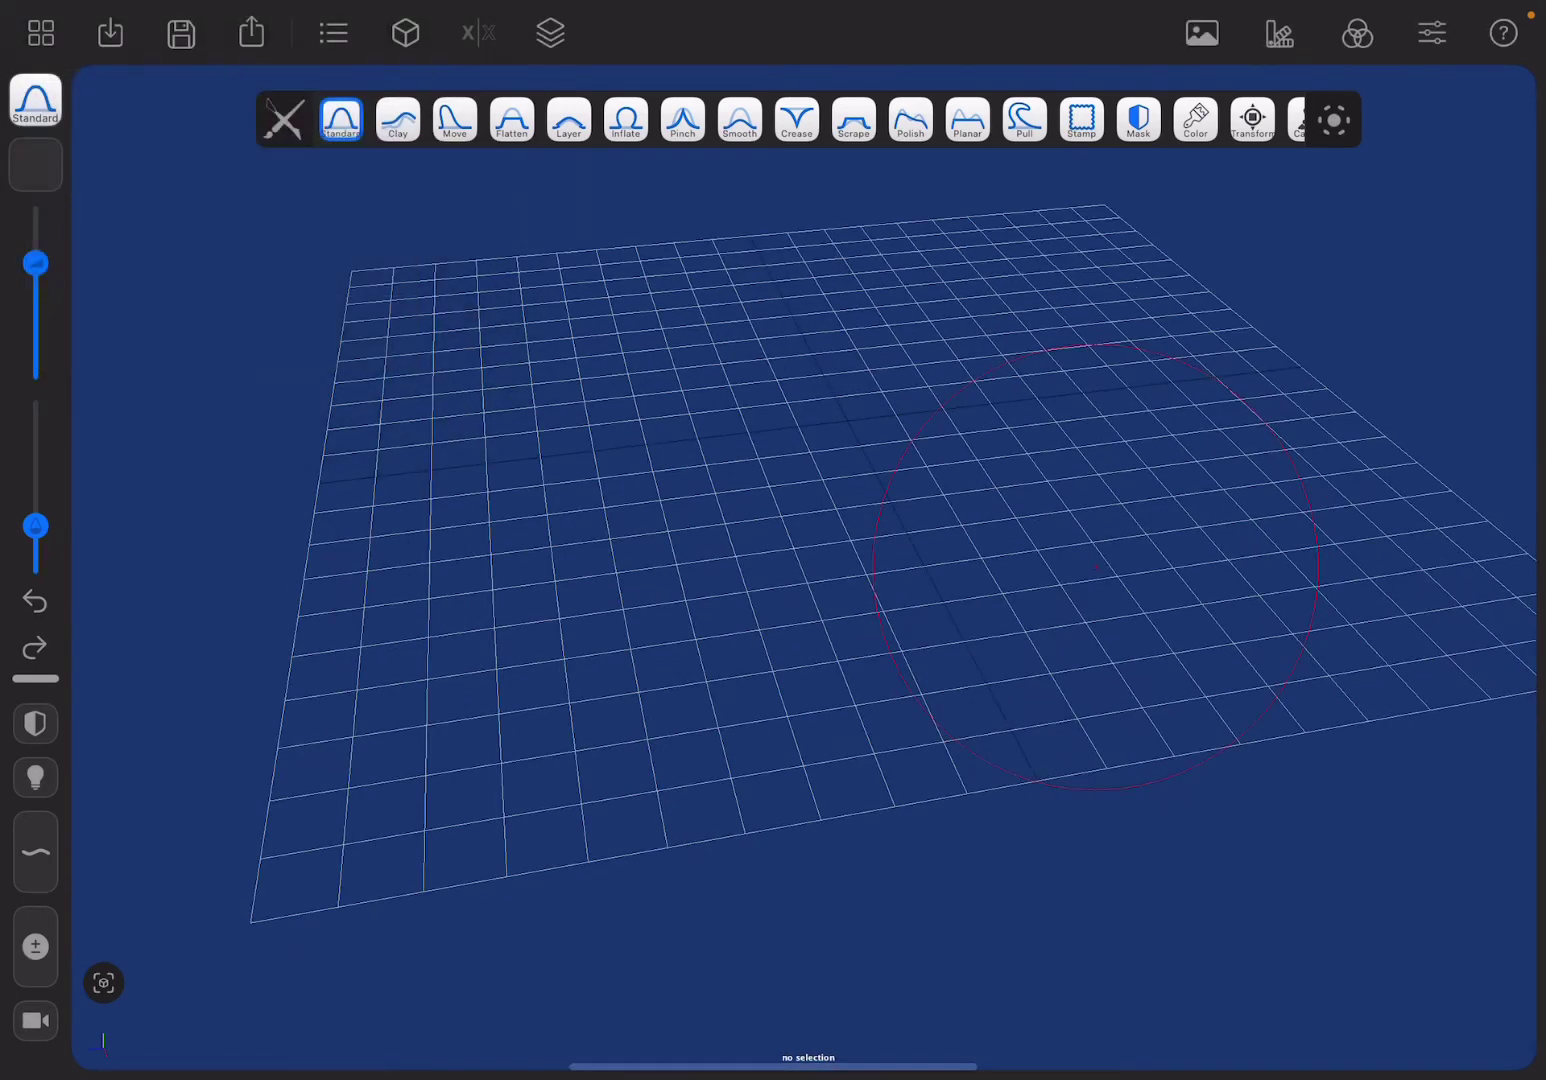
click(332, 32)
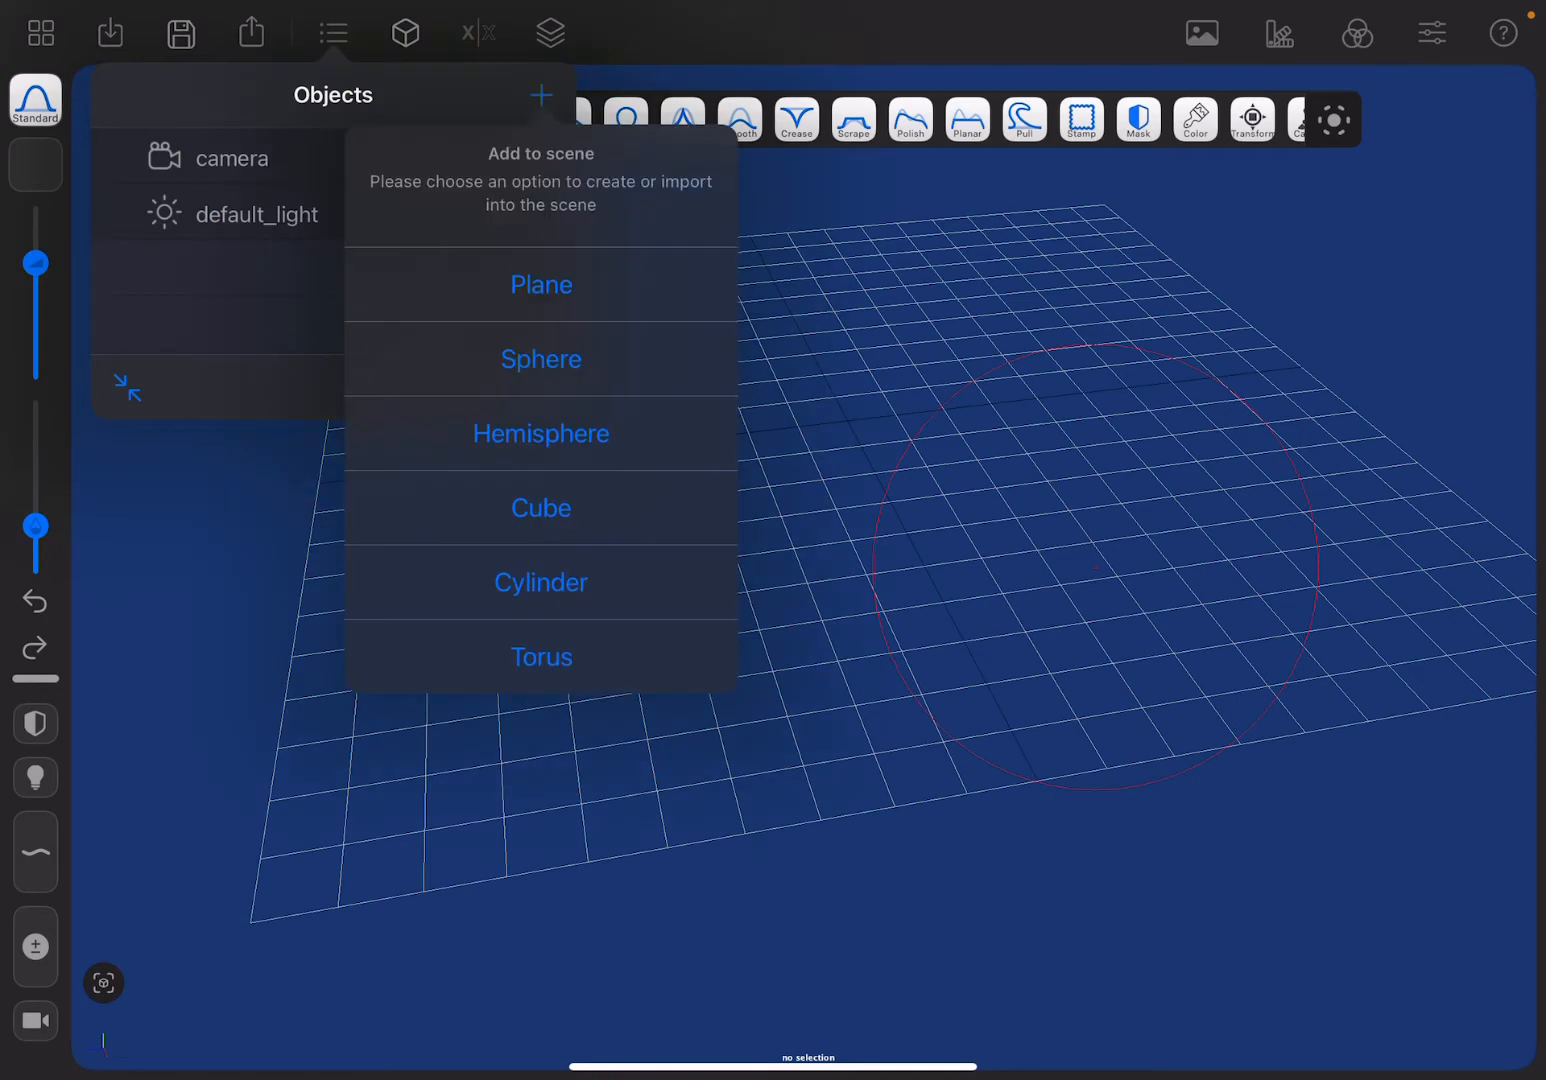
click(540, 360)
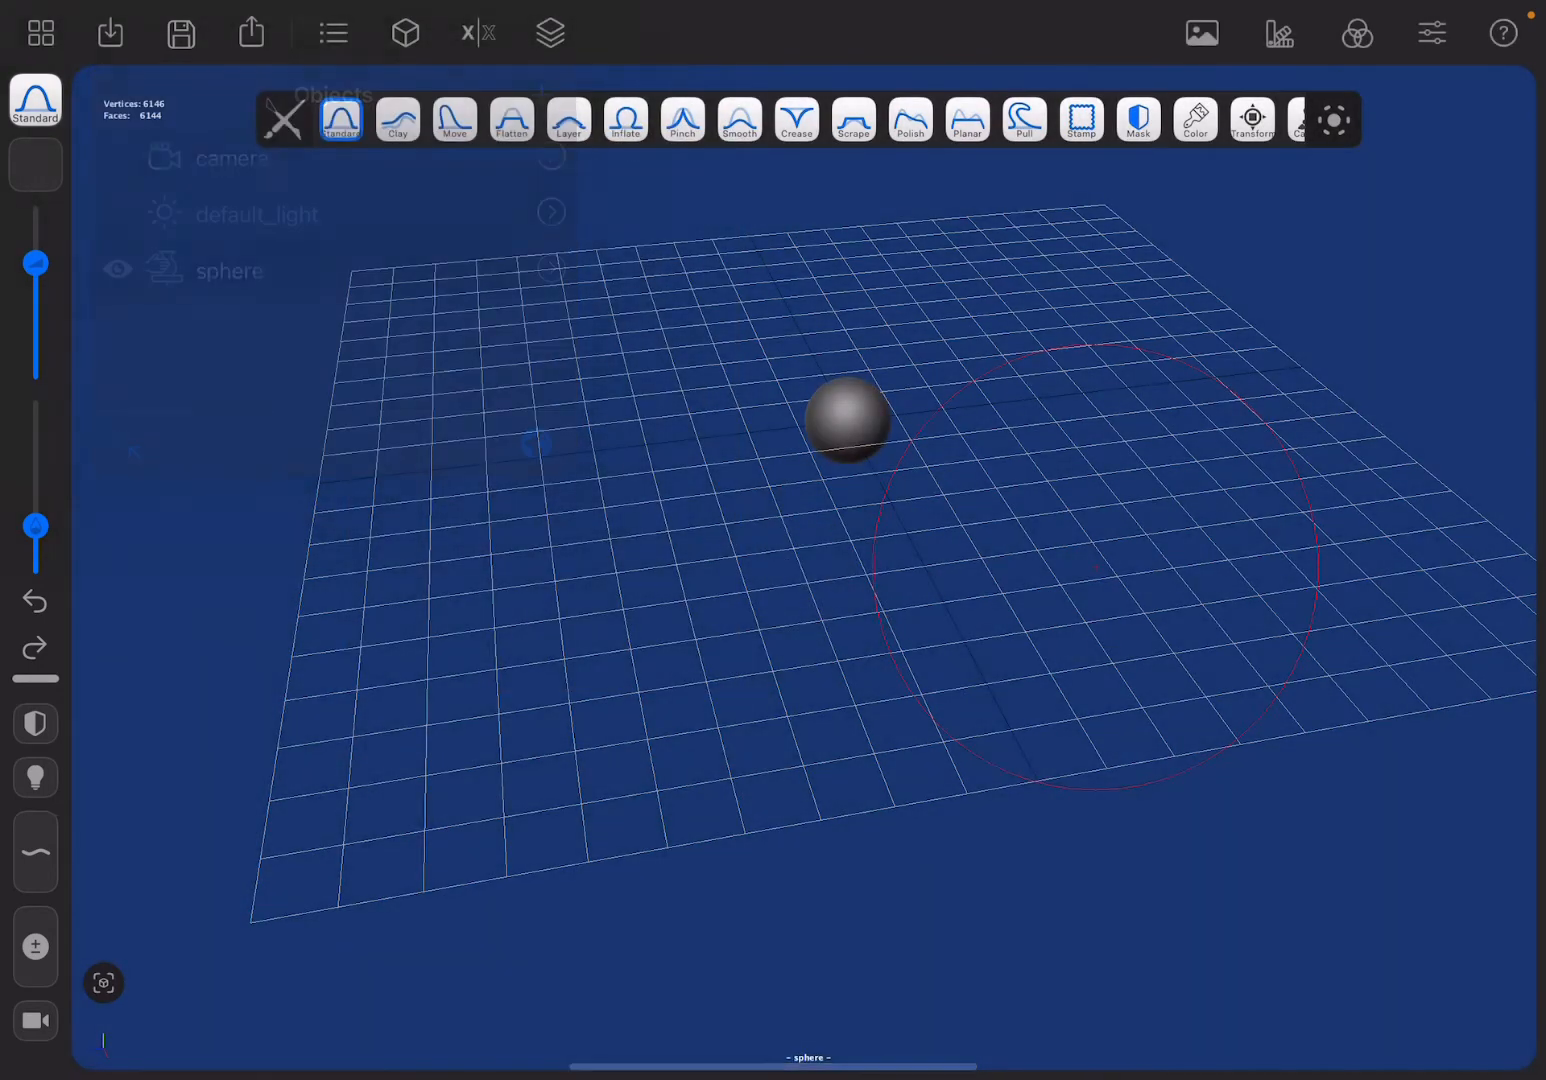
click(180, 32)
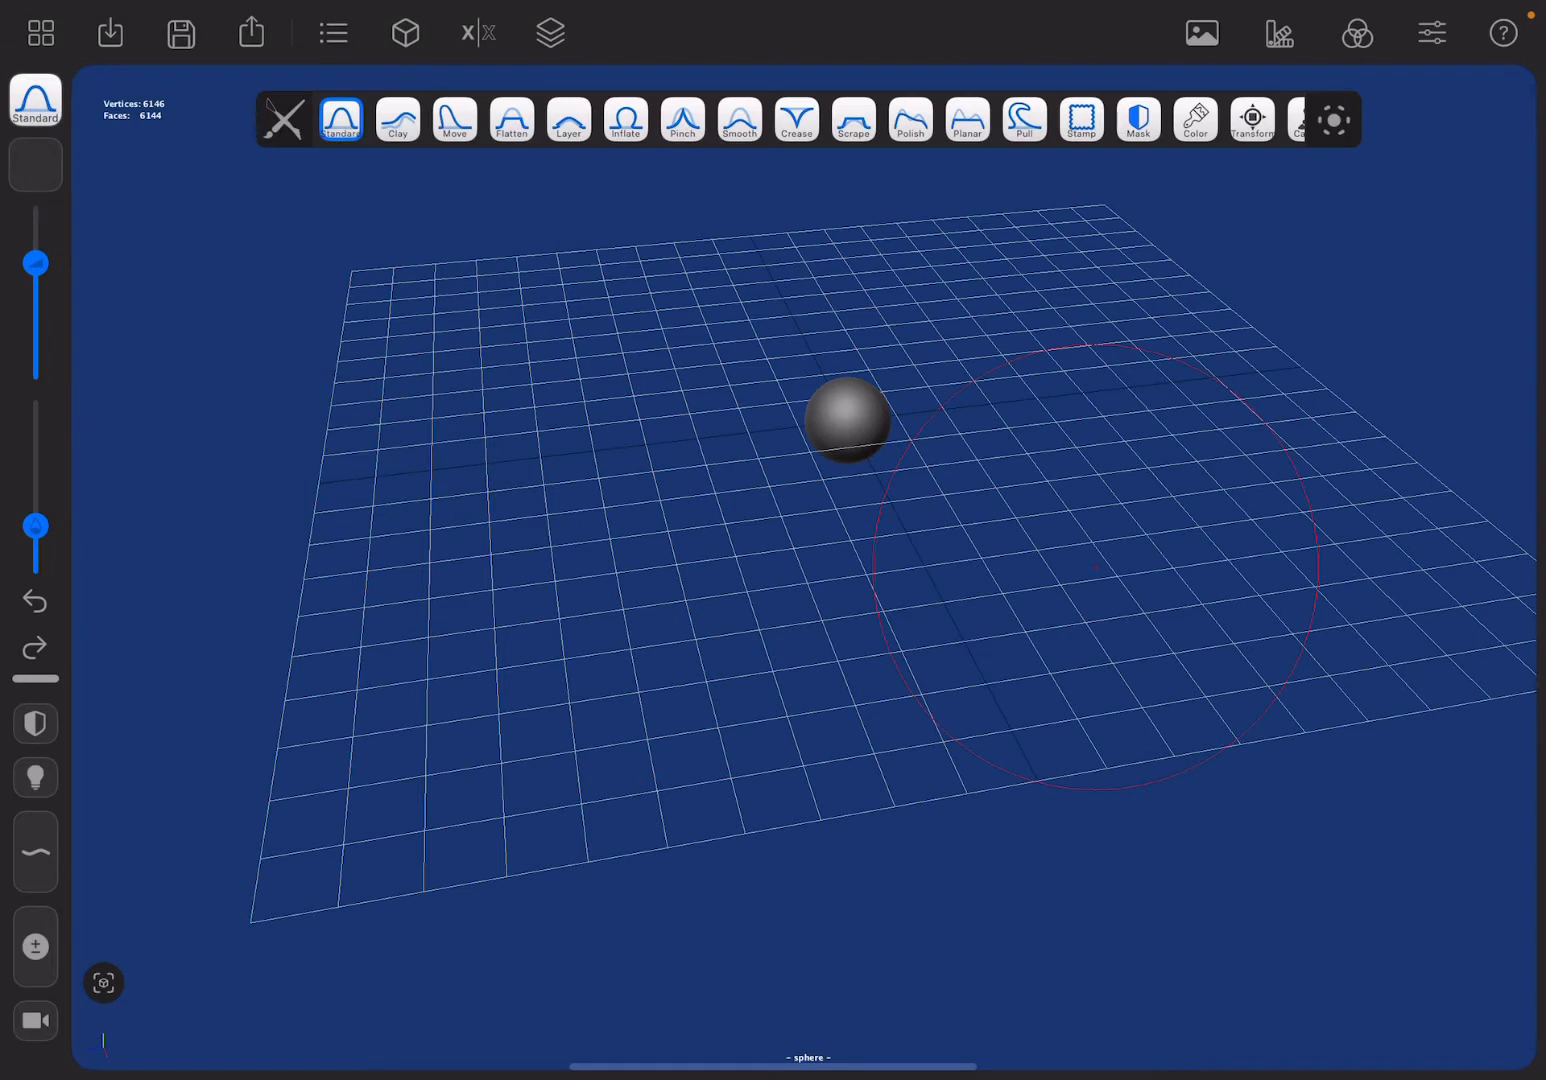
click(180, 32)
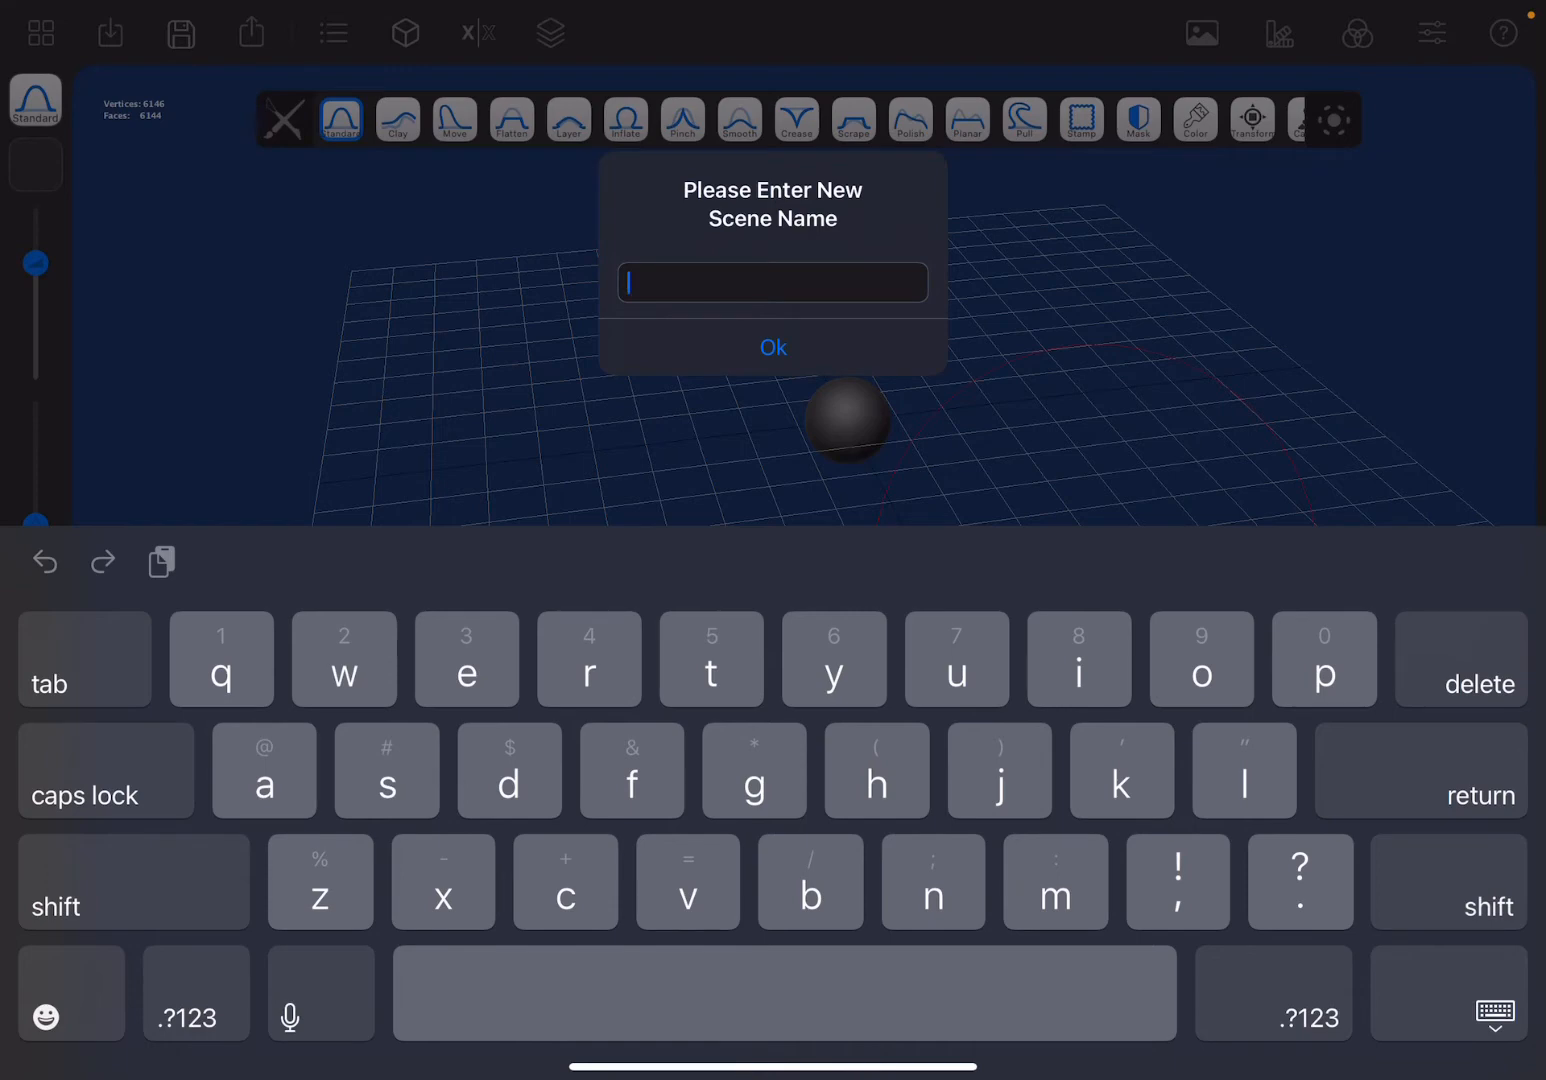
Save the scene under the name 'ball' and dismiss the confirmation
text(ball)
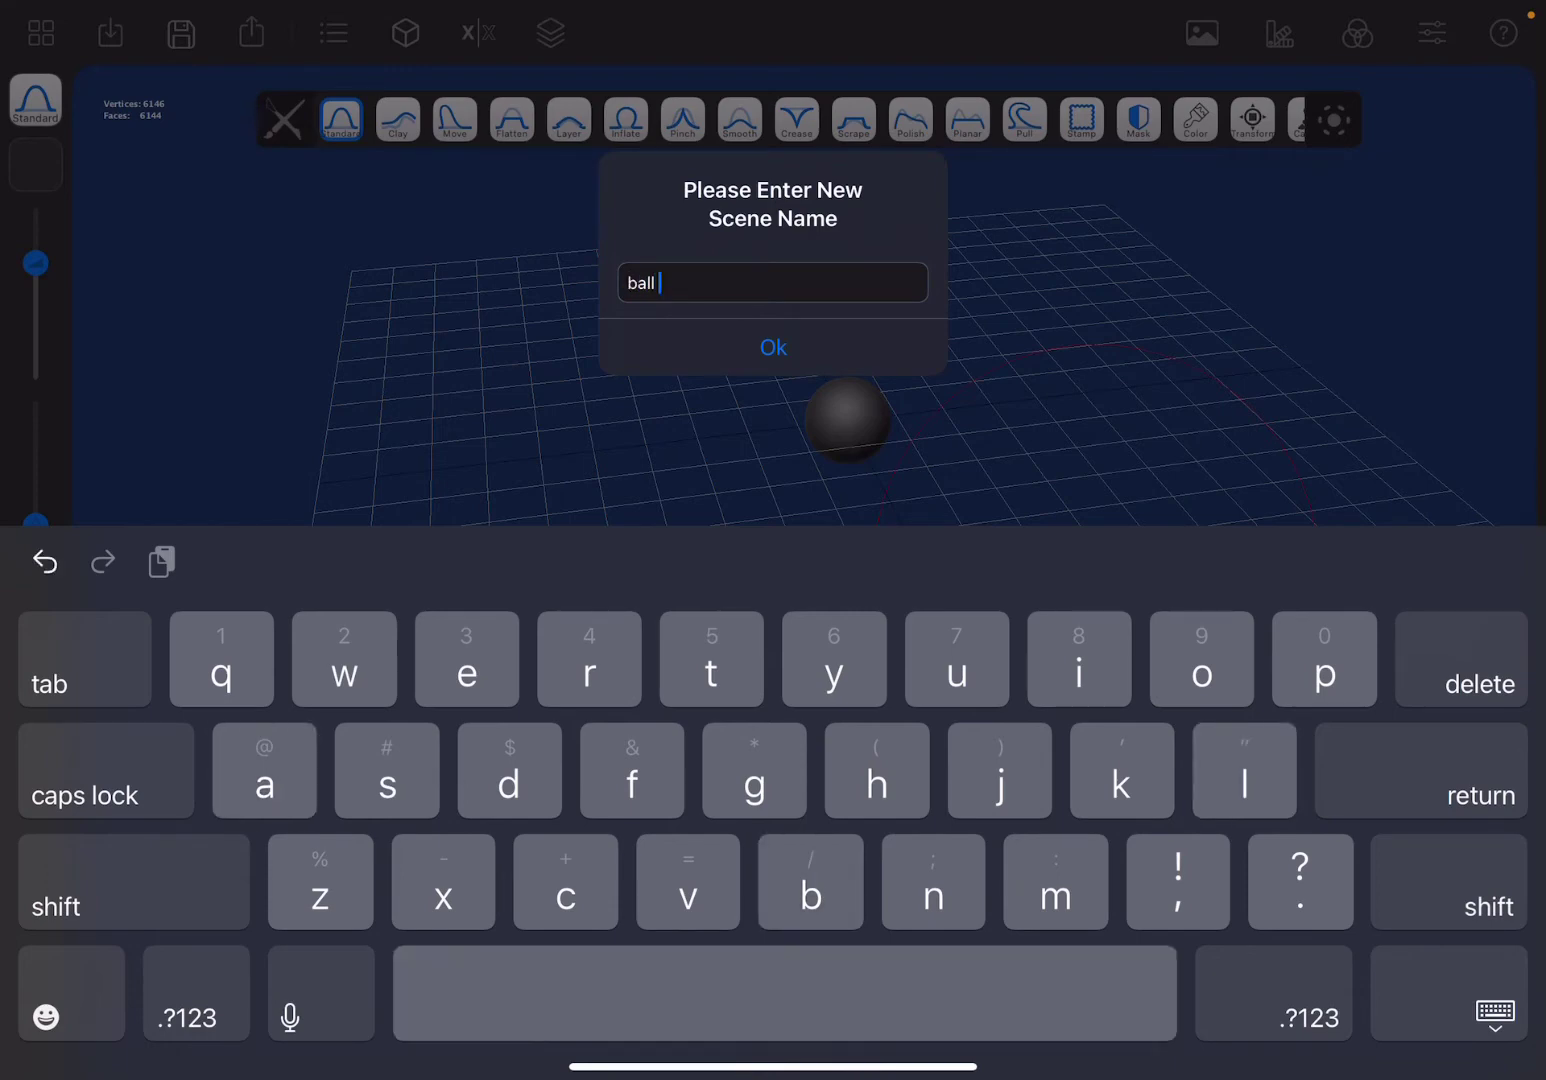
click(772, 348)
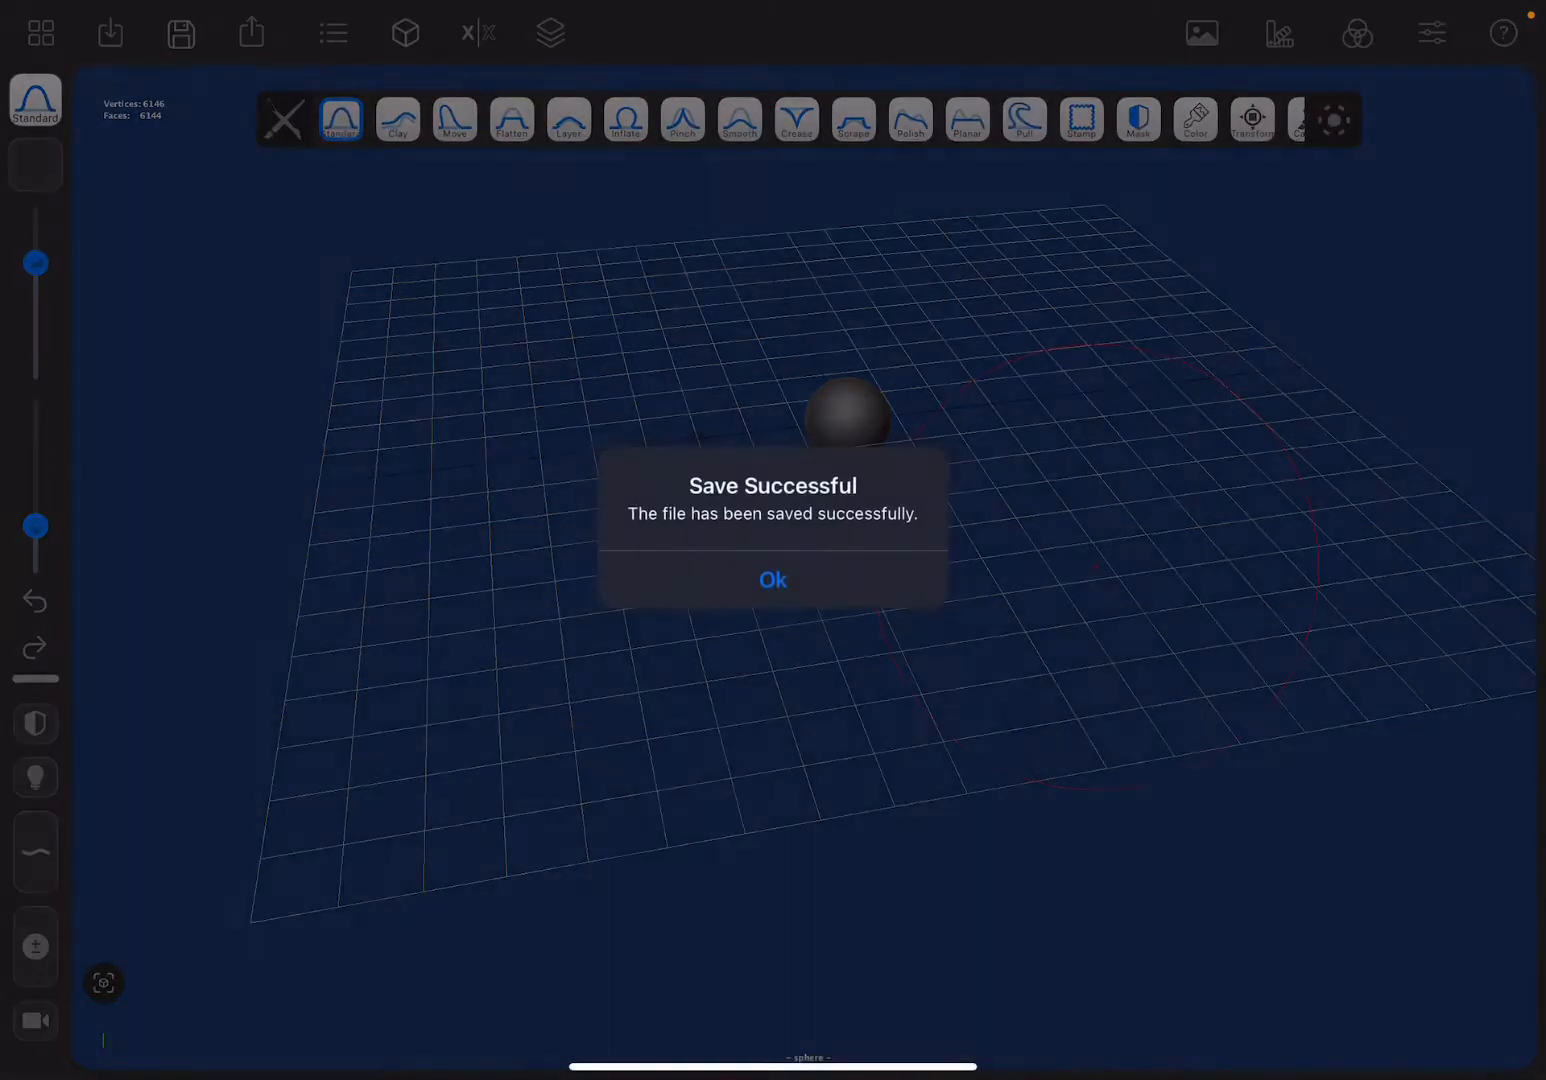
click(772, 580)
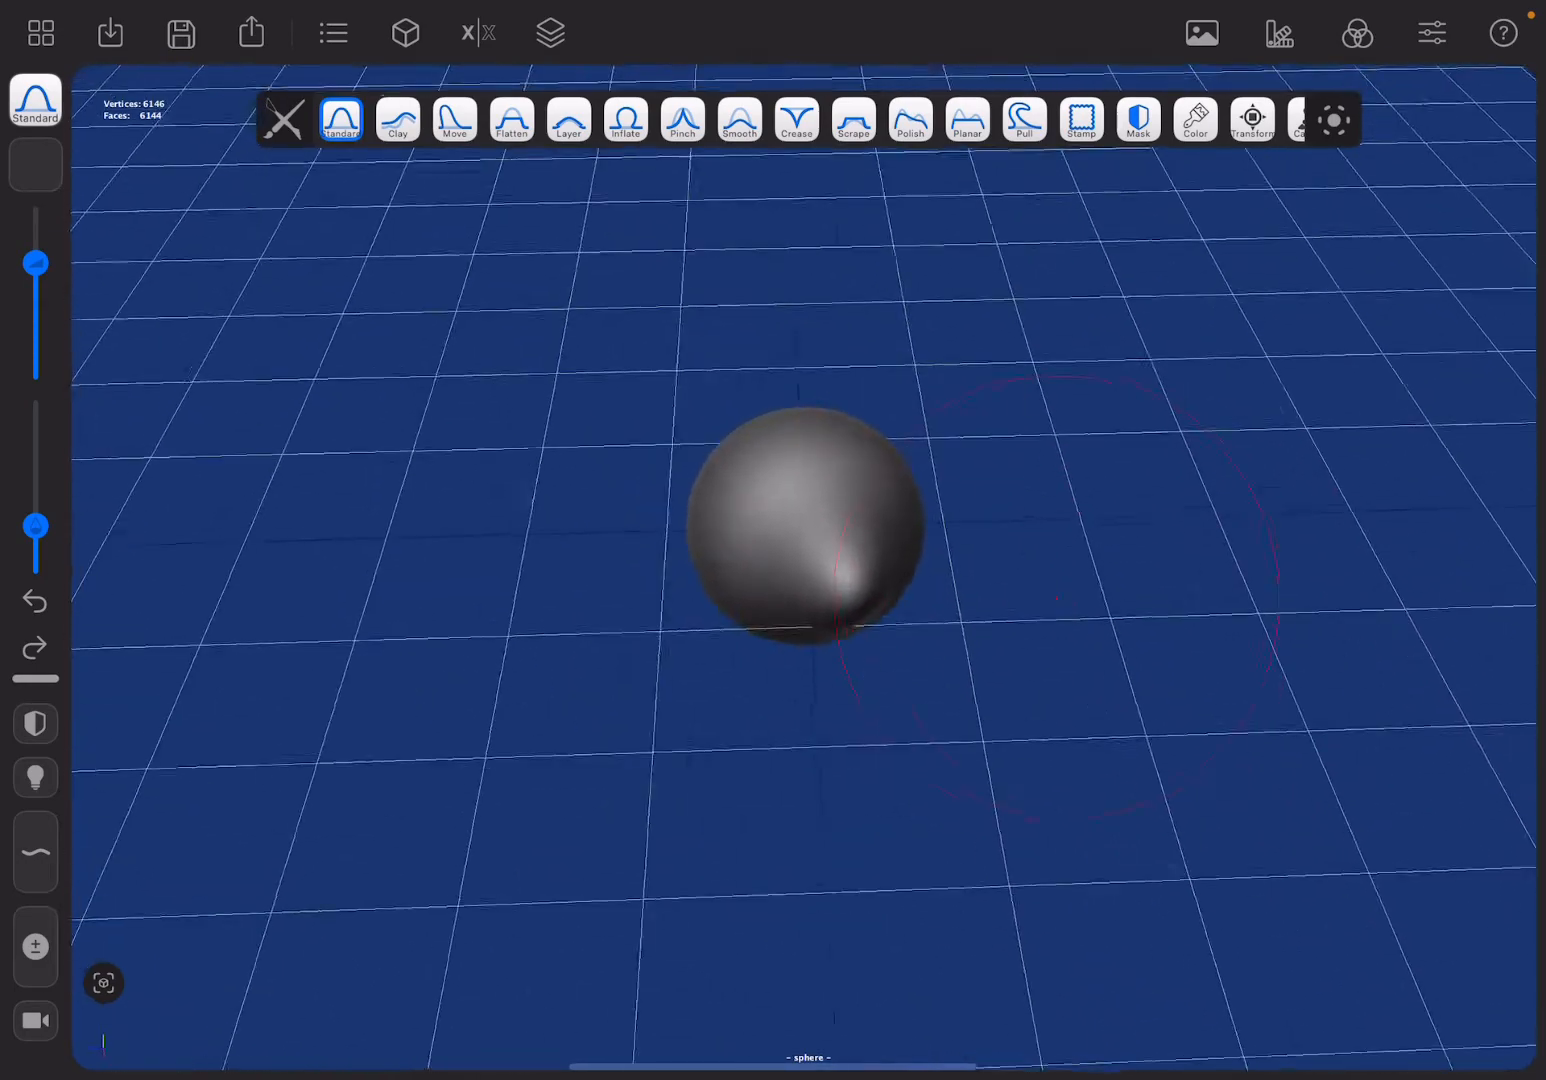
Pull the sphere into a lopsided bulge and save an incremental version
click(1024, 120)
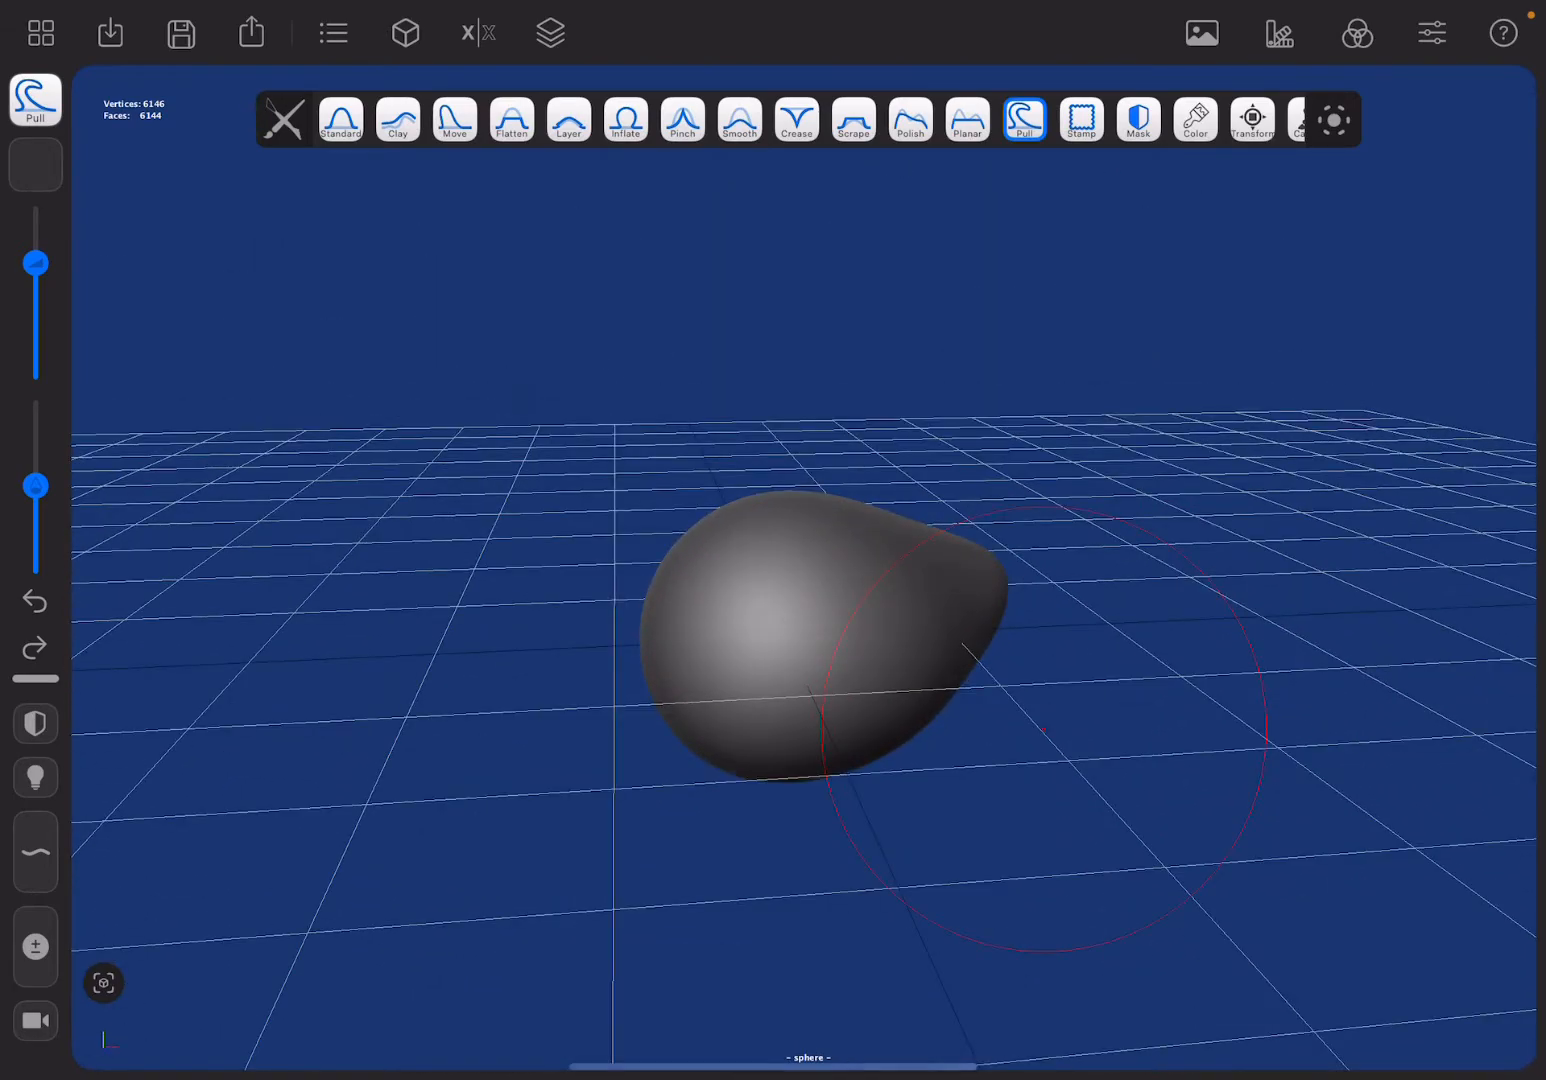
click(180, 32)
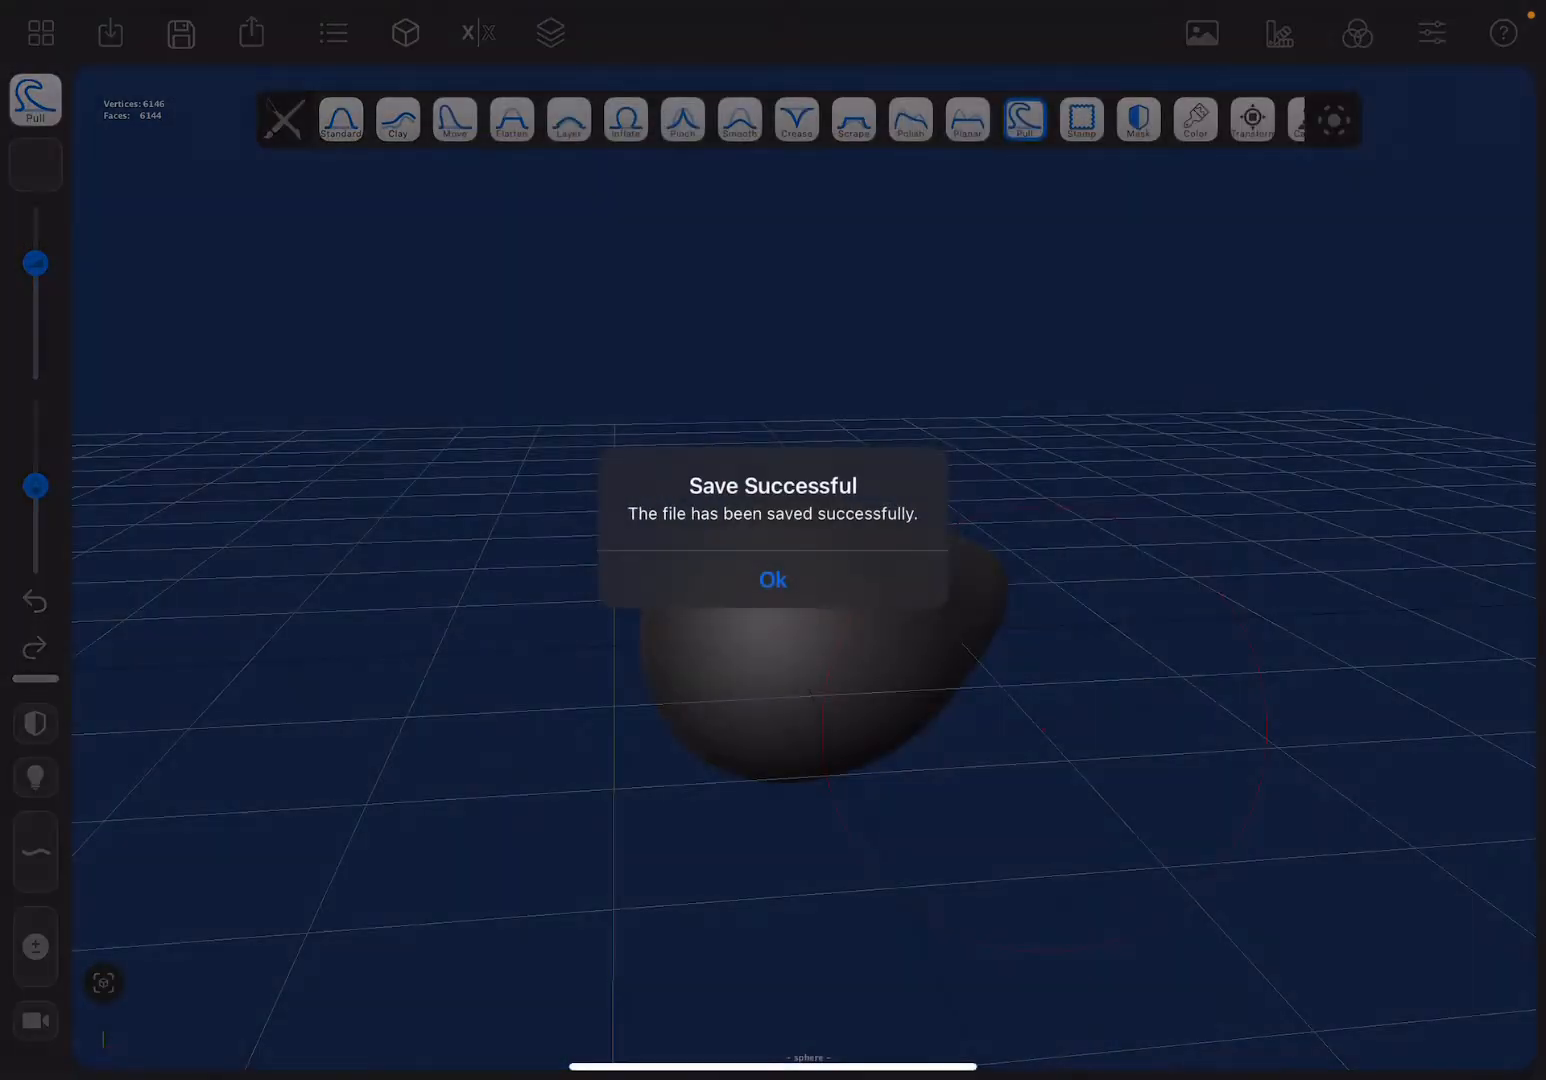
Dismiss the save confirmation and reopen the earlier ball_1 version from the gallery
click(772, 580)
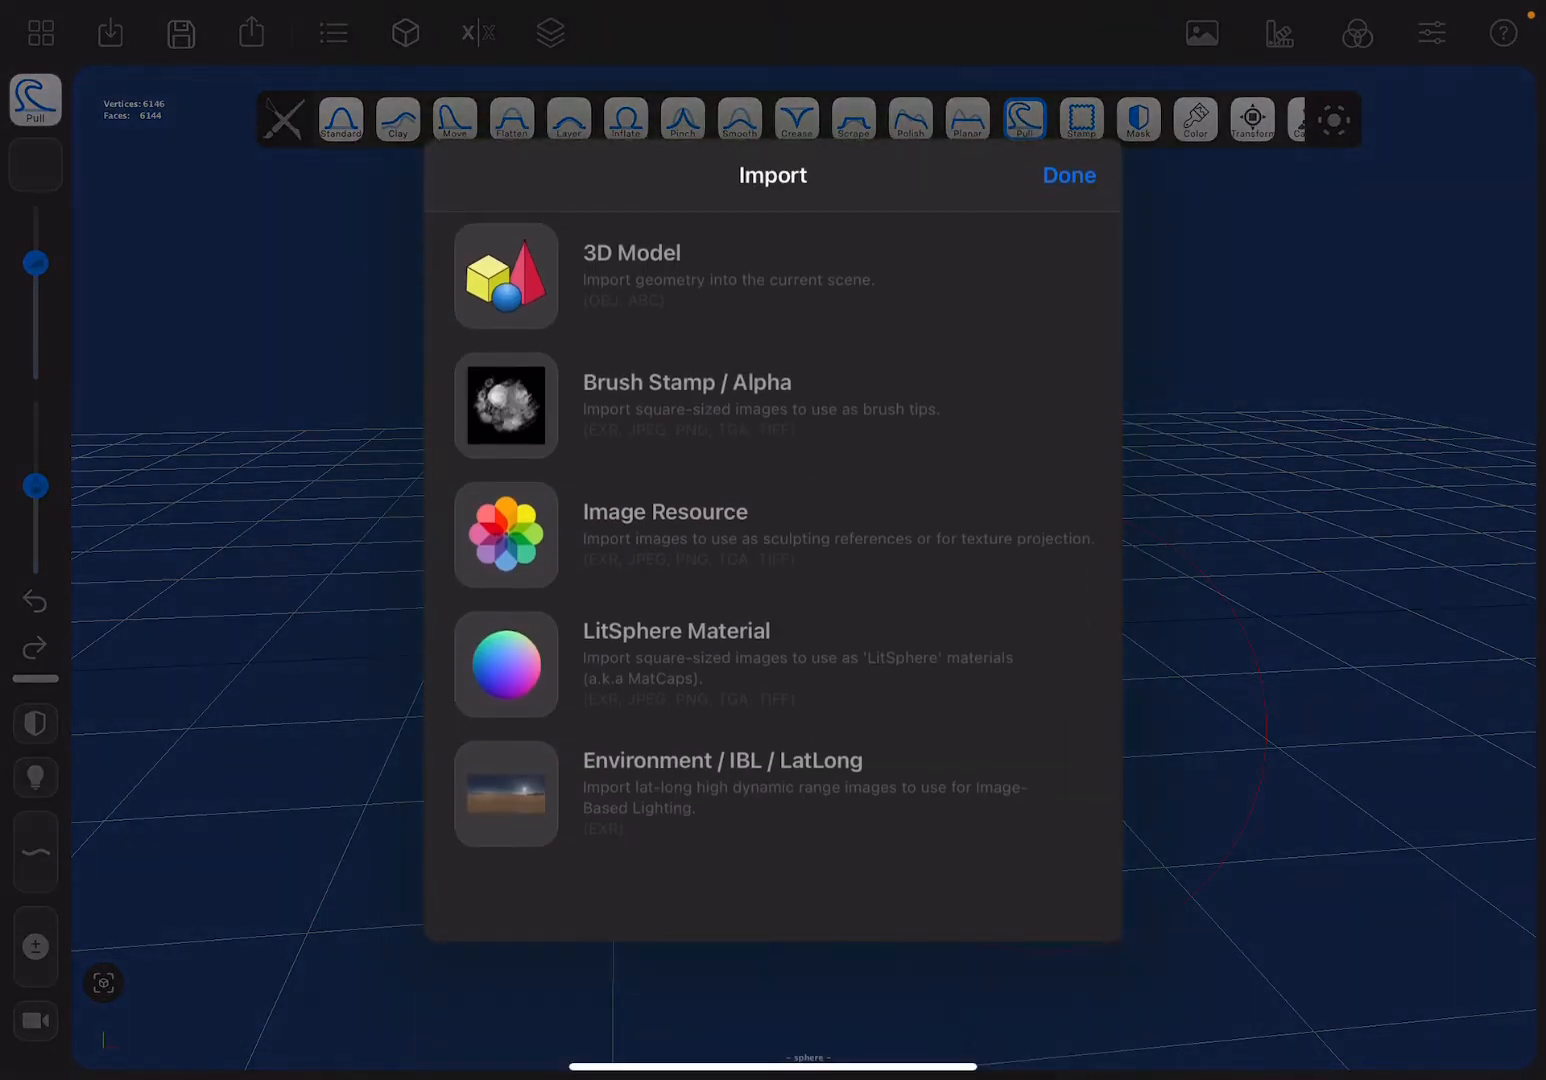
click(1068, 176)
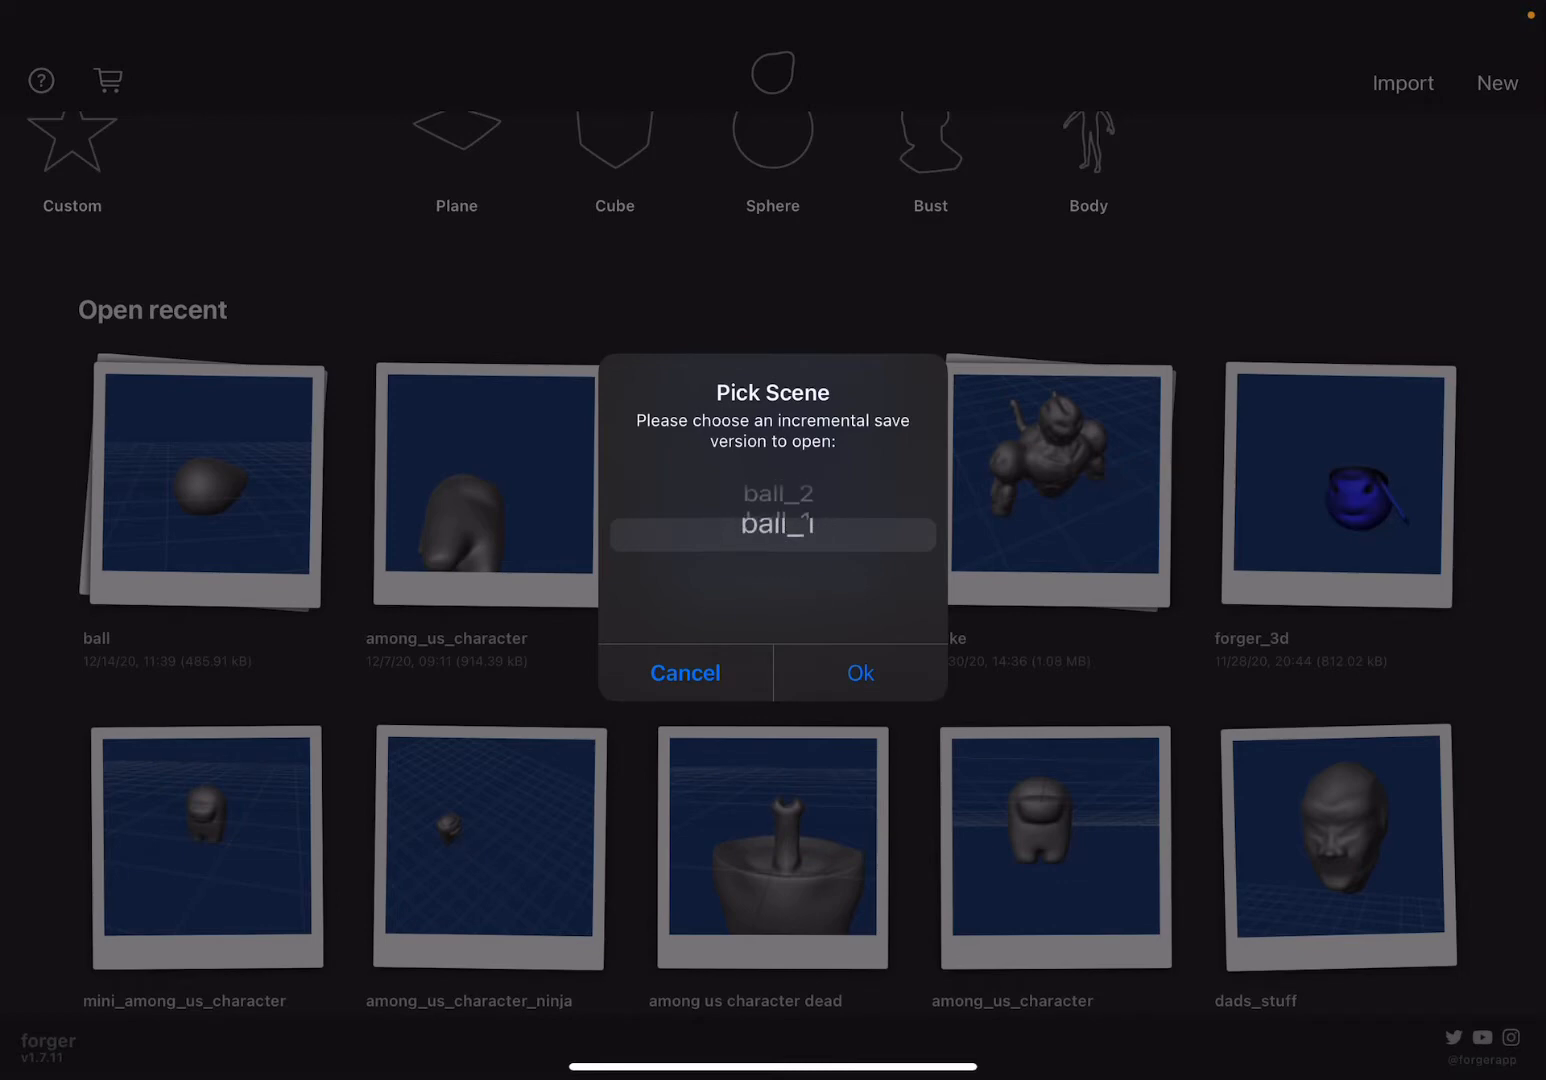
click(858, 672)
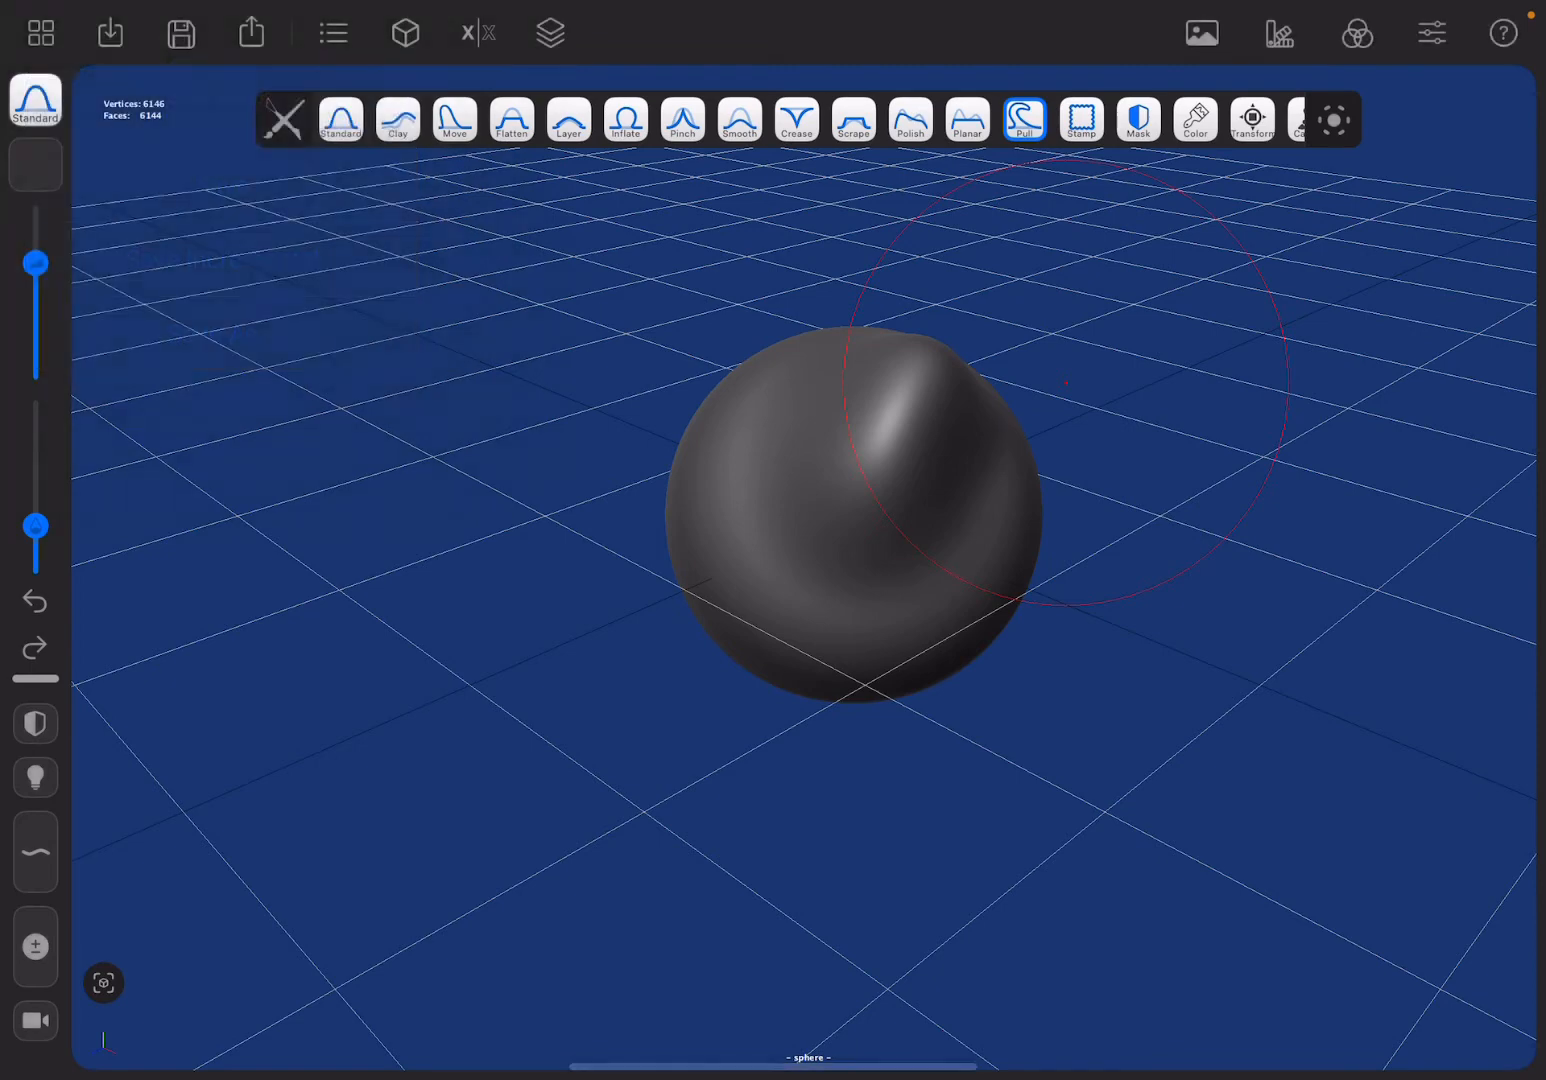
Save ball_1 incrementally over ball_2 and return to the gallery of saved scenes
click(180, 32)
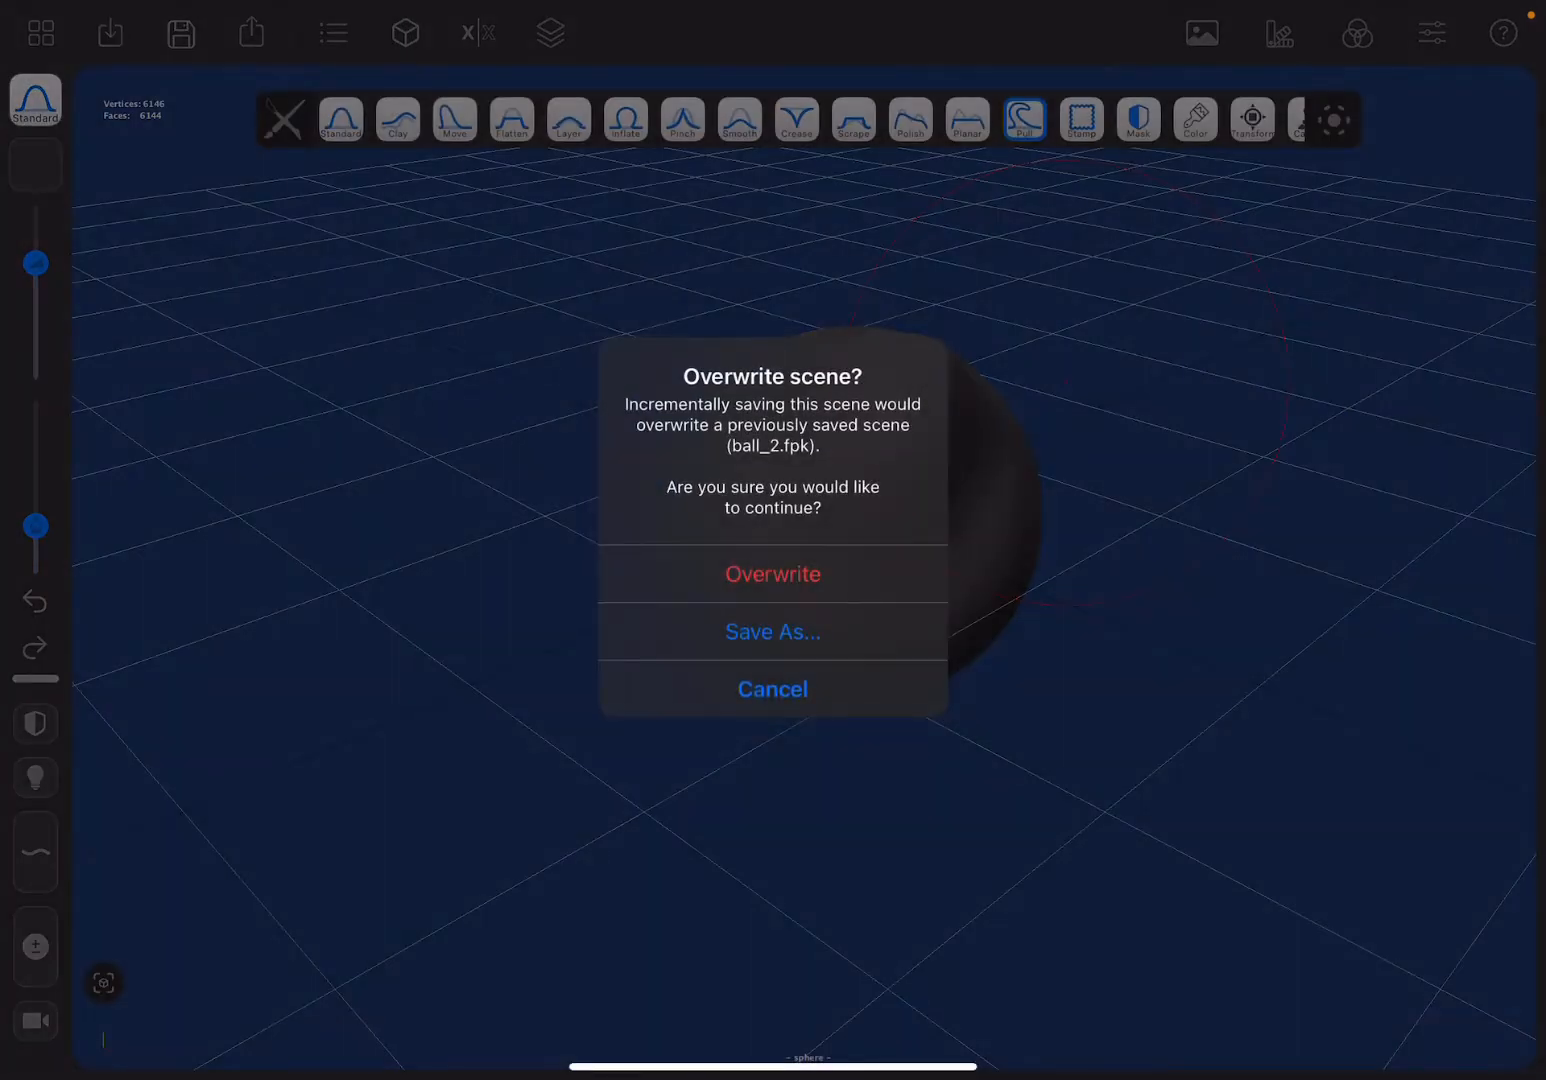
click(772, 572)
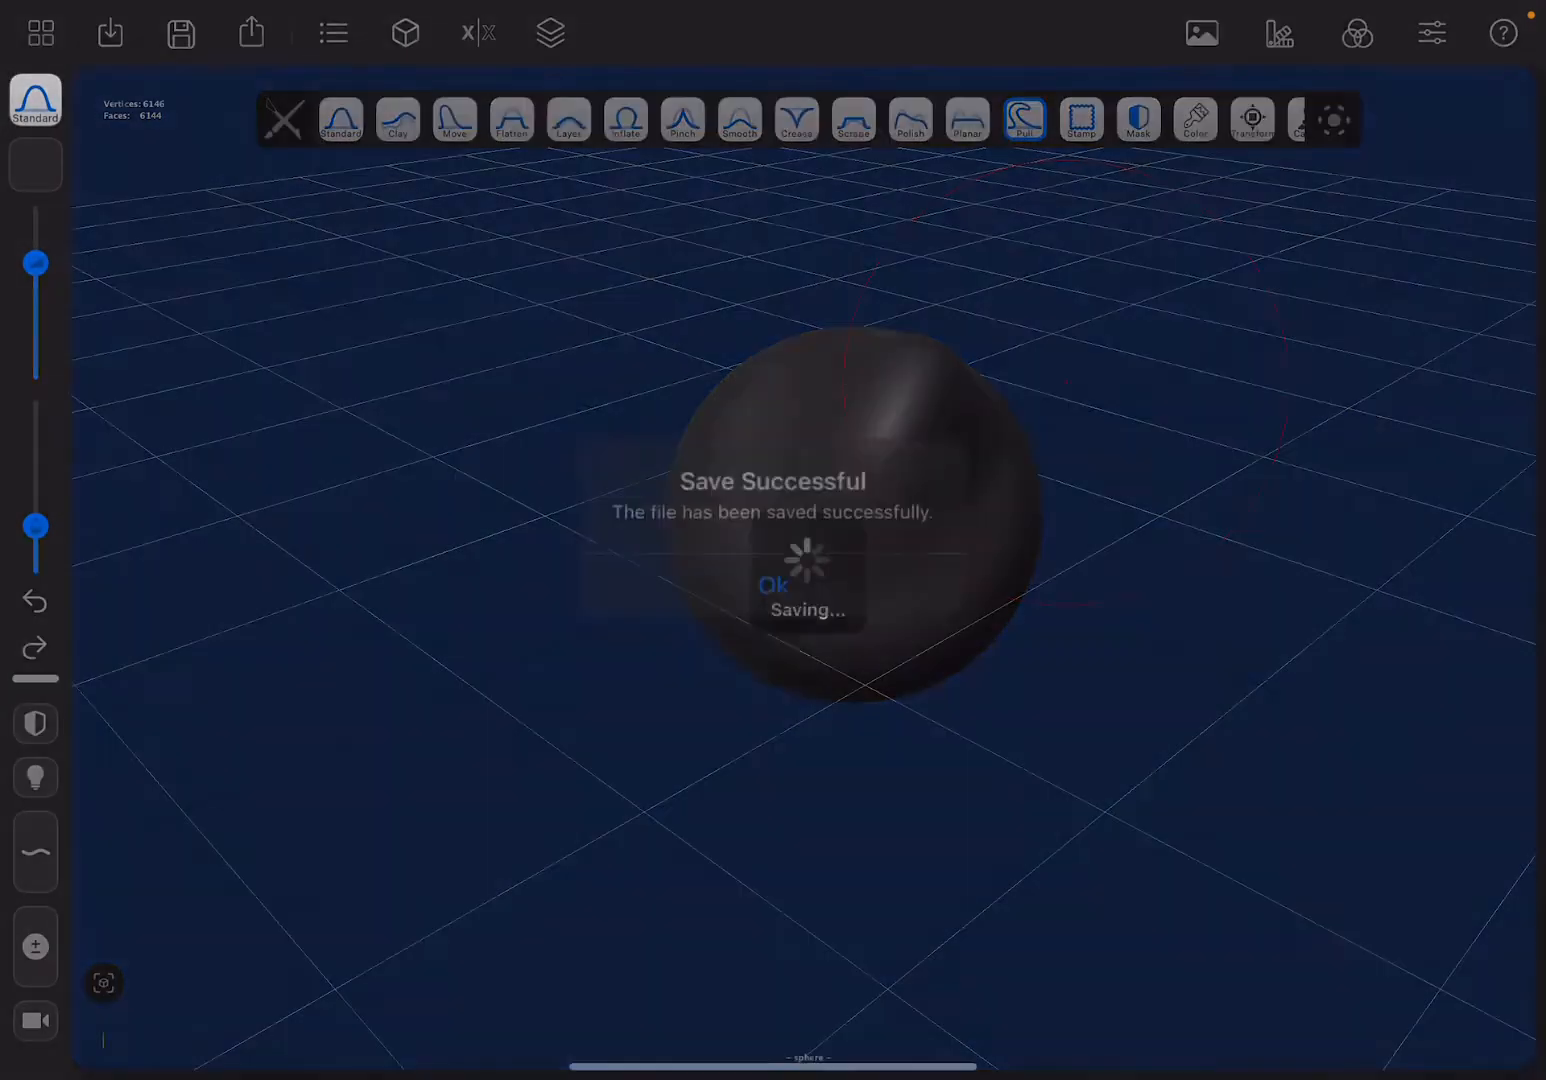
click(772, 584)
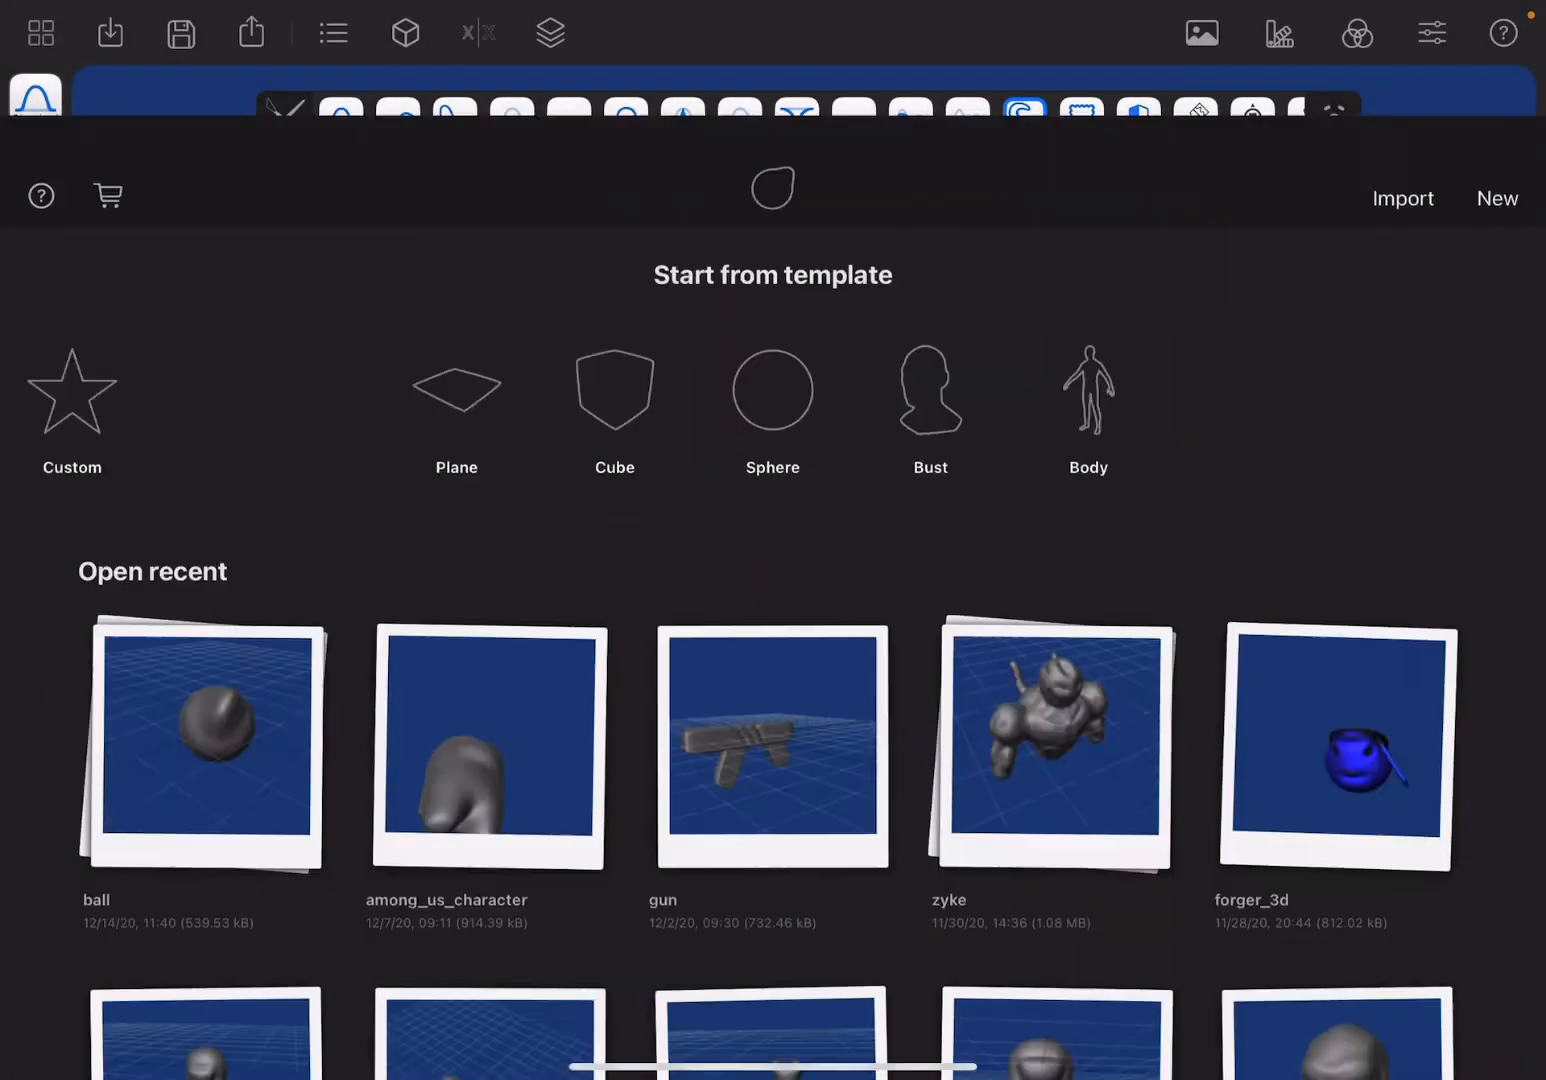
click(208, 744)
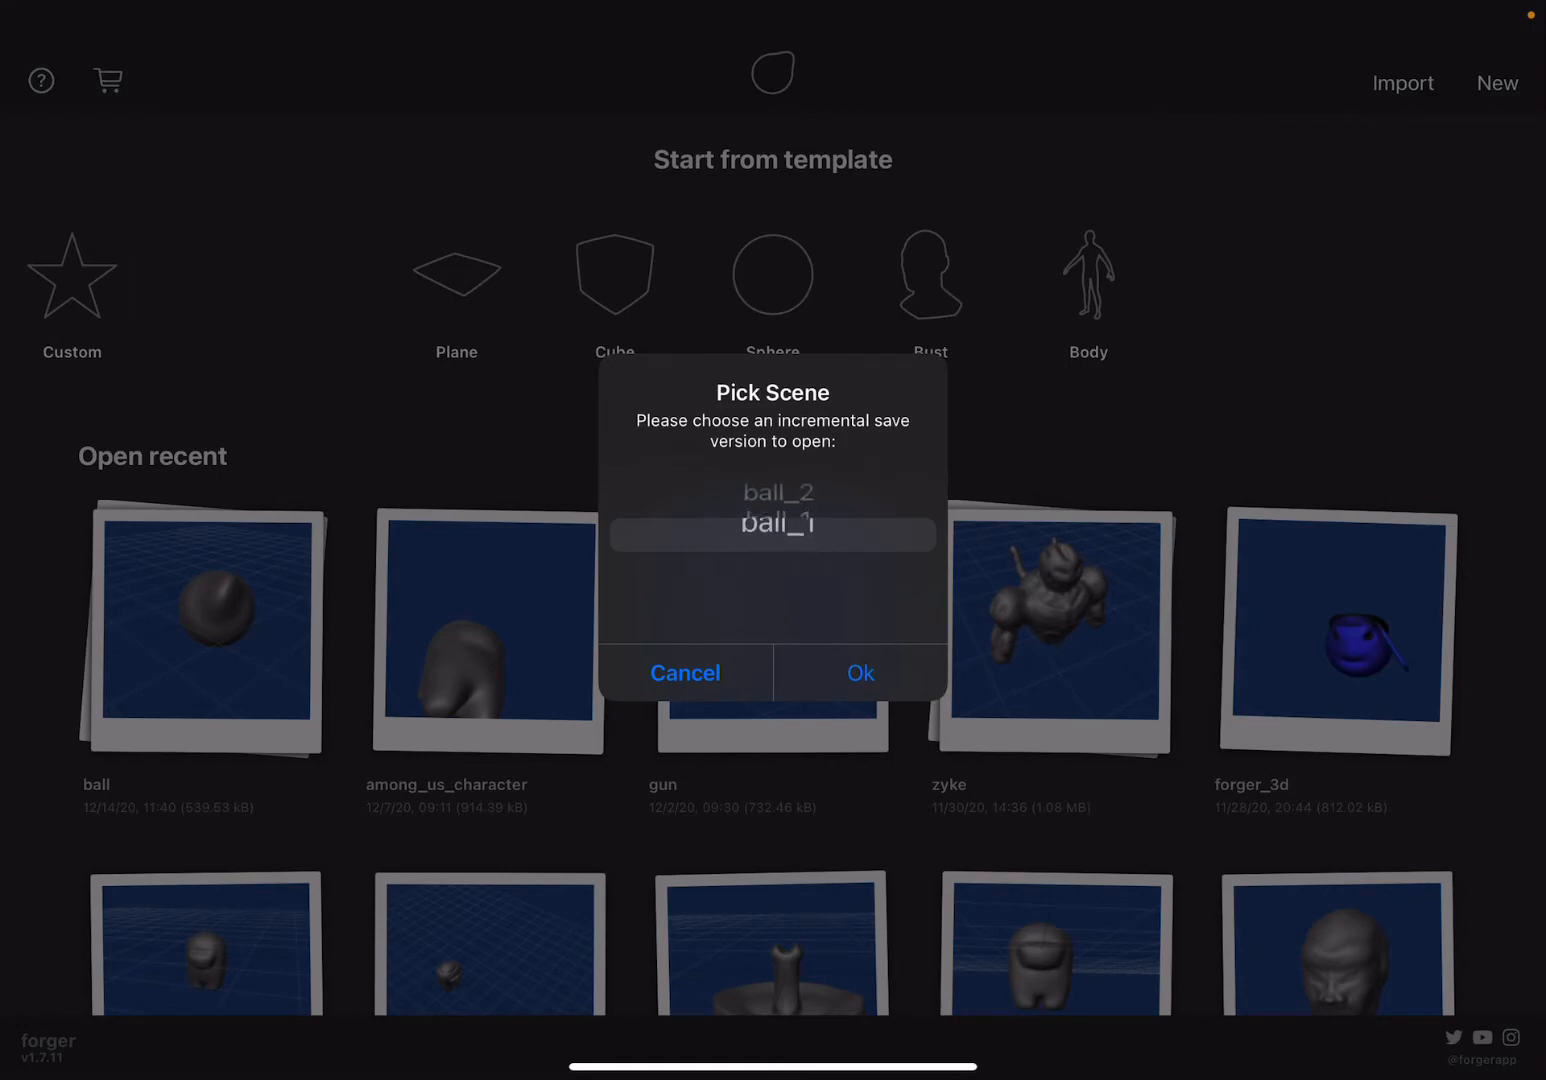
click(860, 672)
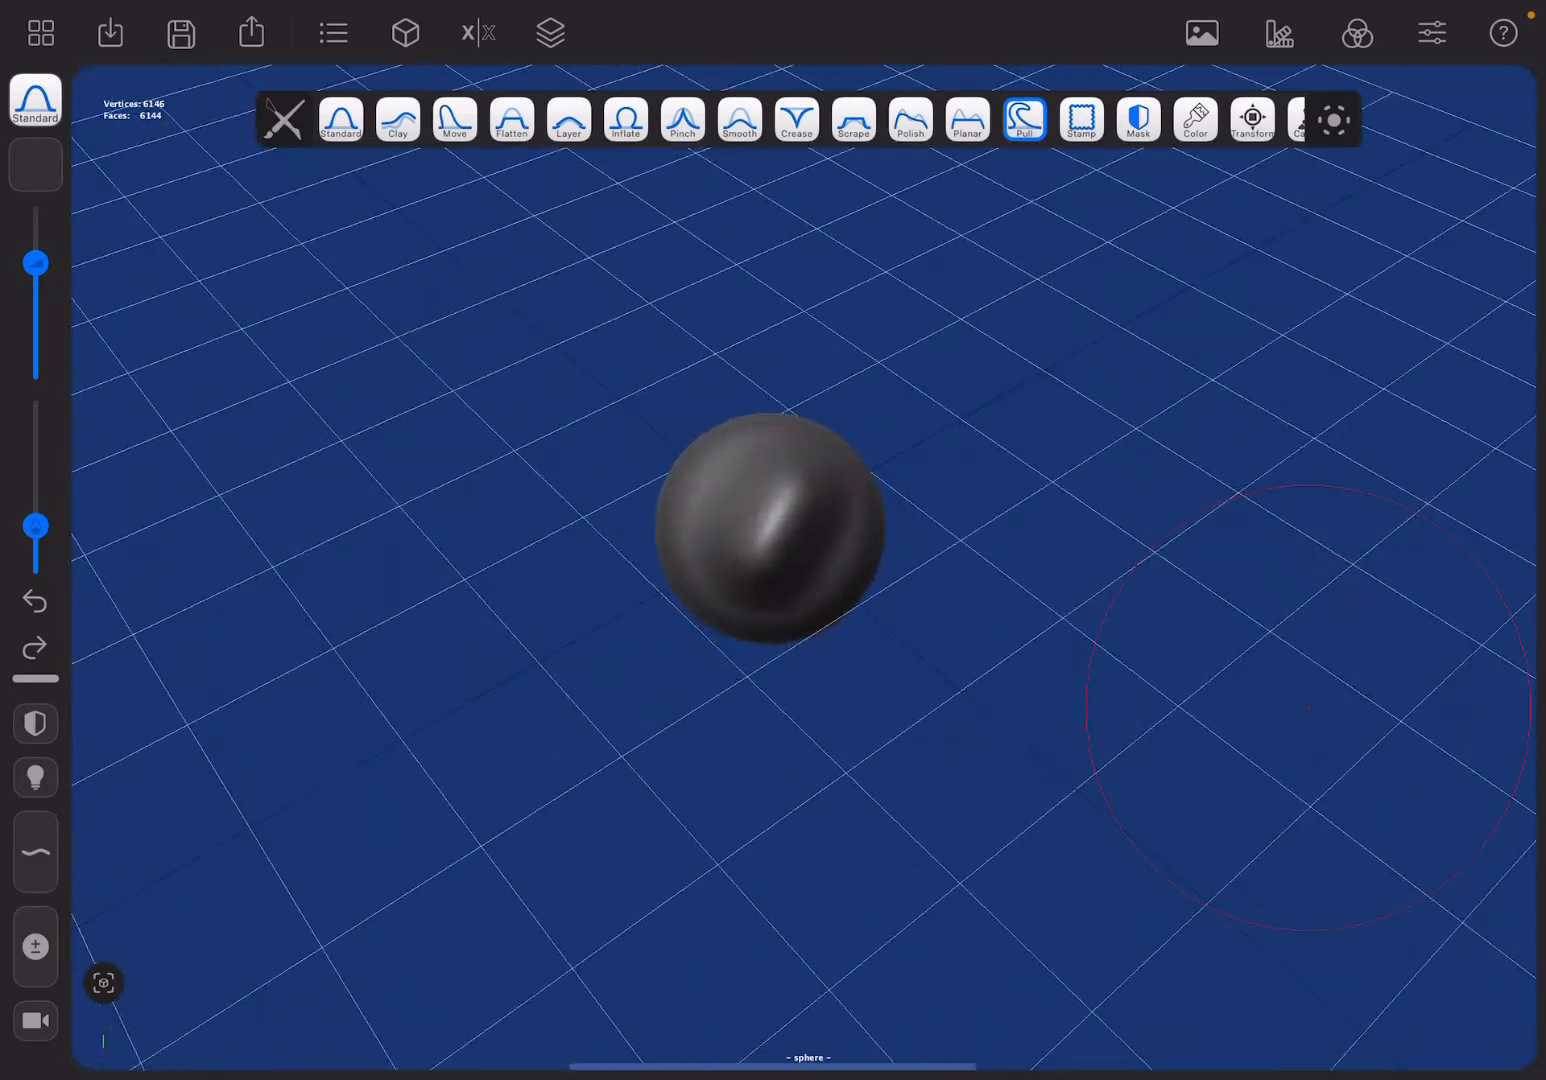
click(38, 32)
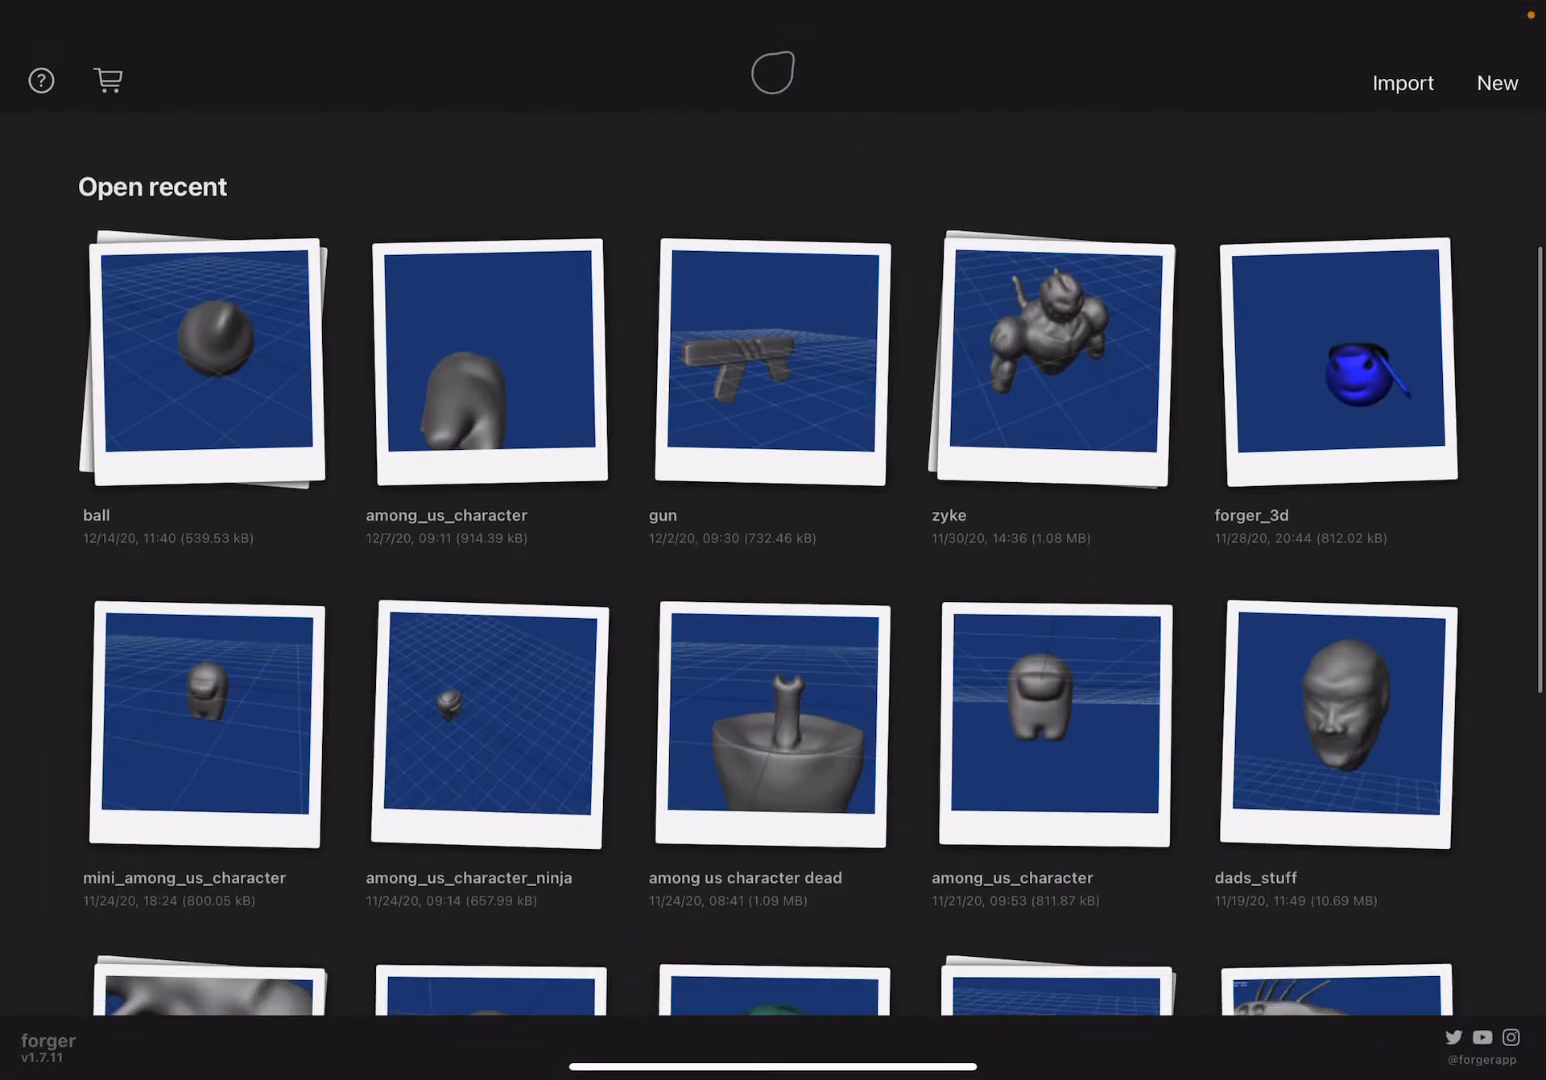
click(1496, 82)
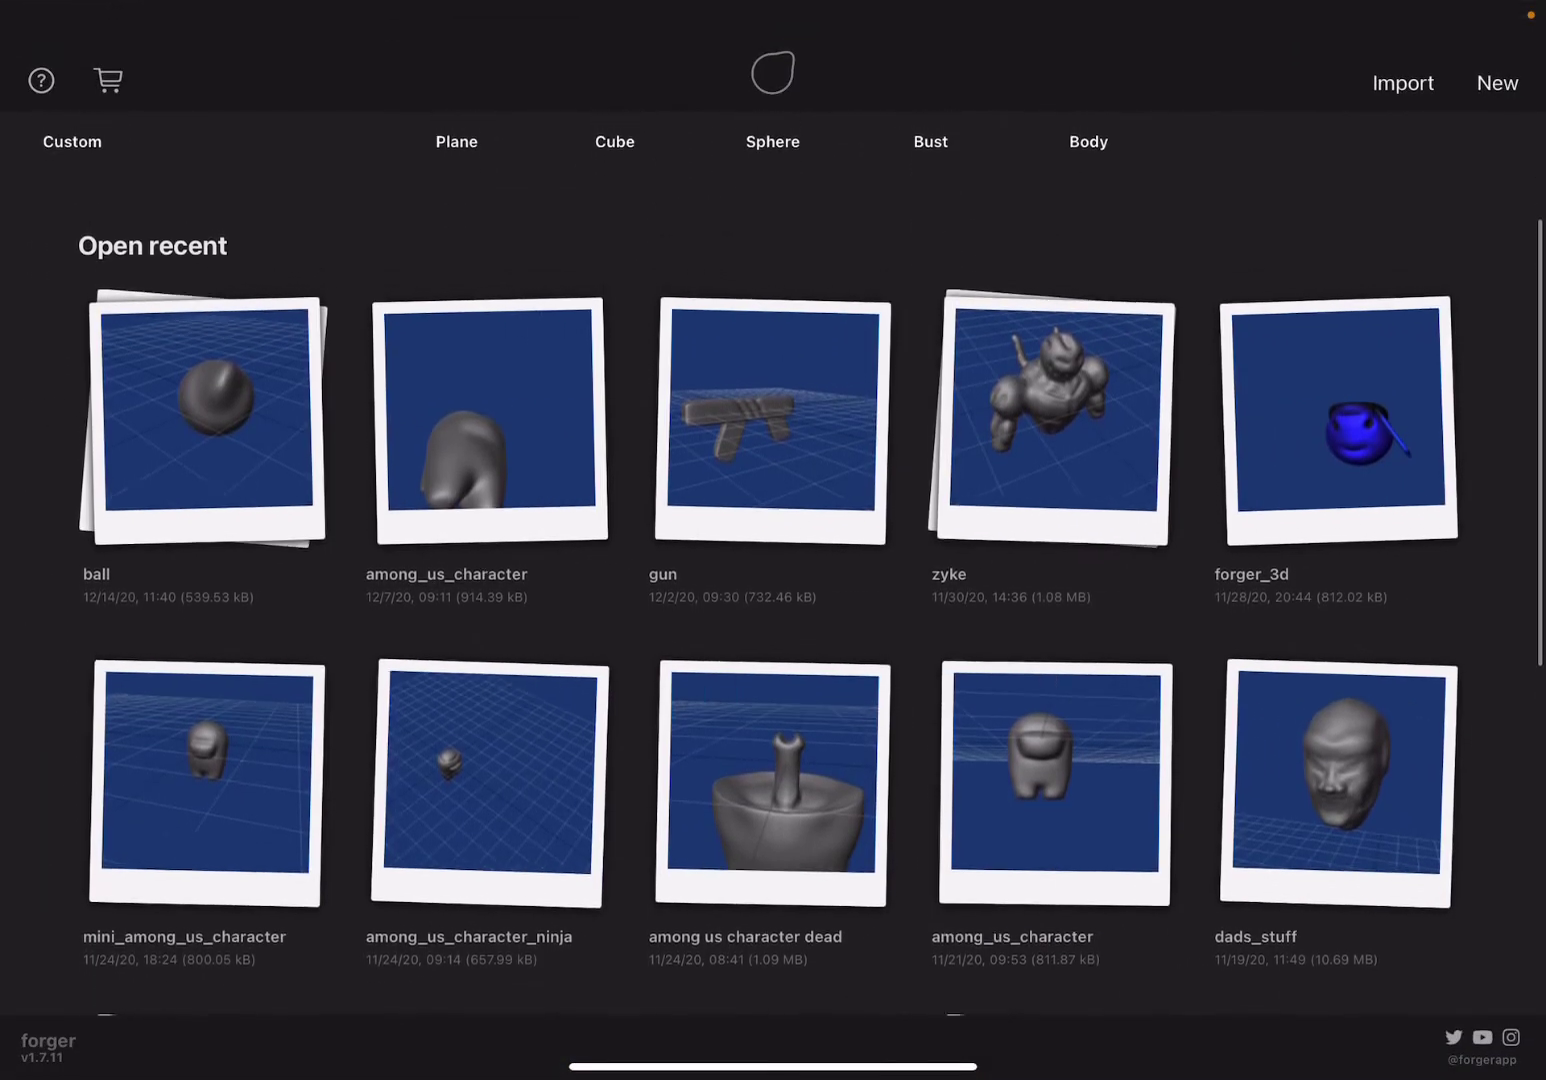
scroll(down, 3)
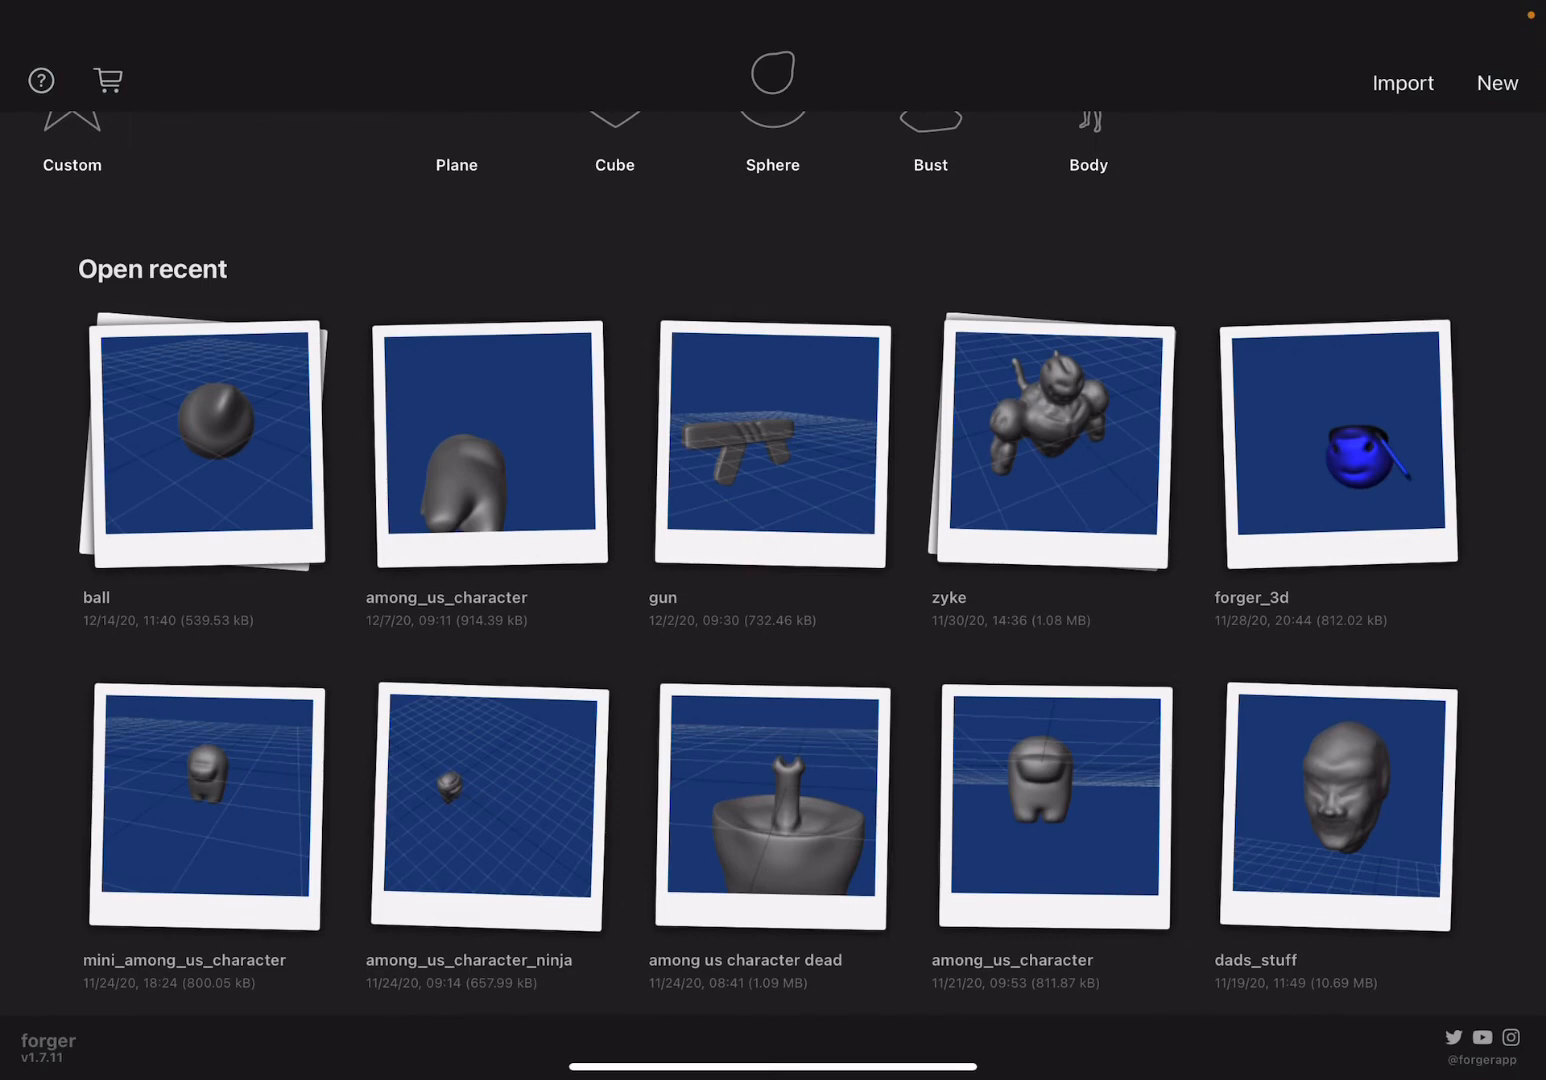
scroll(up, 3)
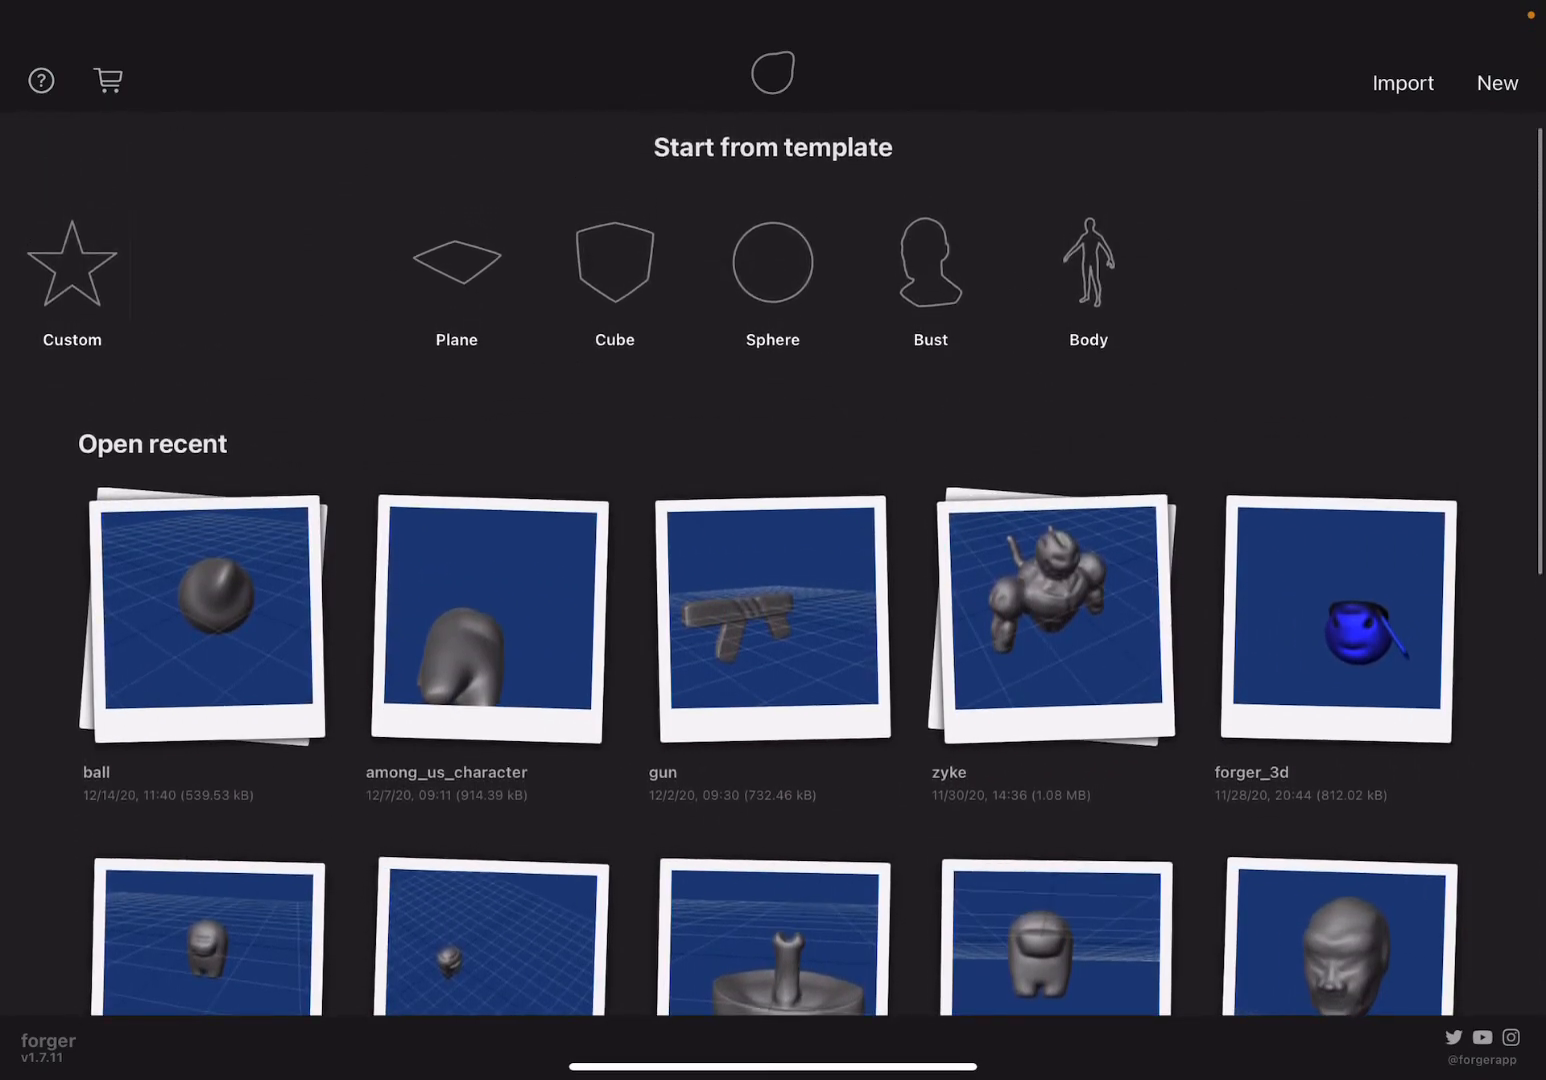
click(202, 614)
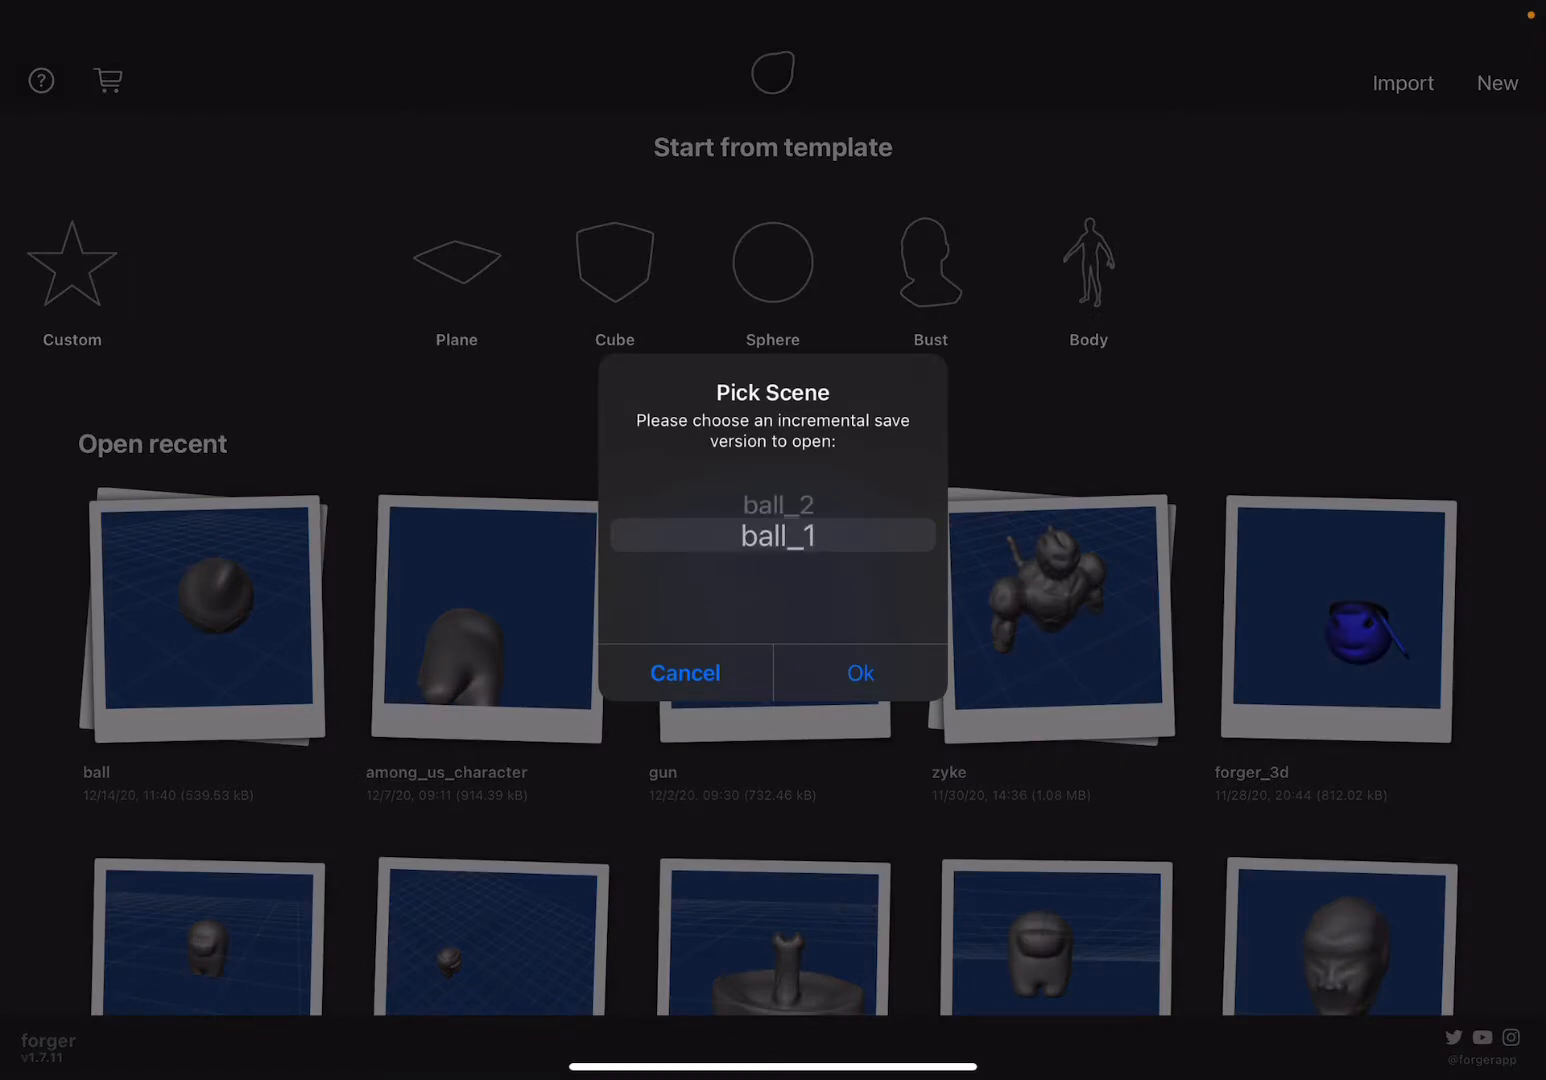
click(684, 672)
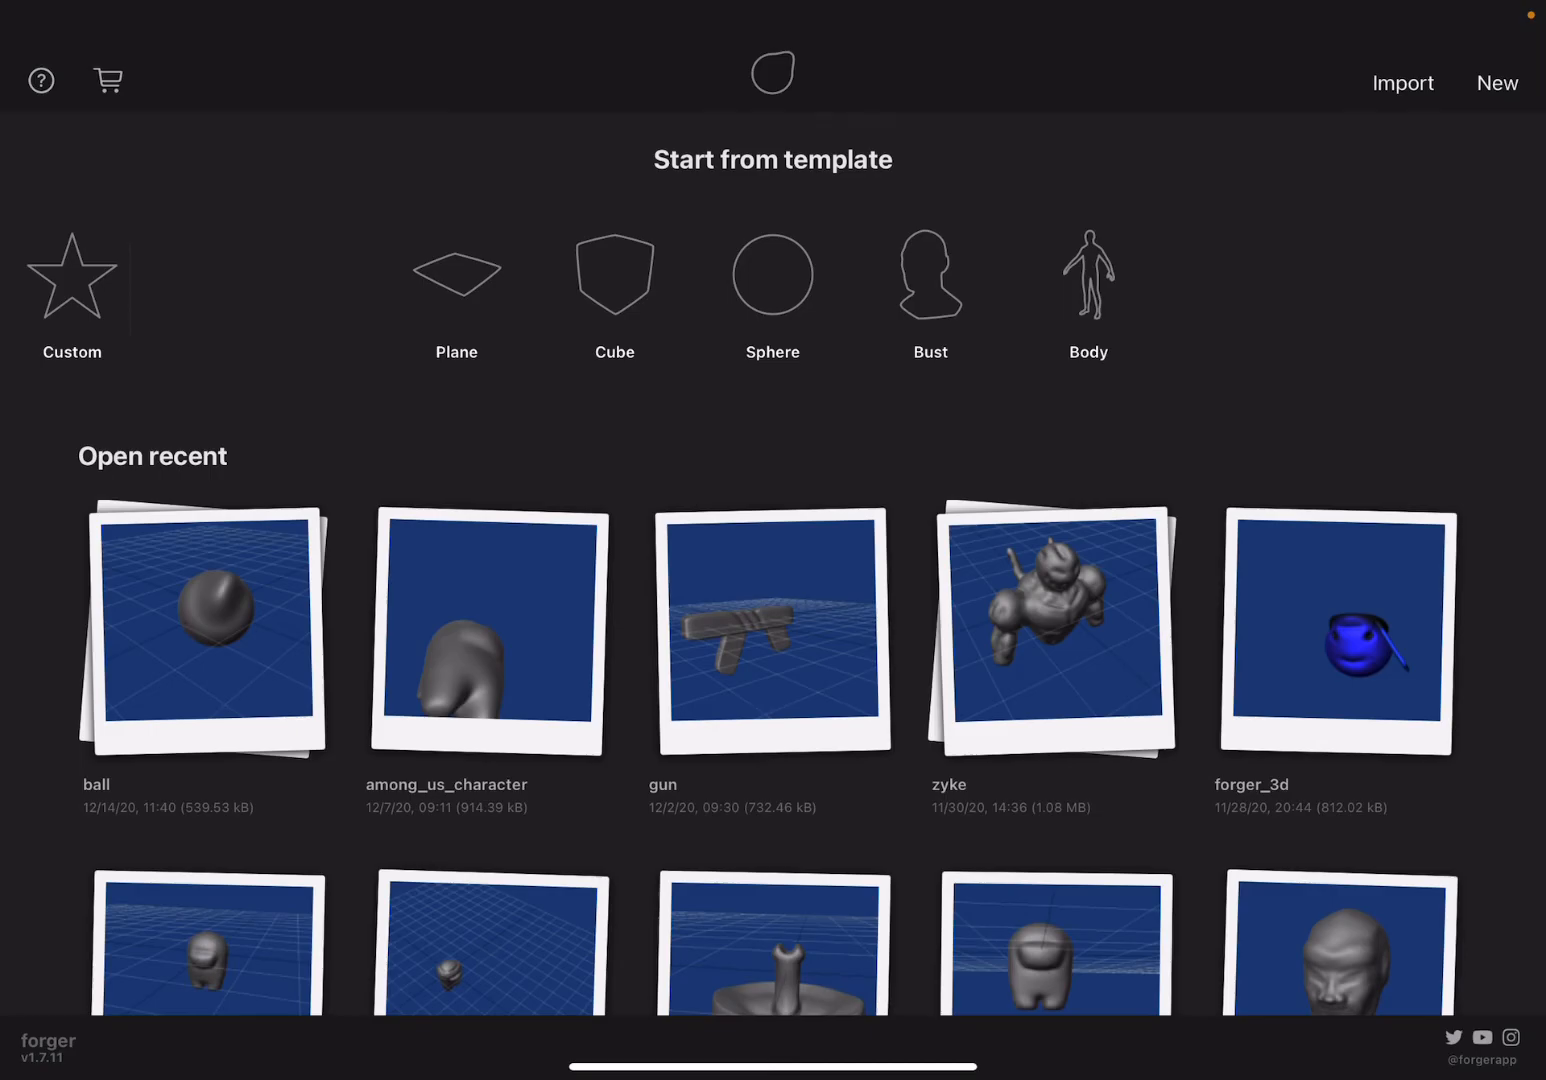
Start a new Sphere scene and paint a masked patch on its surface with the Mask brush
click(772, 276)
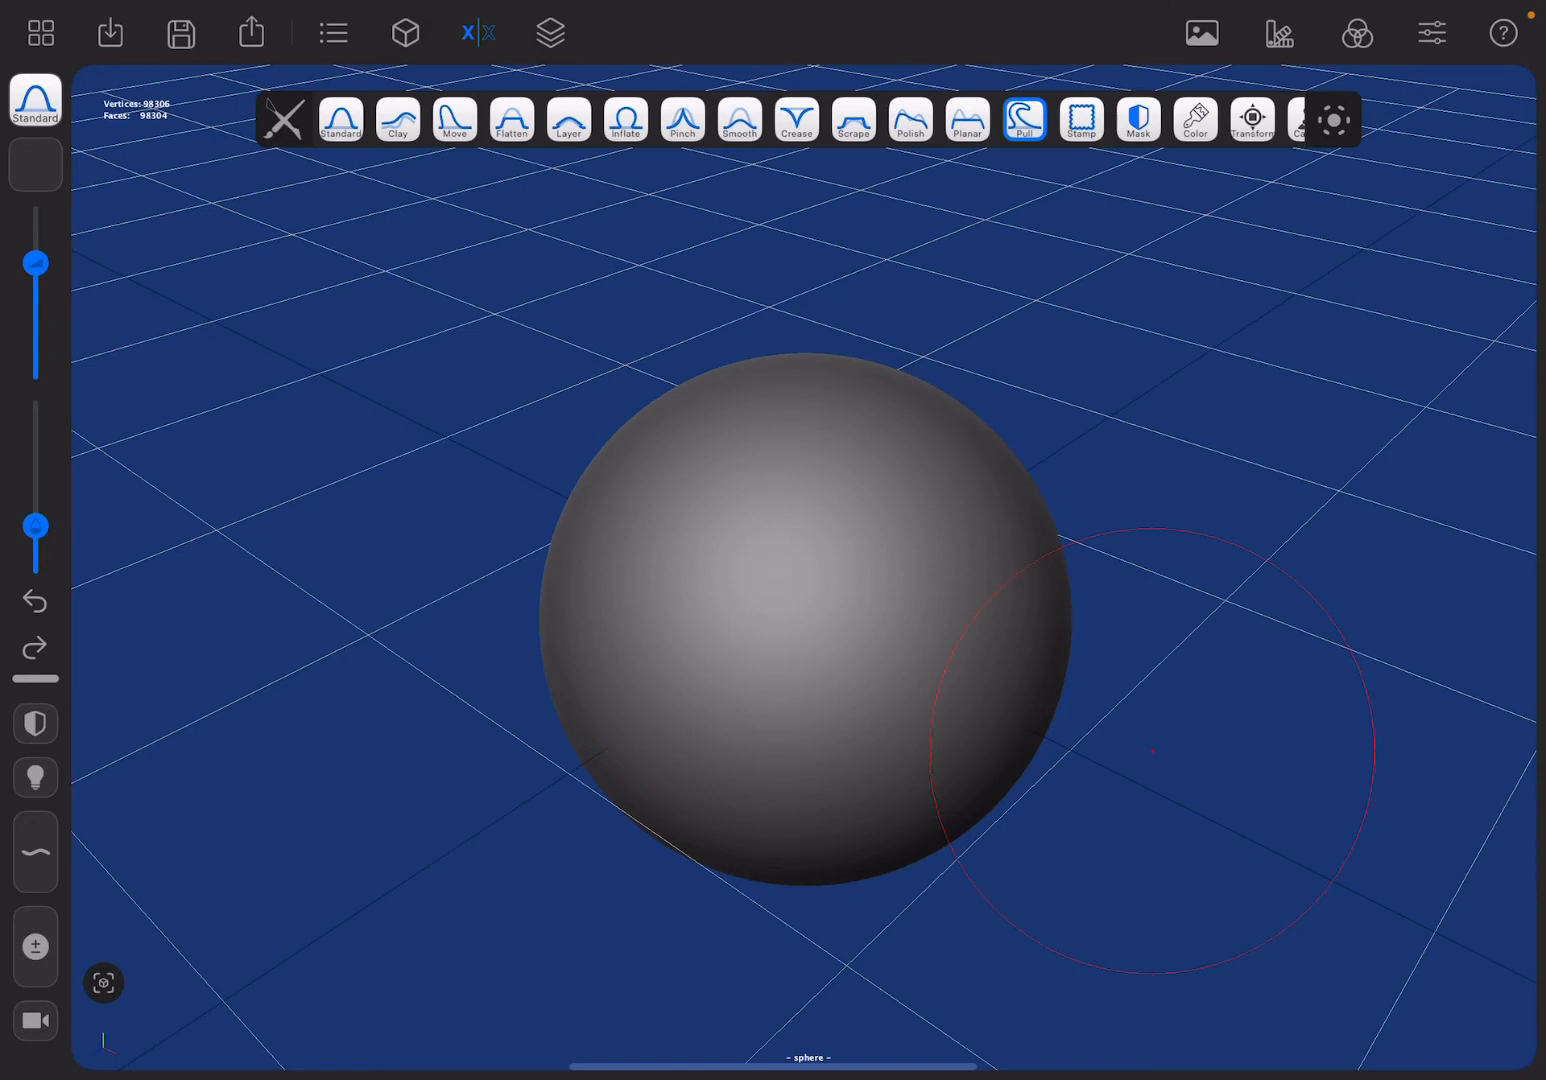
click(1136, 120)
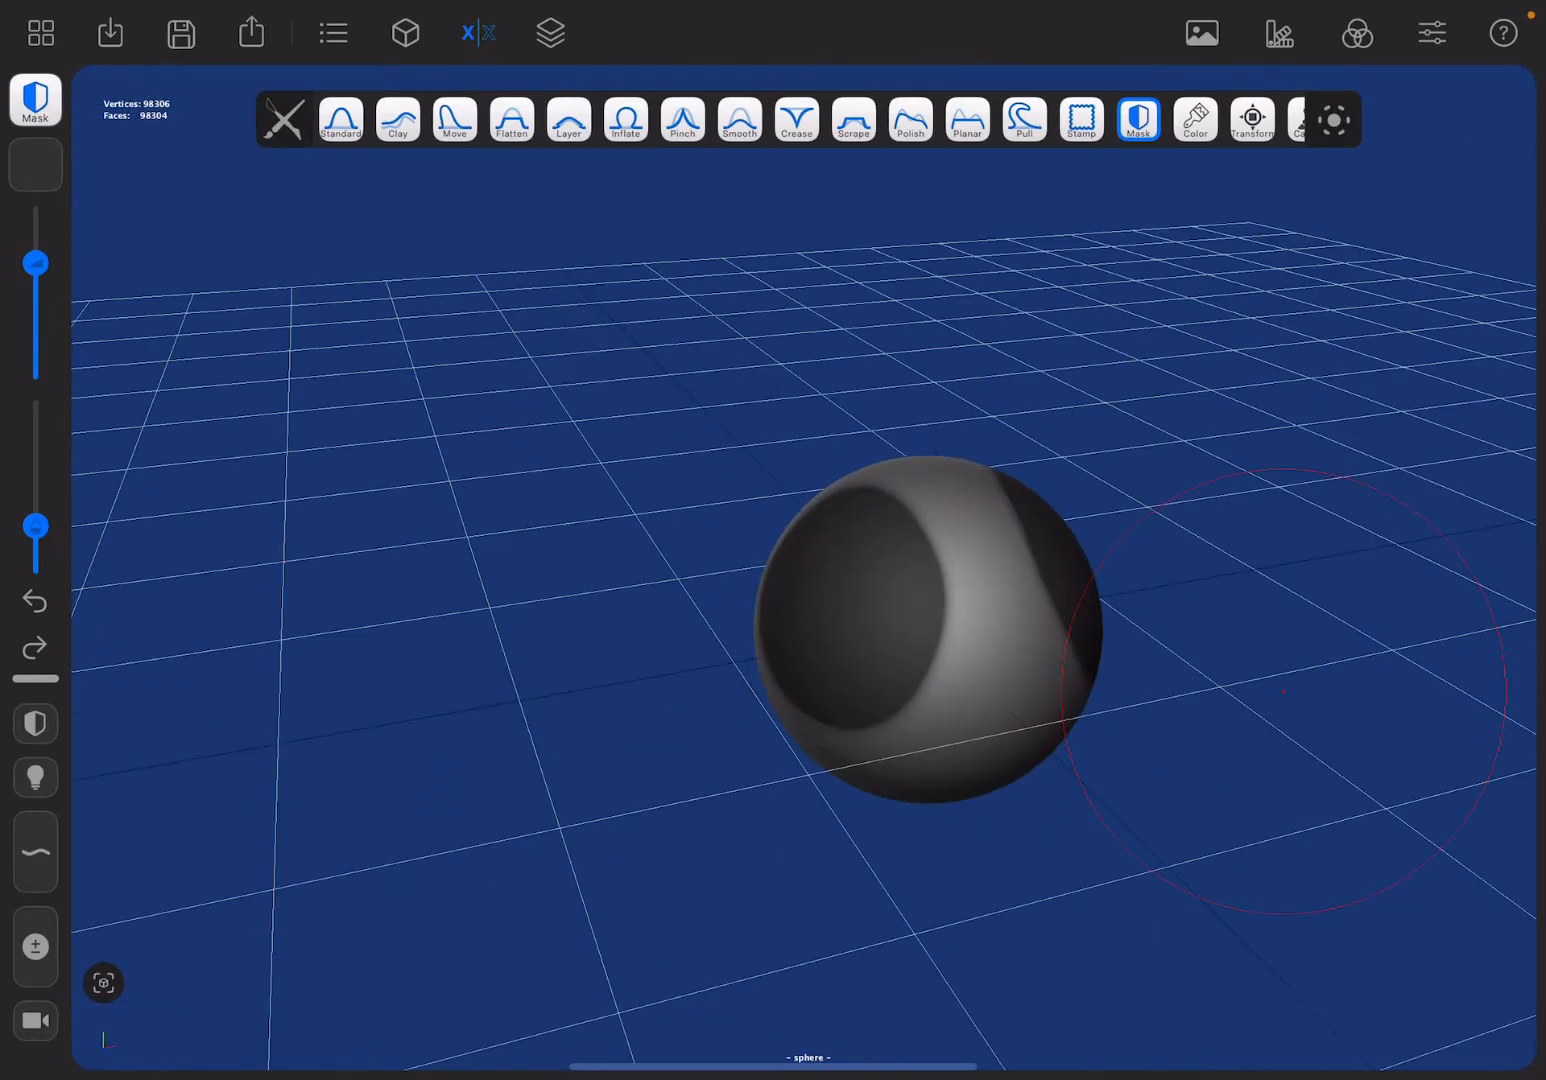
click(624, 120)
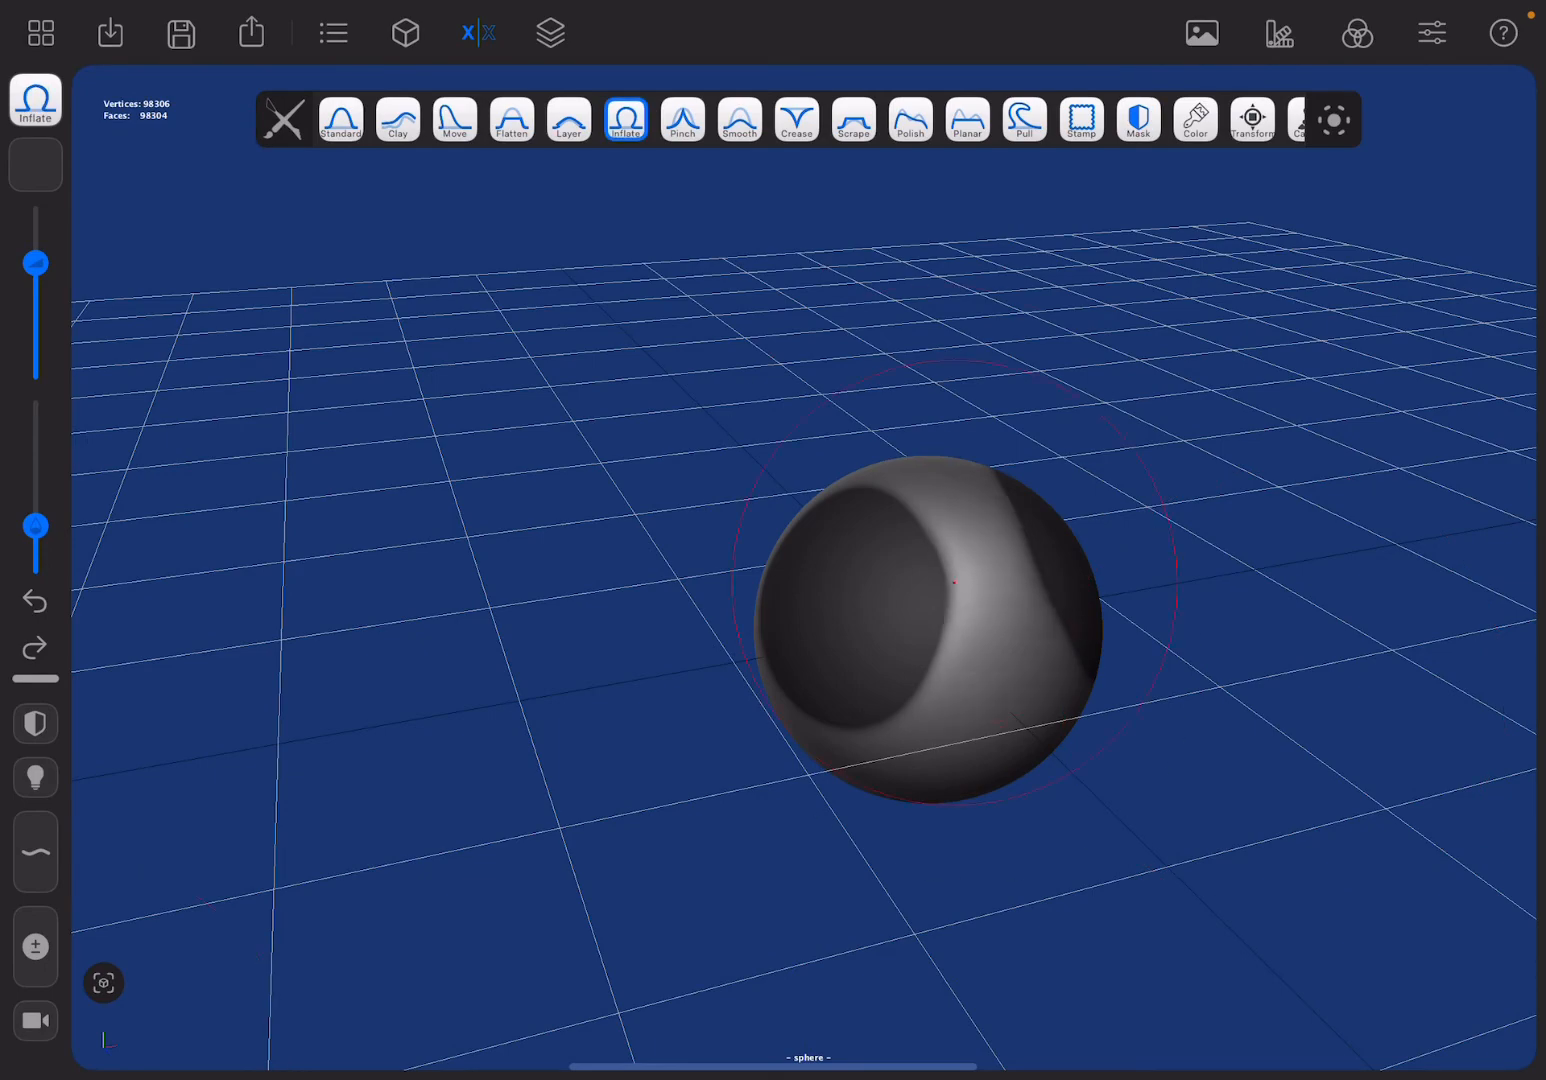